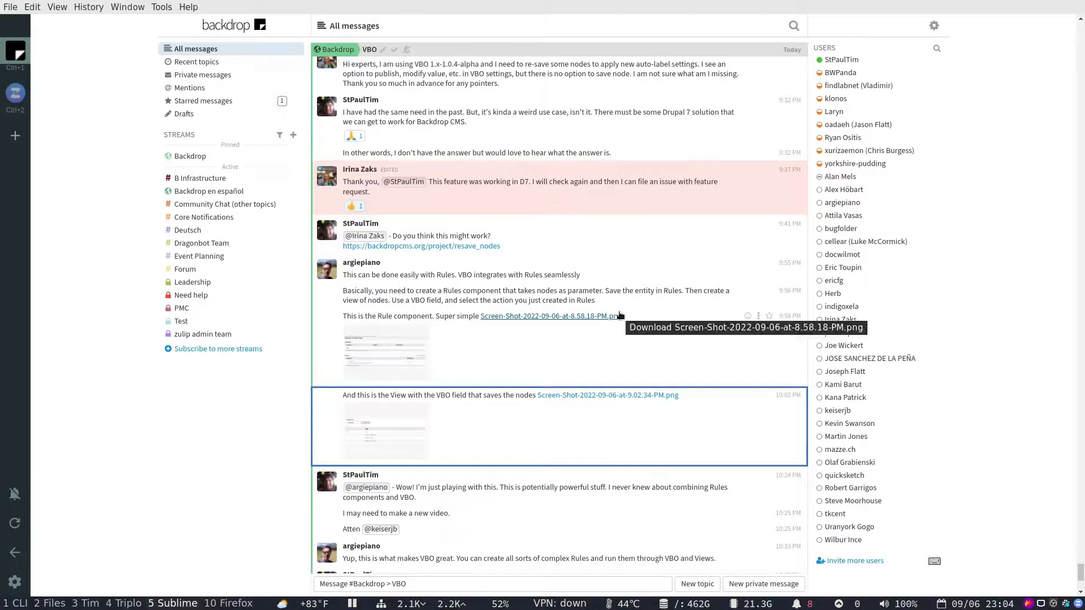
pyautogui.moveTo(464, 330)
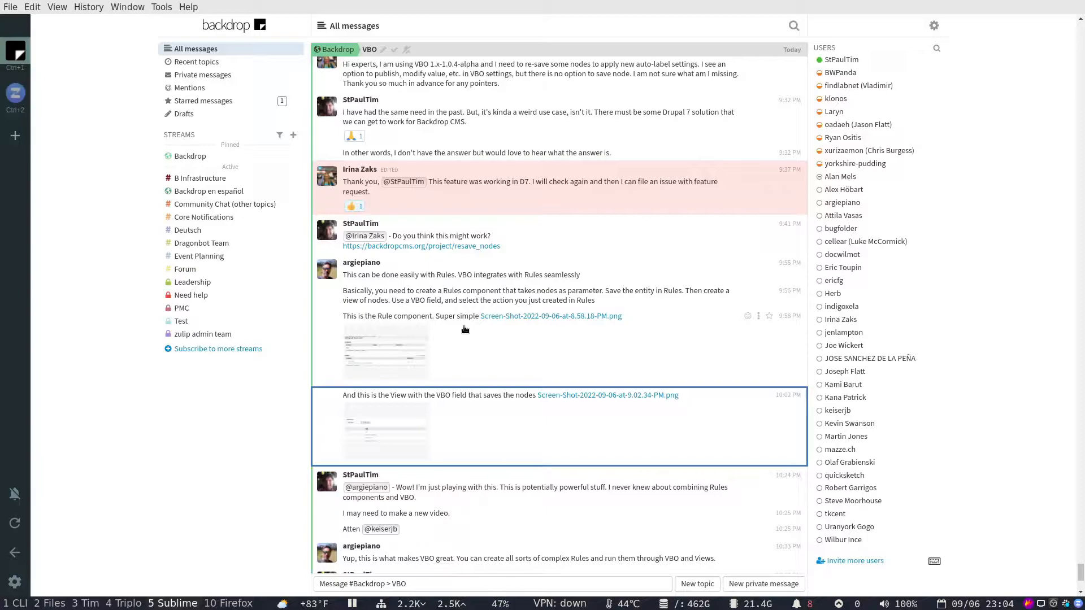
pyautogui.moveTo(401, 344)
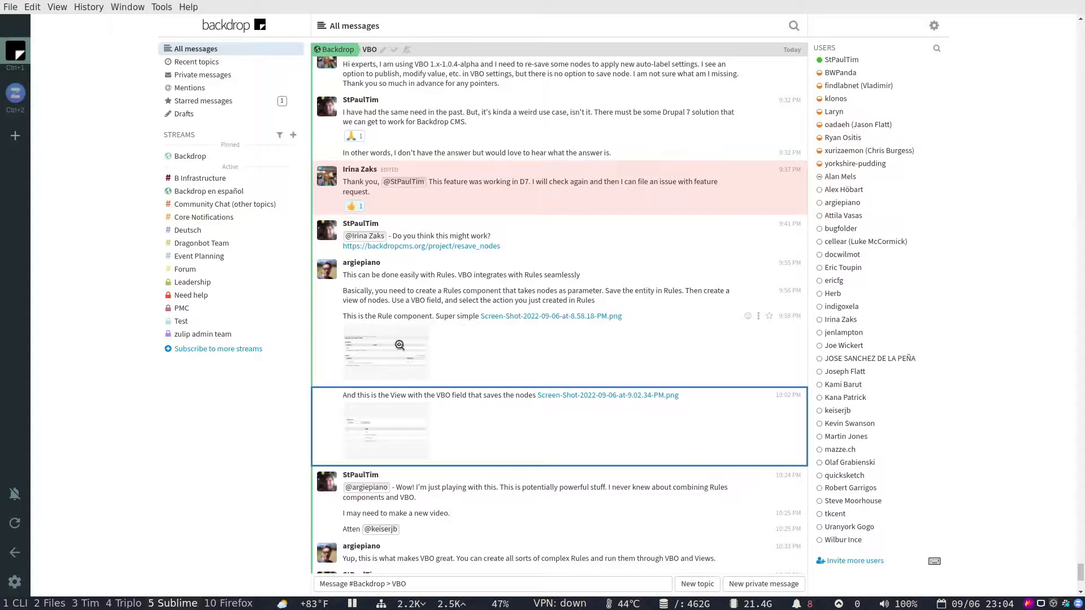
pyautogui.moveTo(450, 400)
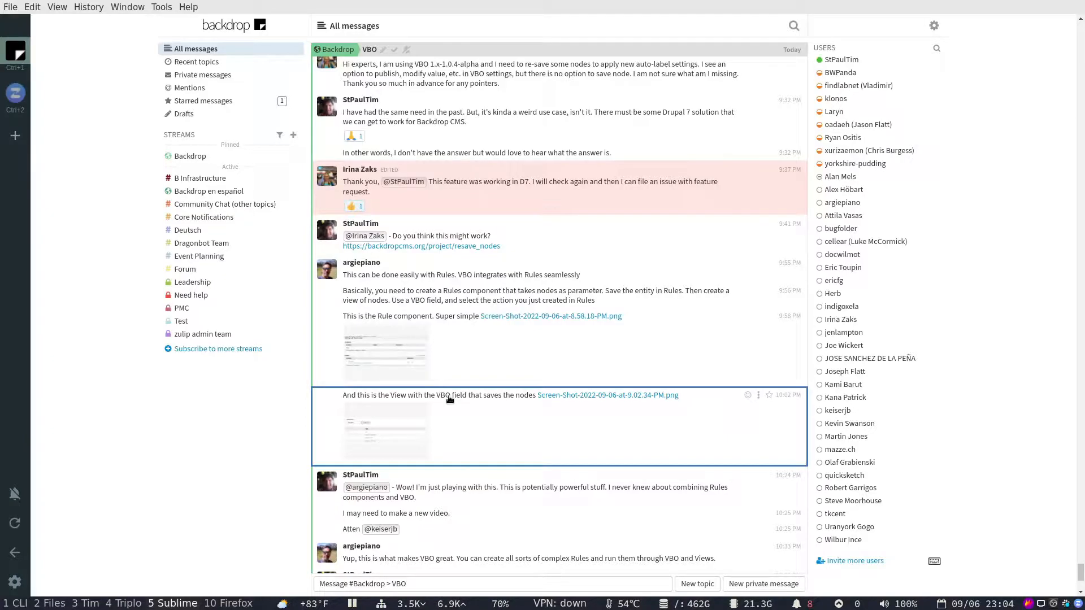
pyautogui.moveTo(206, 412)
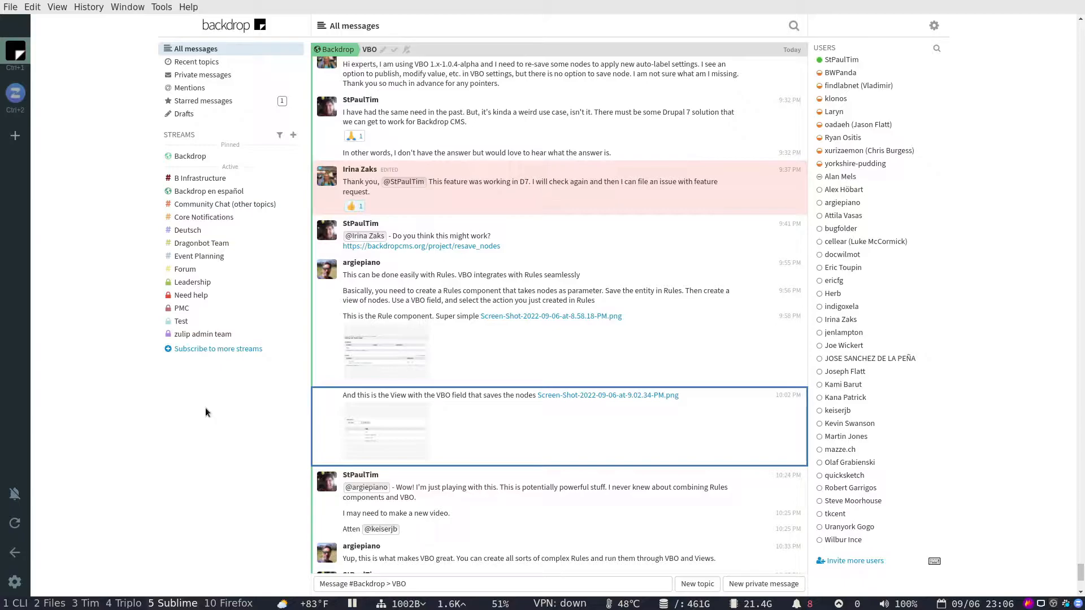
pyautogui.moveTo(428, 259)
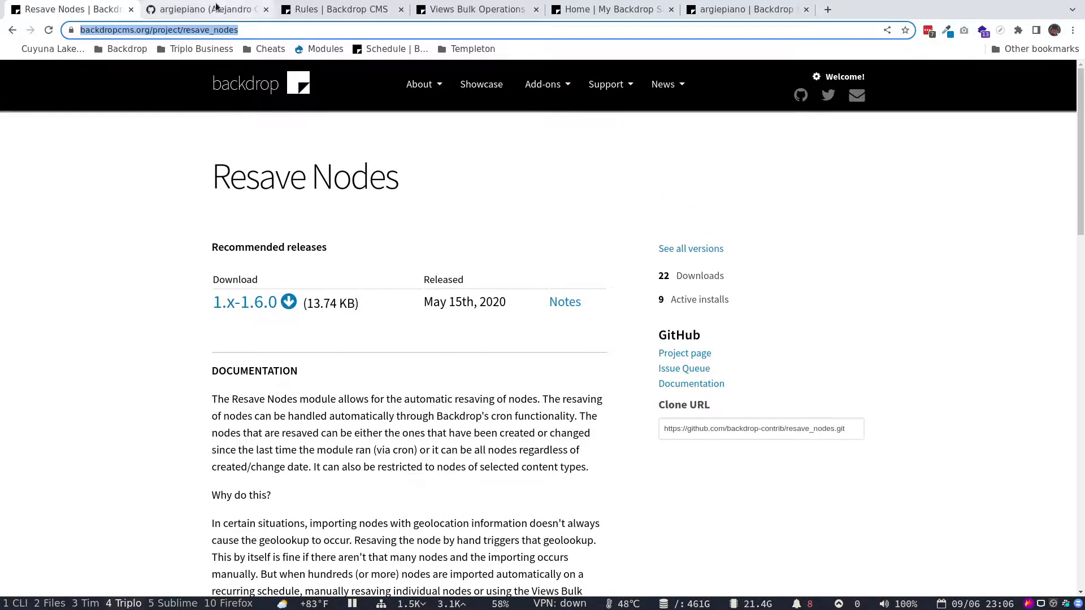
# Review the GitHub, Rules and VBO project tabs, ending on the local Backdrop home page
pyautogui.click(201, 9)
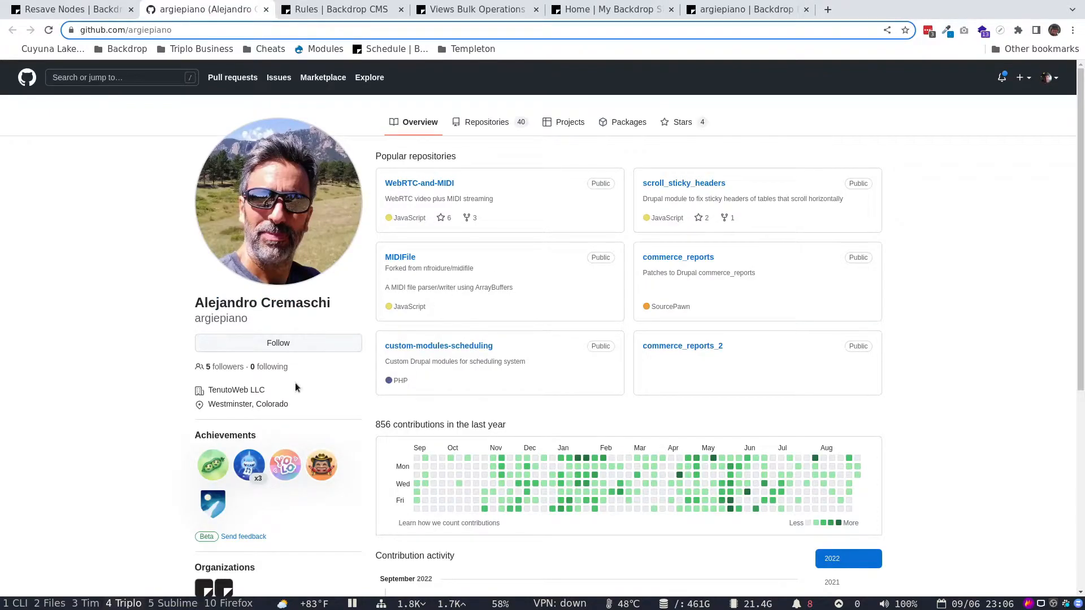
pyautogui.moveTo(270, 324)
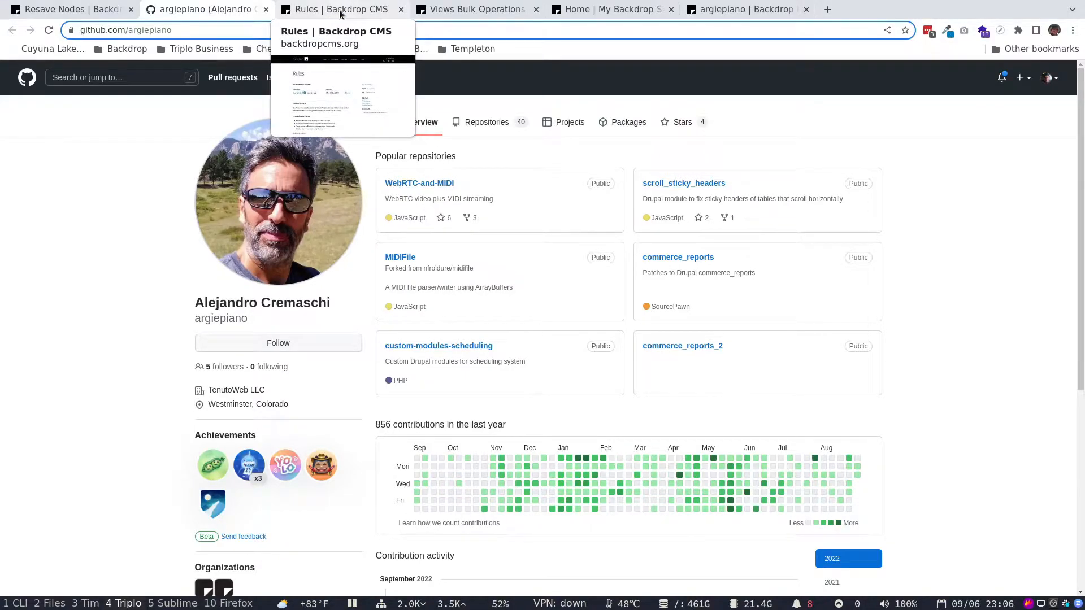
pyautogui.click(339, 9)
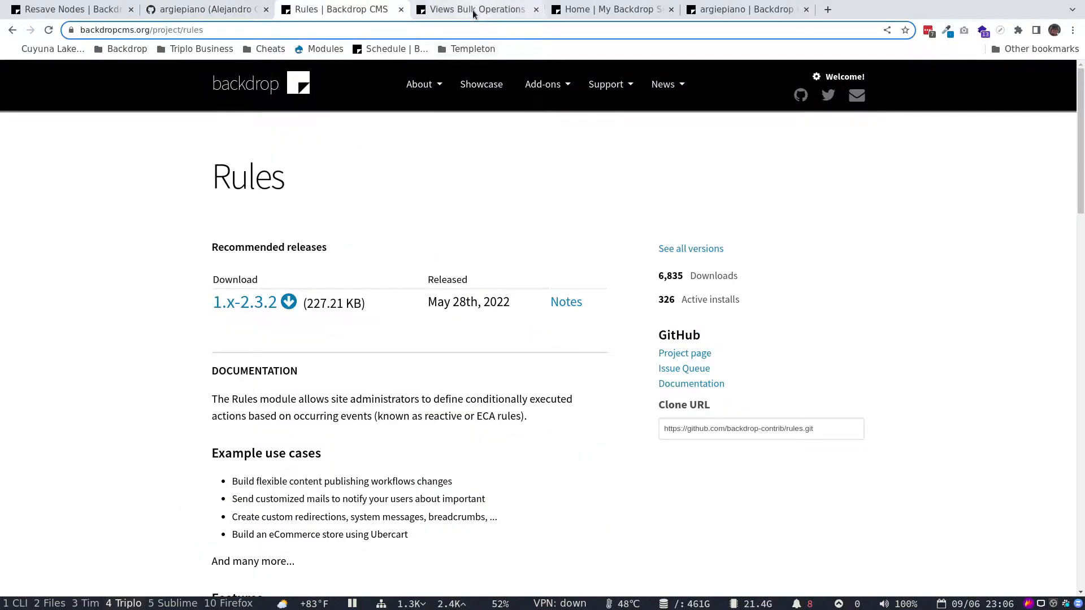
pyautogui.click(474, 9)
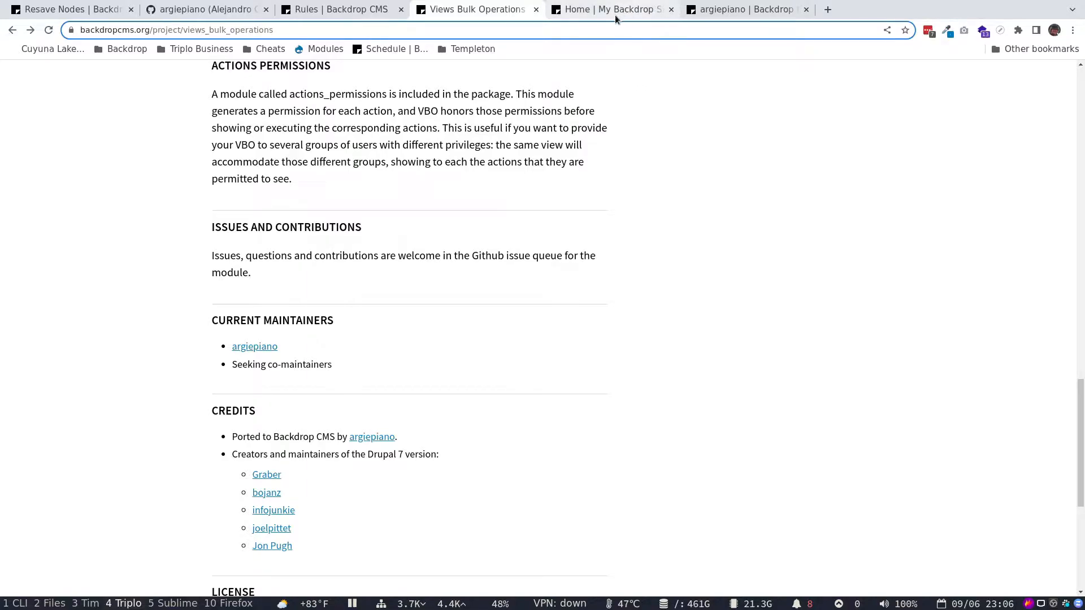
pyautogui.moveTo(428, 250)
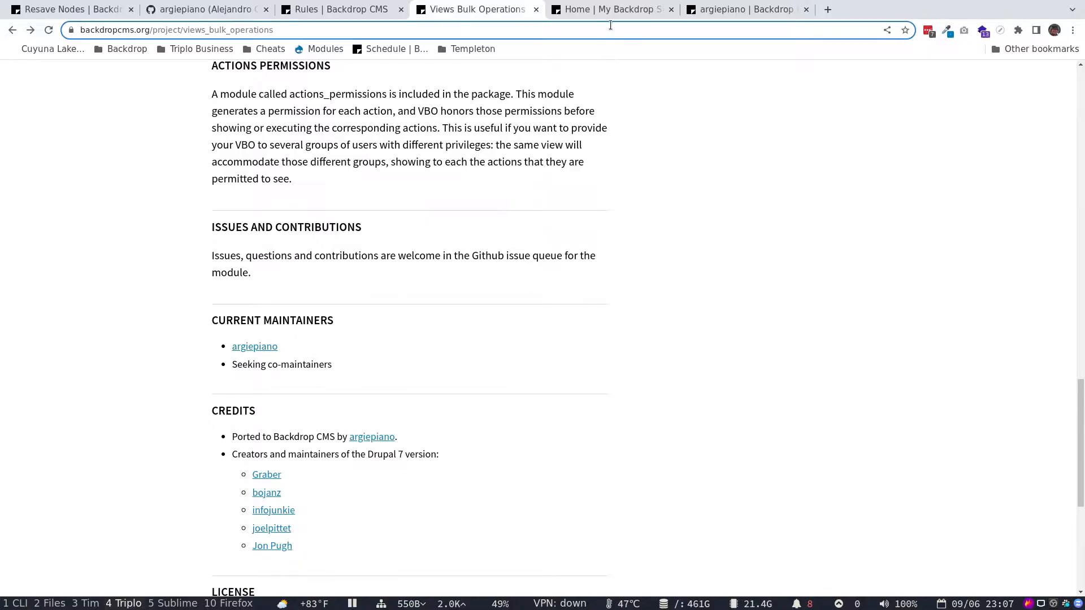
pyautogui.click(611, 9)
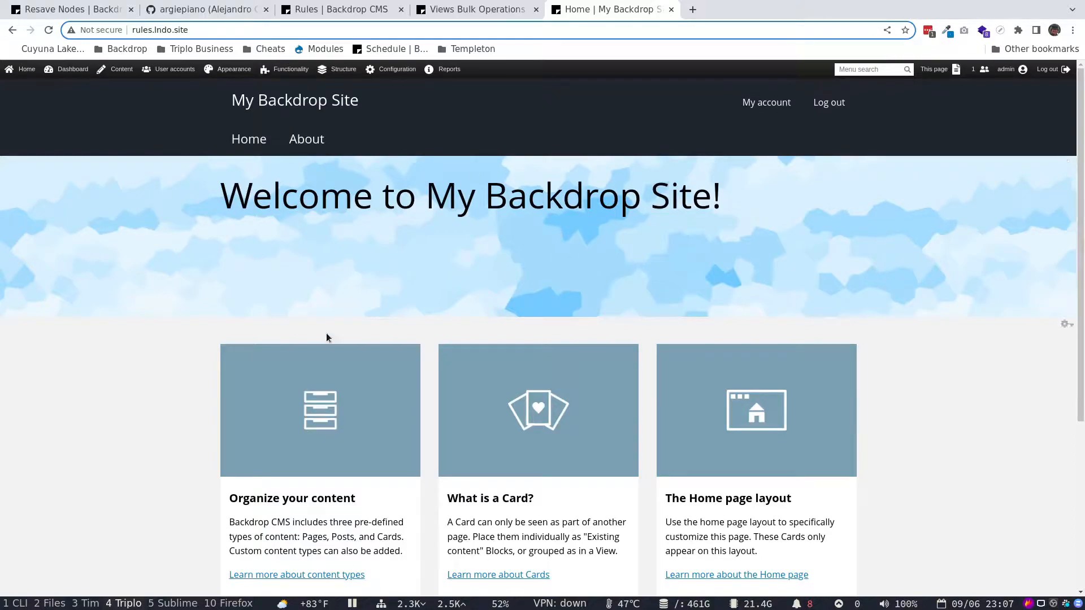
pyautogui.moveTo(496, 227)
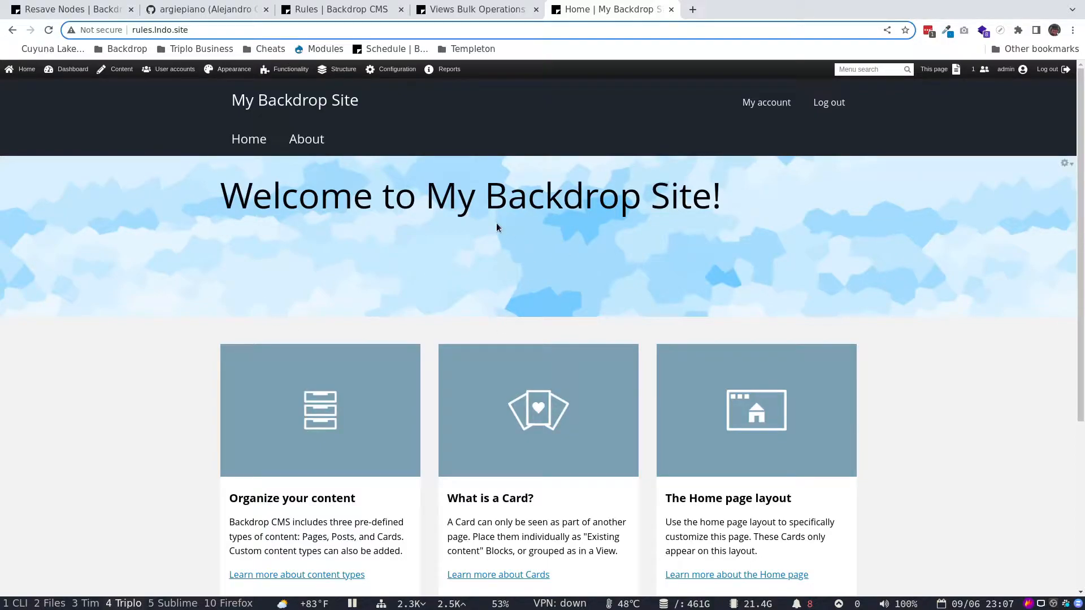
# Enable the Rules UI modules along with their required dependency modules
pyautogui.click(343, 68)
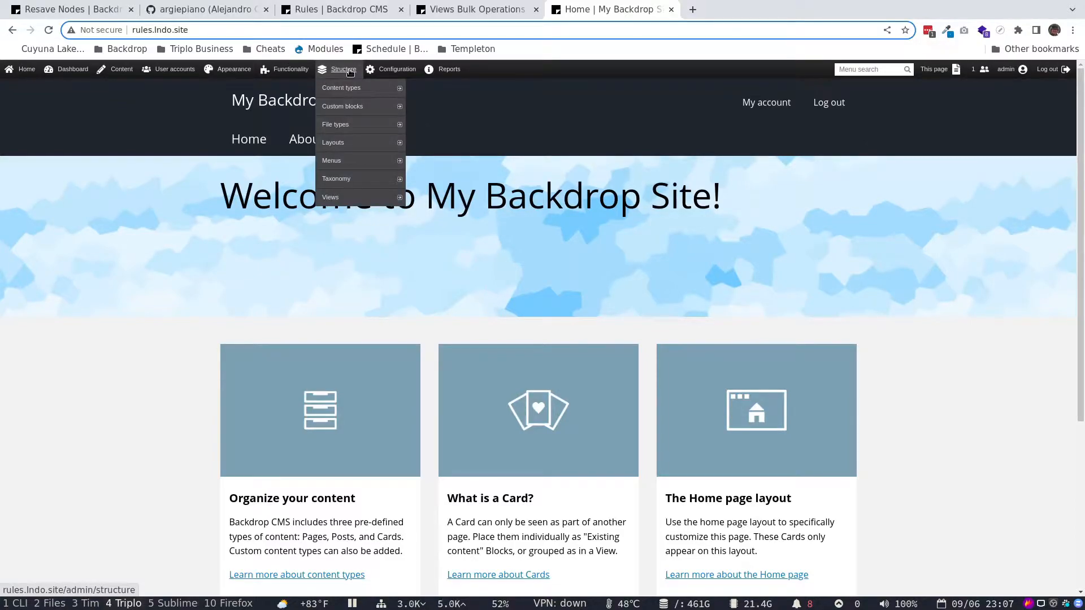
pyautogui.click(291, 68)
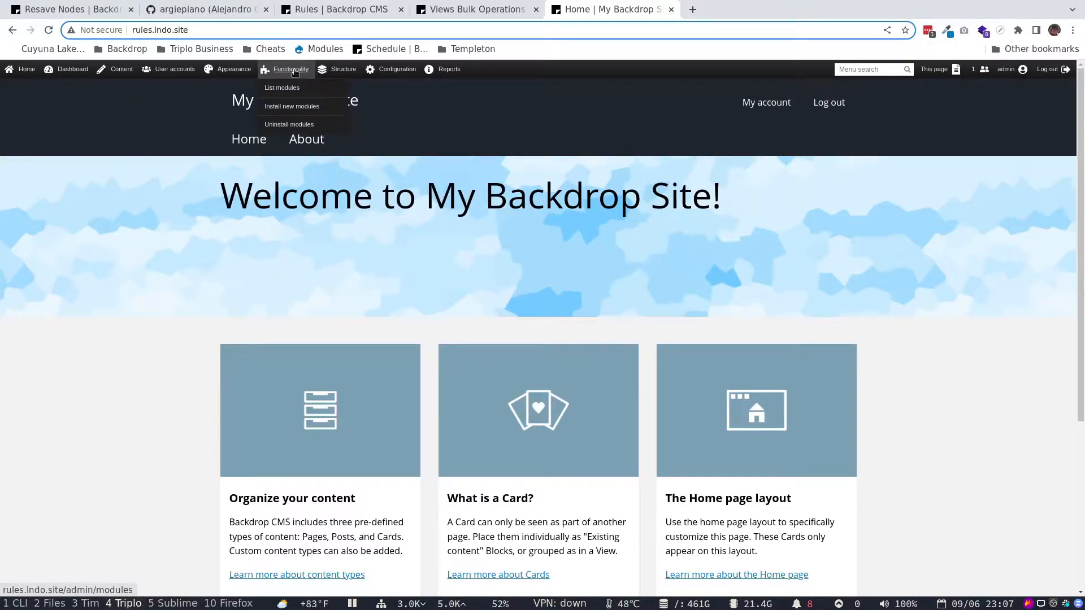
pyautogui.click(282, 87)
pyautogui.write('rules')
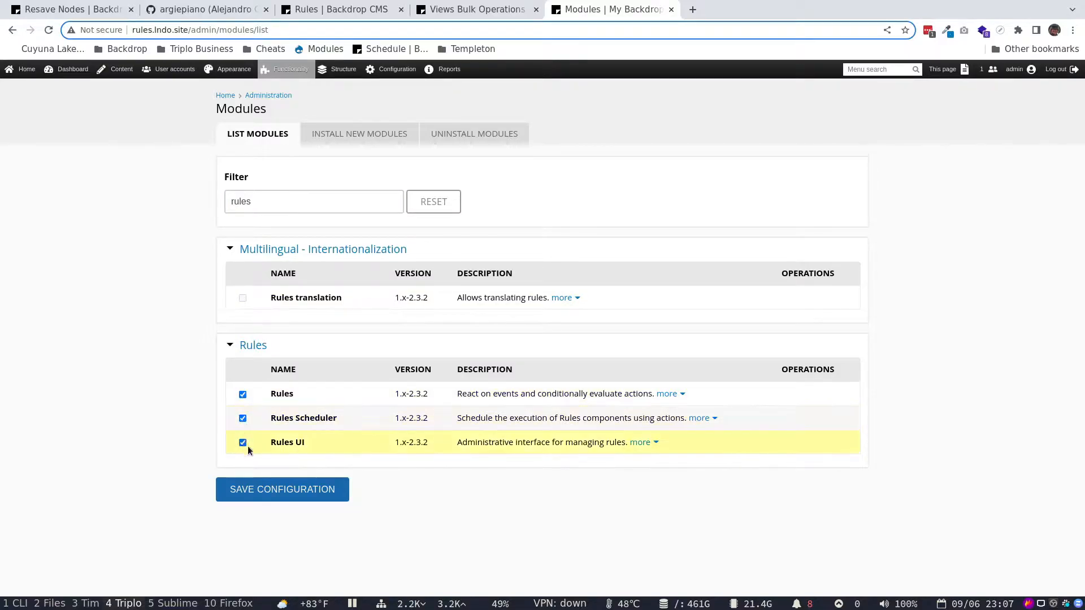
pyautogui.click(282, 489)
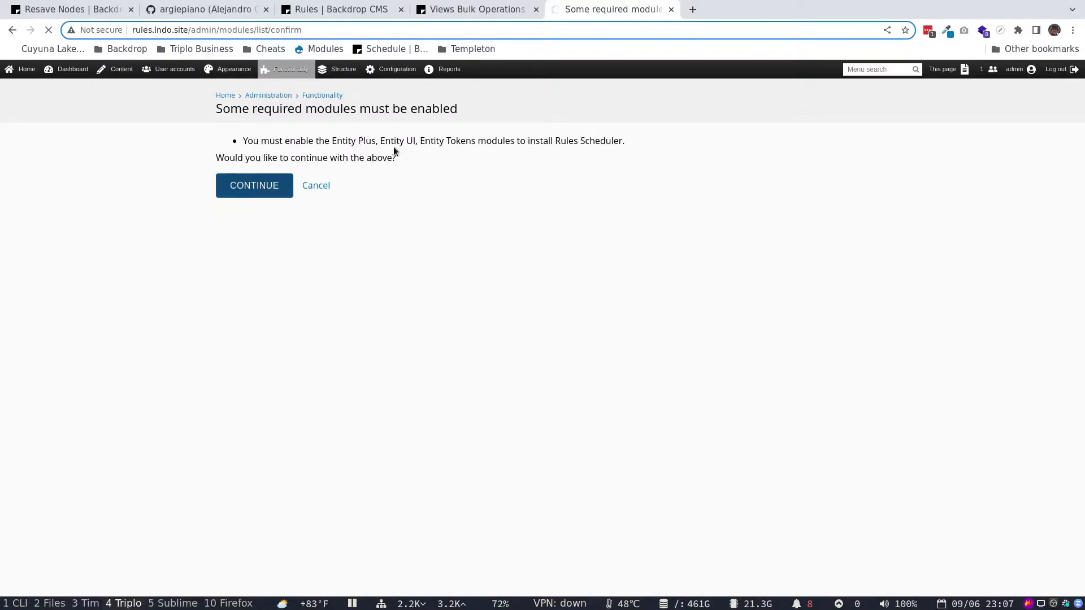
pyautogui.click(253, 184)
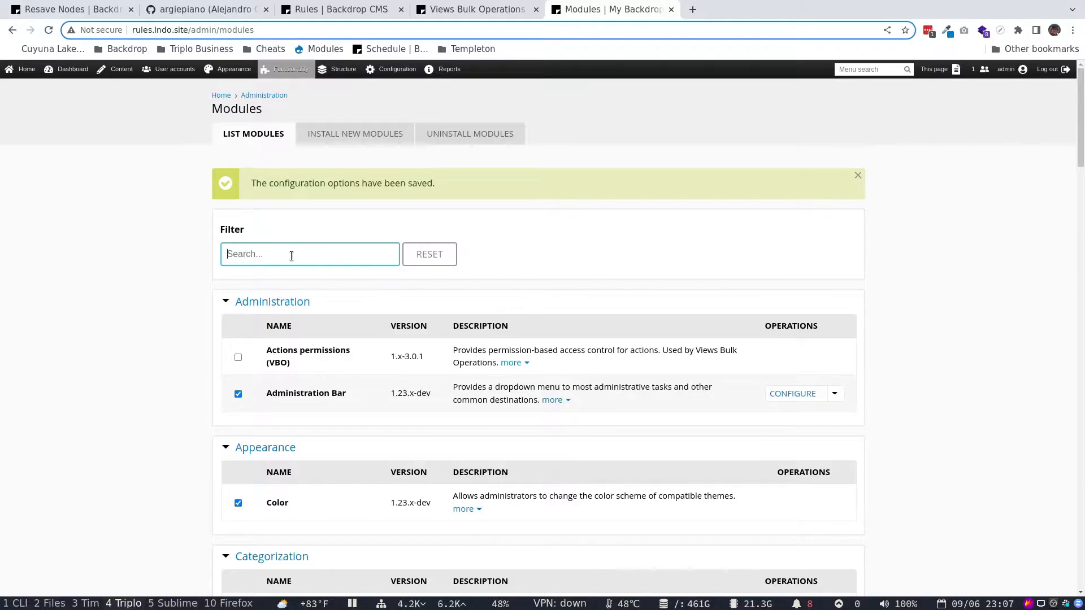
# Filter modules by 'view' and enable Views Bulk Operations and Actions permissions (VBO)
pyautogui.write('view')
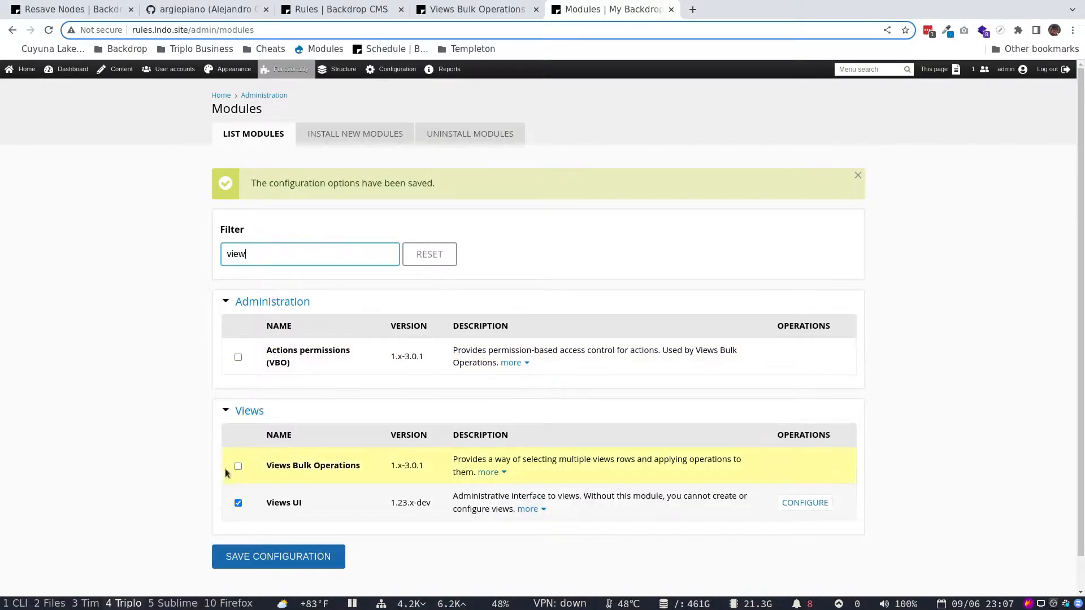
pyautogui.click(238, 466)
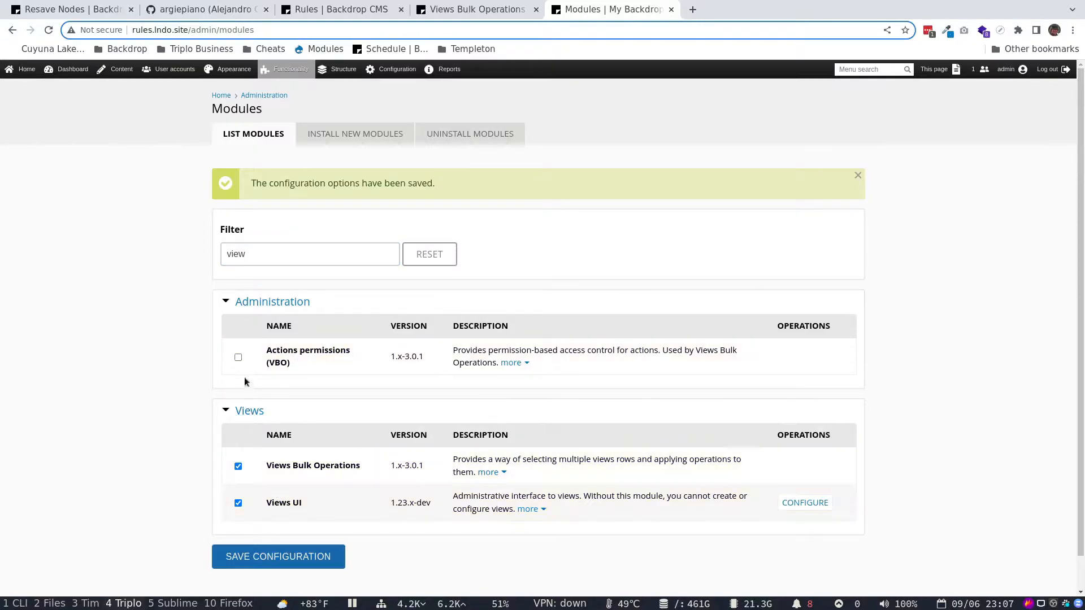
pyautogui.click(237, 357)
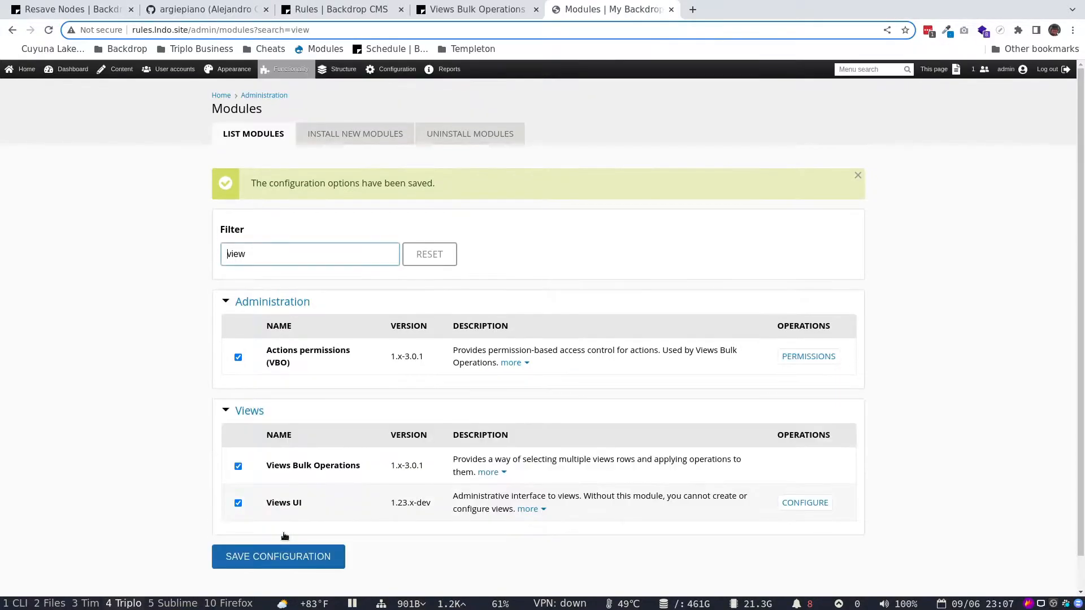
pyautogui.moveTo(355, 133)
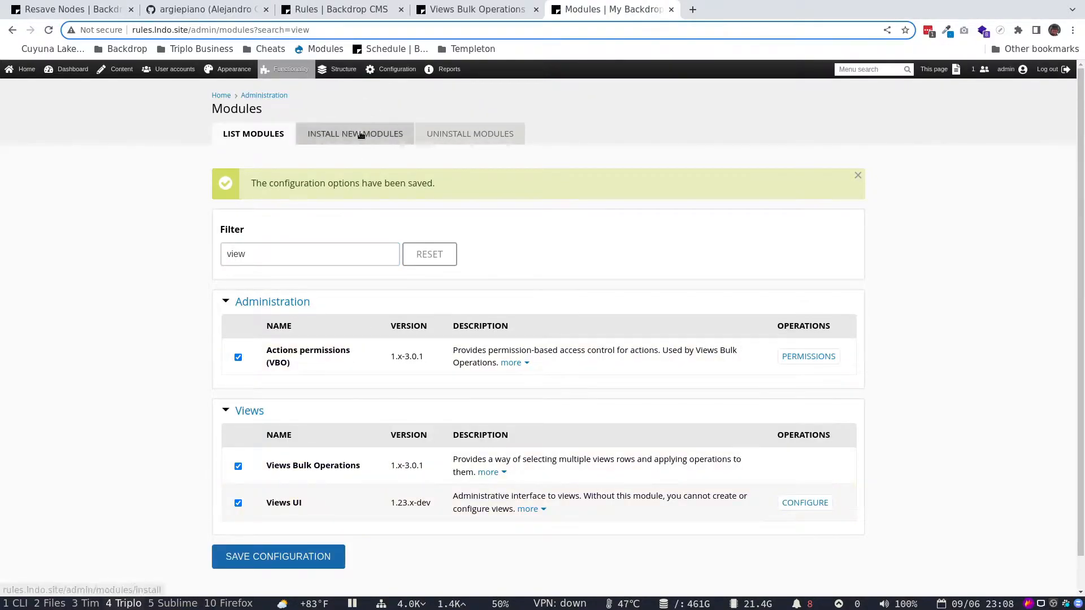
# Search available modules for 'sample' and install Sample Animal Content
pyautogui.click(354, 133)
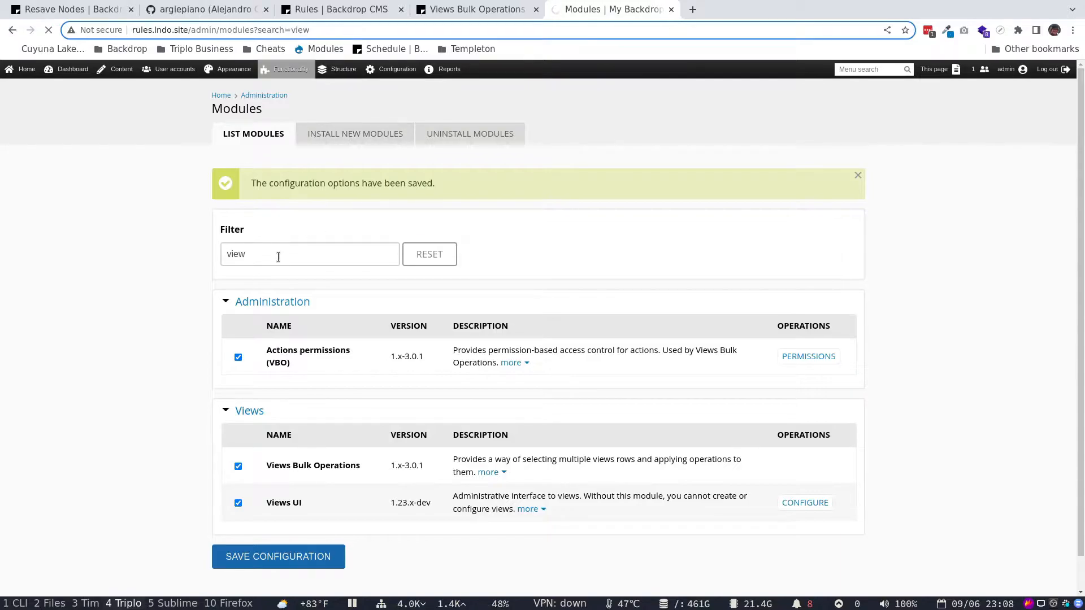
pyautogui.click(355, 134)
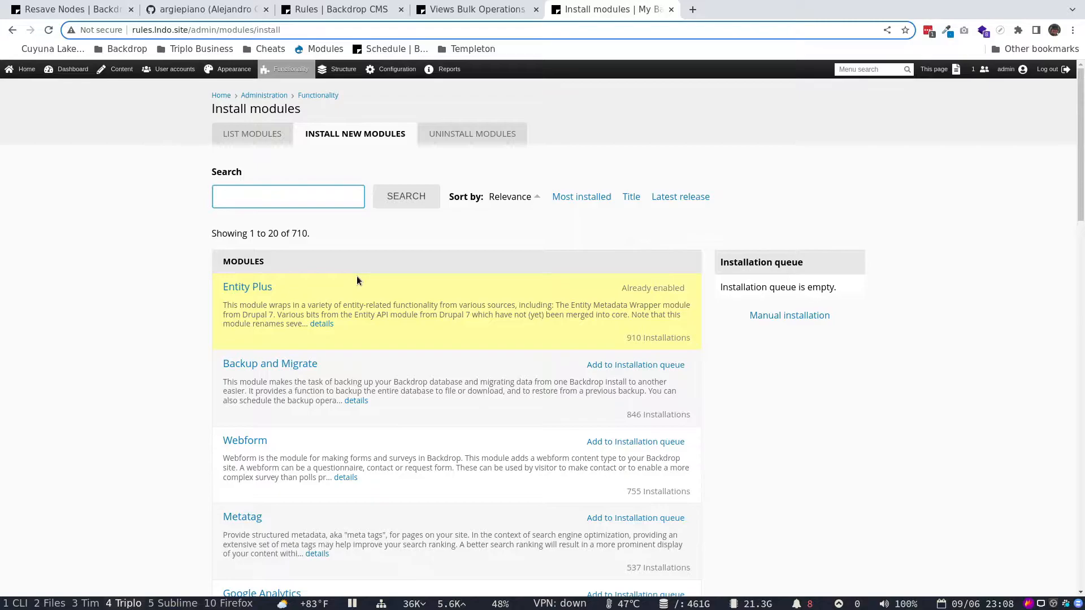
pyautogui.click(287, 196)
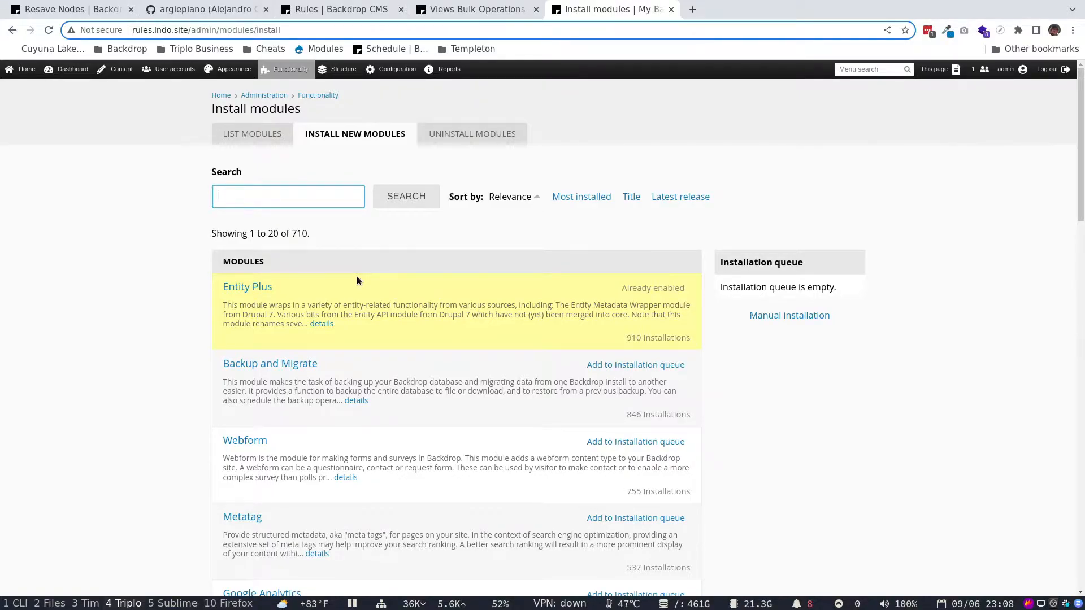
pyautogui.write('sample')
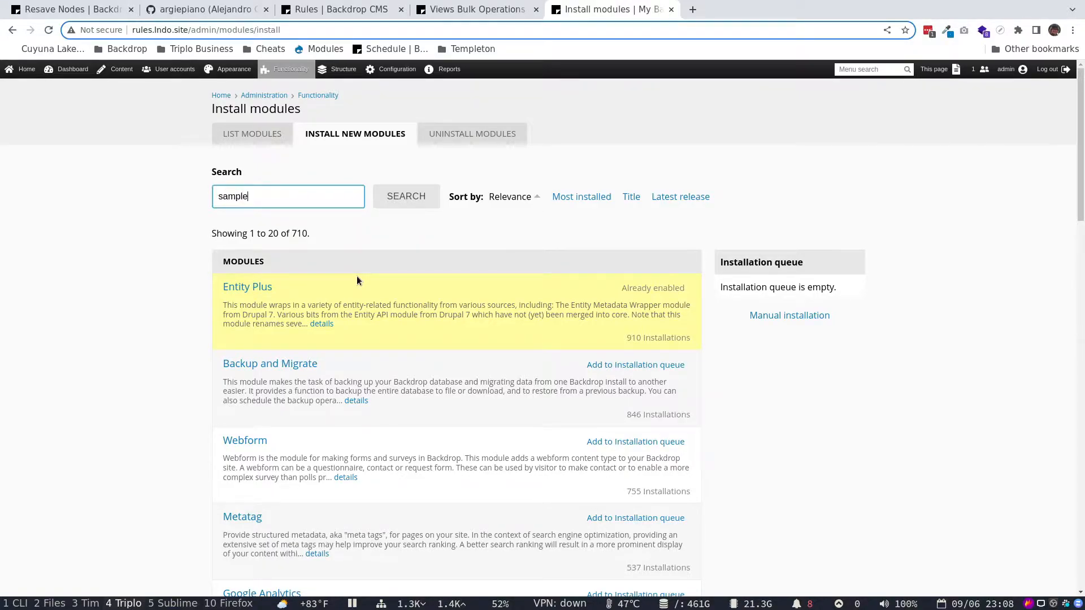
pyautogui.click(406, 197)
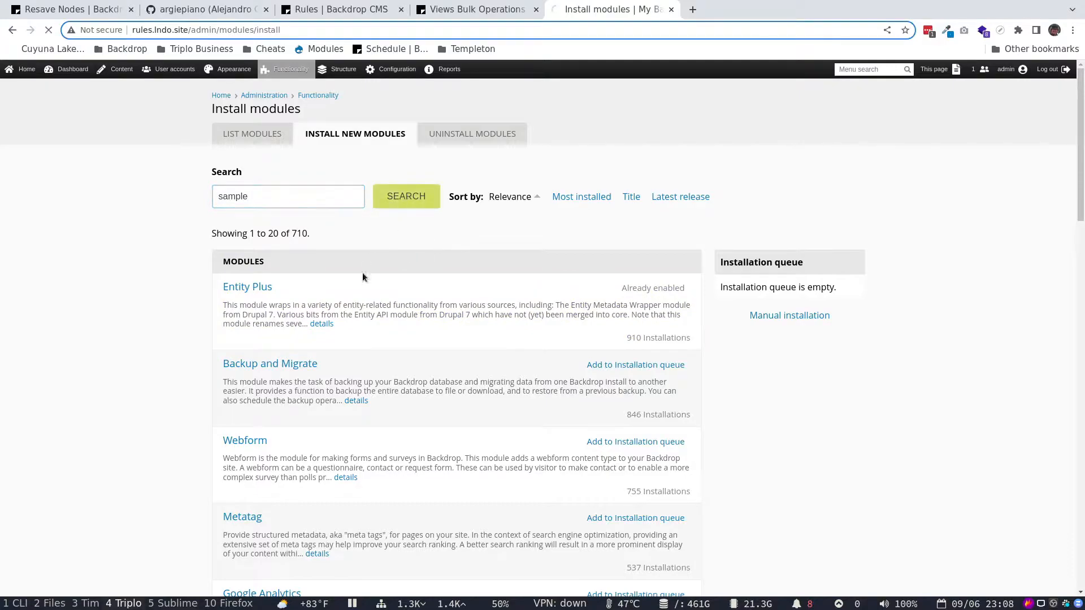
pyautogui.click(406, 196)
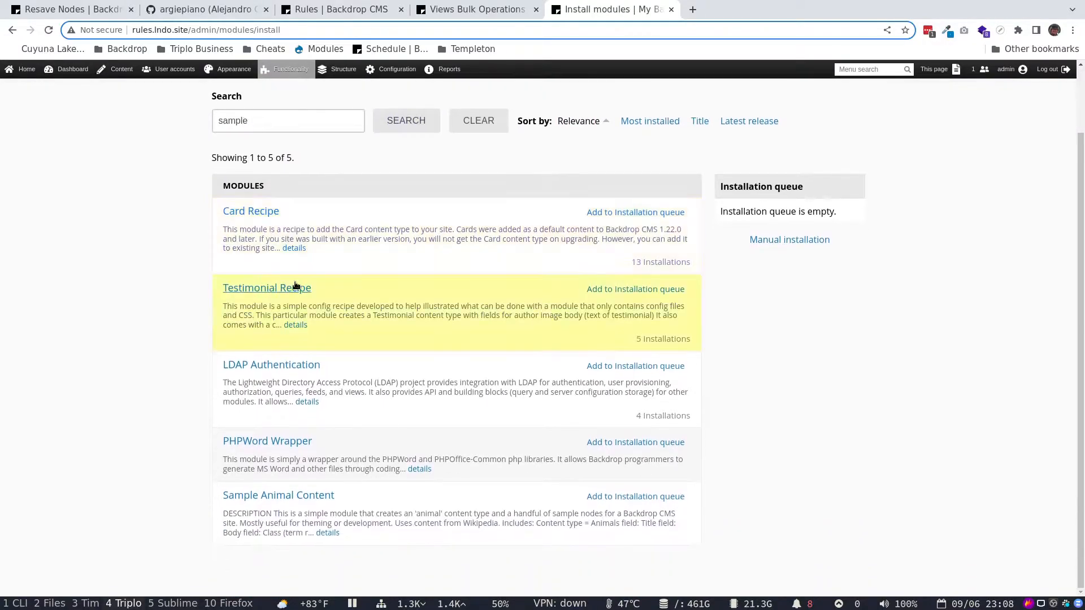
pyautogui.moveTo(637, 496)
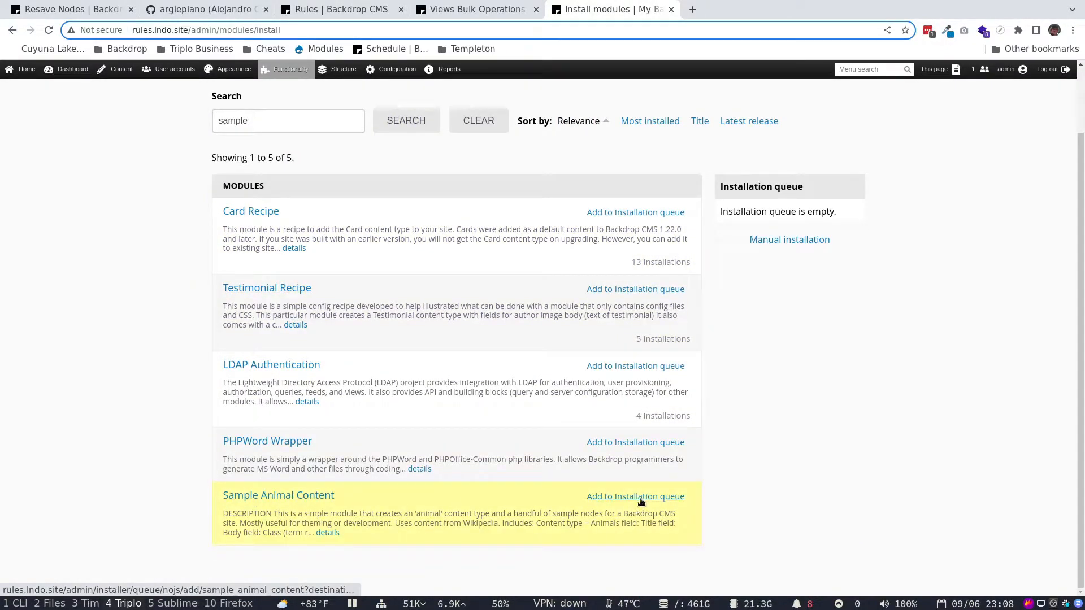
pyautogui.click(634, 496)
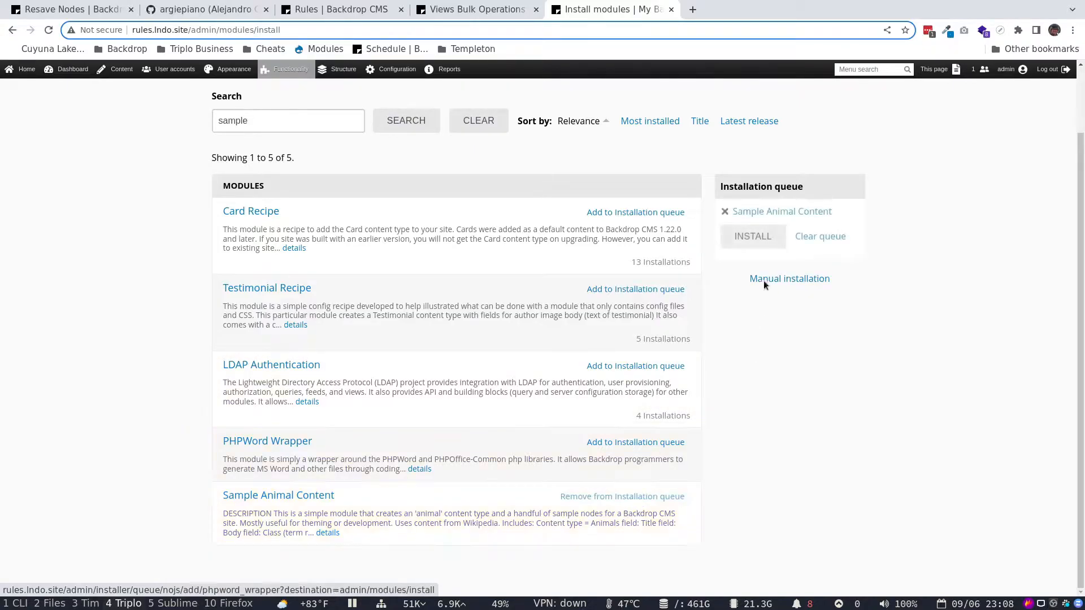
pyautogui.click(752, 236)
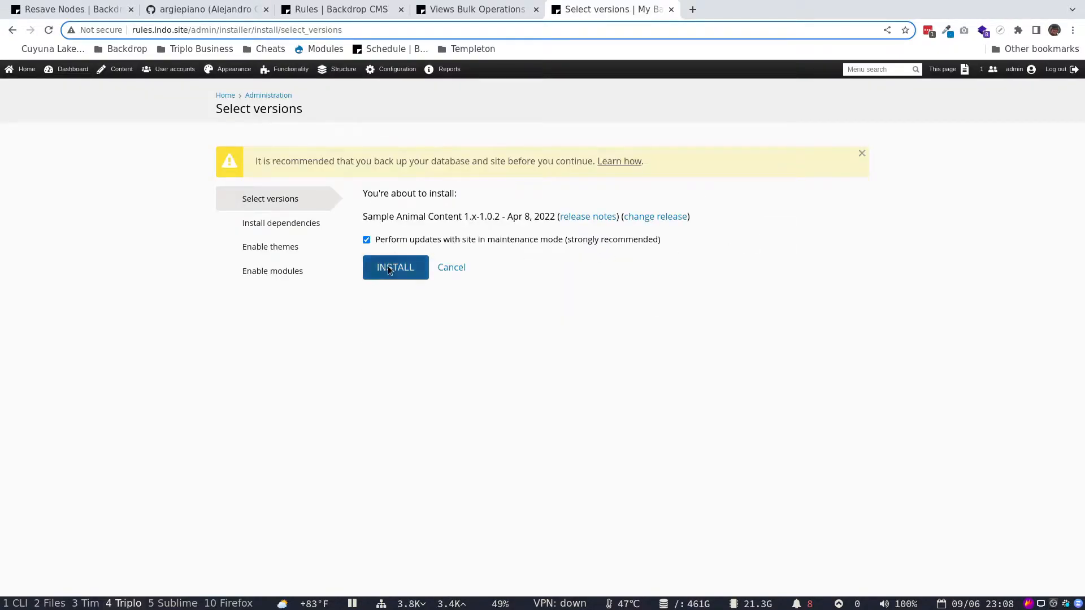
pyautogui.click(395, 268)
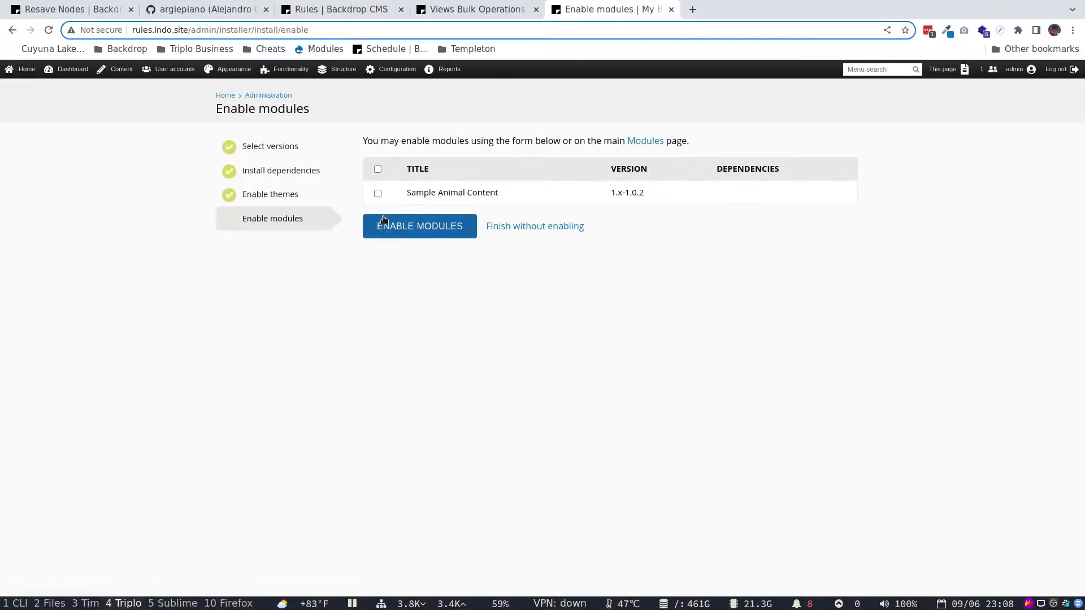
# Tick Sample Animal Content and submit Enable modules
pyautogui.click(379, 192)
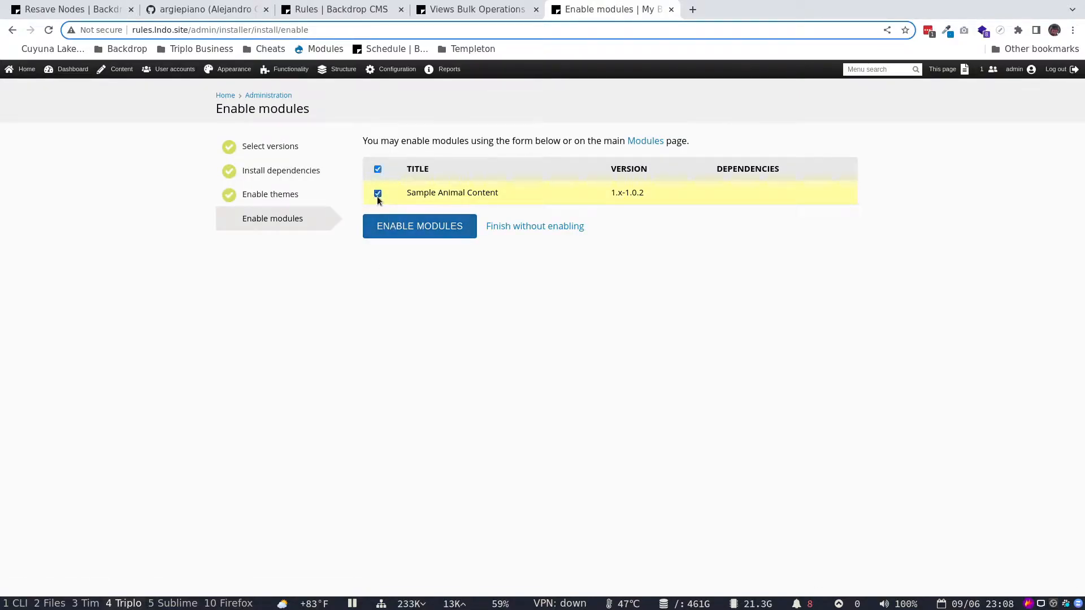
pyautogui.click(419, 226)
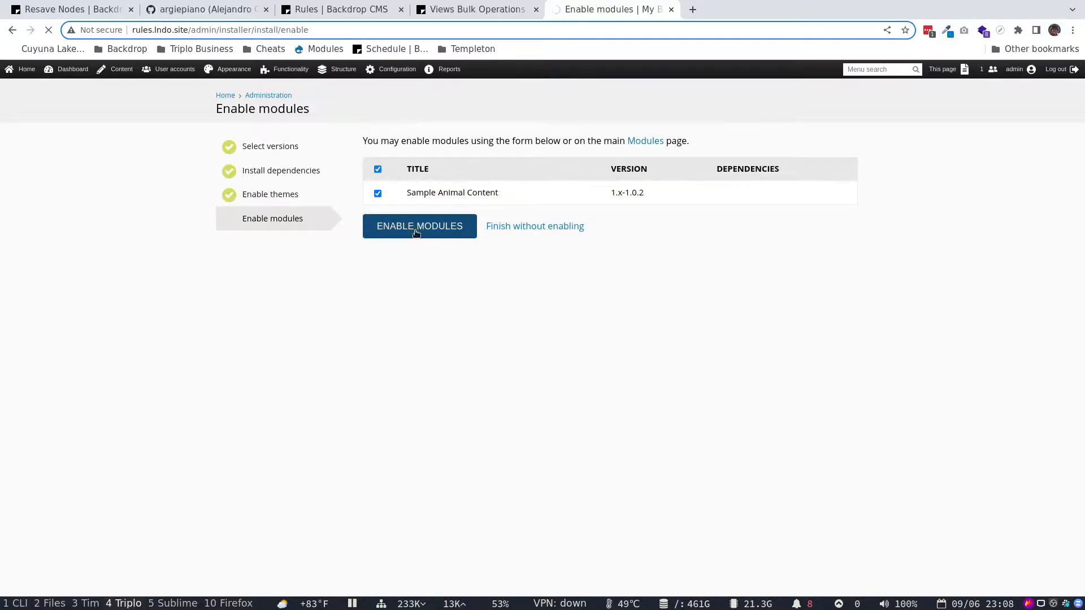
pyautogui.click(419, 225)
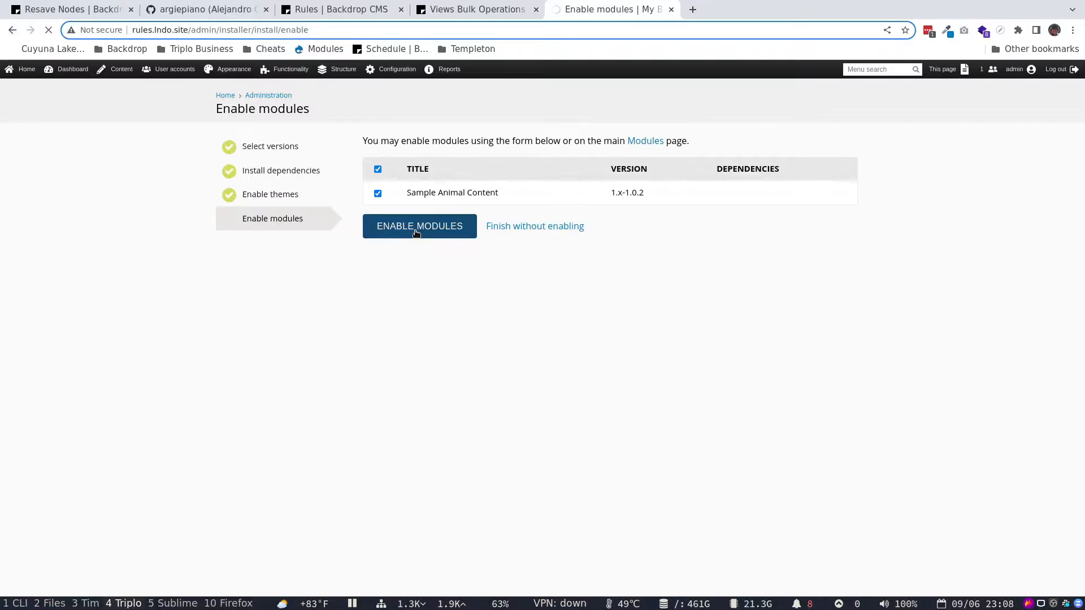
# Browse the home page's new animal entries such as Saltwater Crocodile, Bald Eagle and Elephant
pyautogui.click(419, 225)
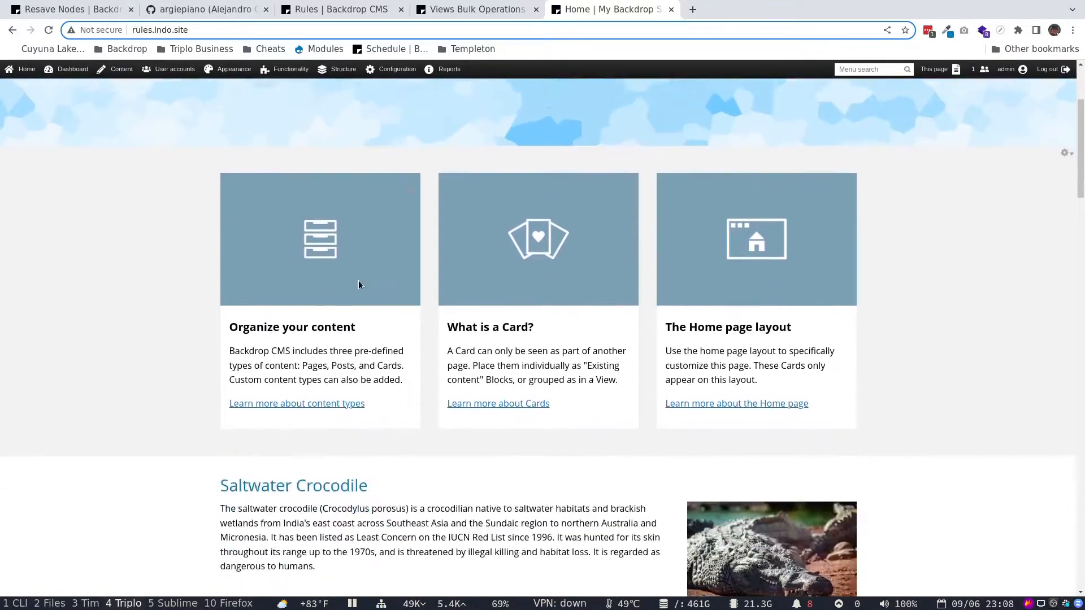
pyautogui.scroll(-3)
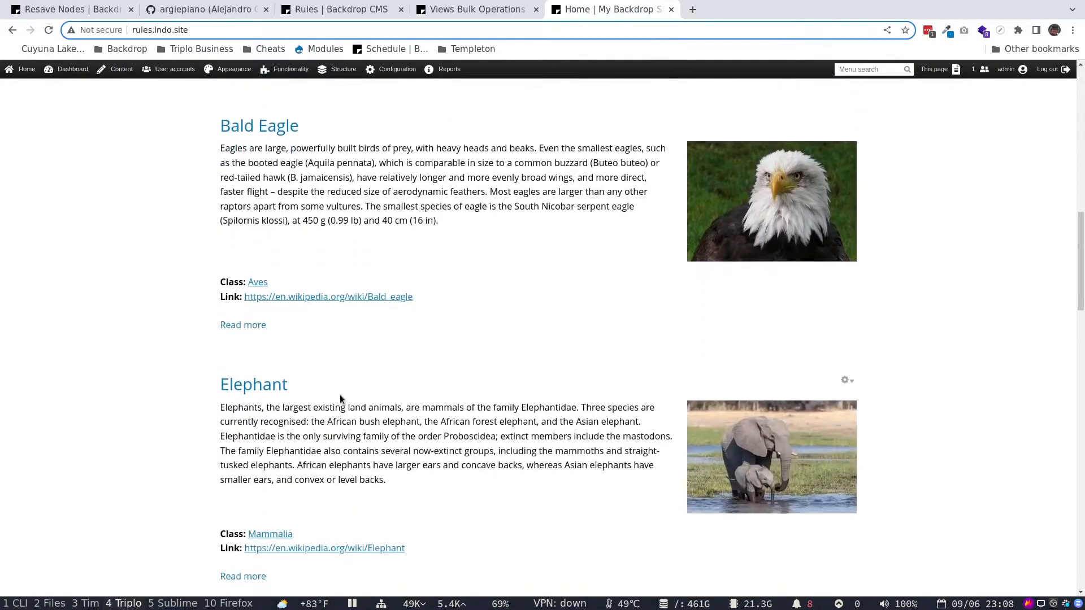
pyautogui.scroll(-3)
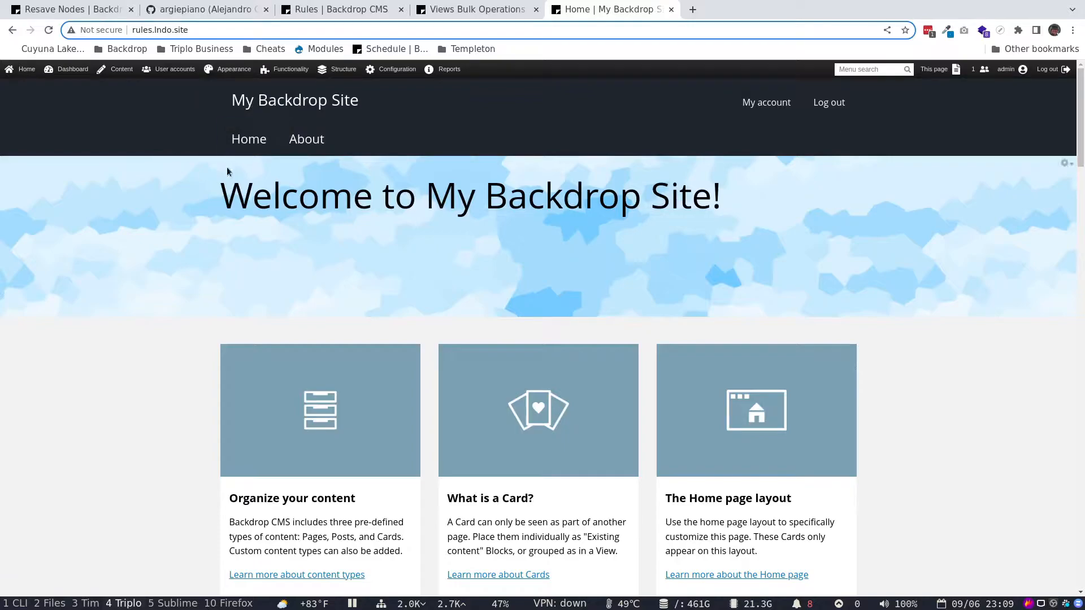
pyautogui.moveTo(312, 213)
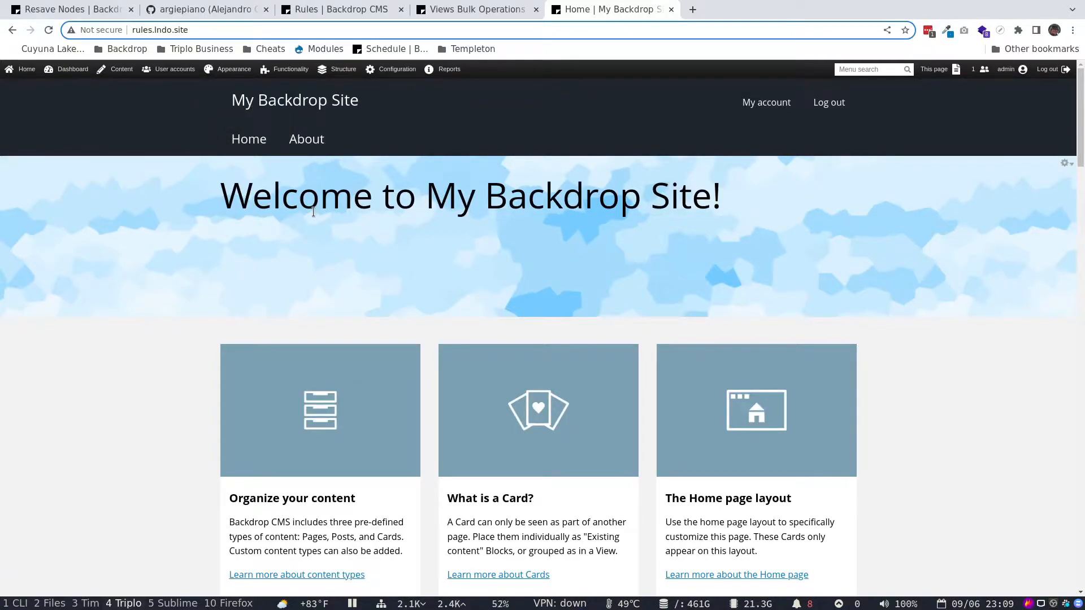
pyautogui.moveTo(386, 234)
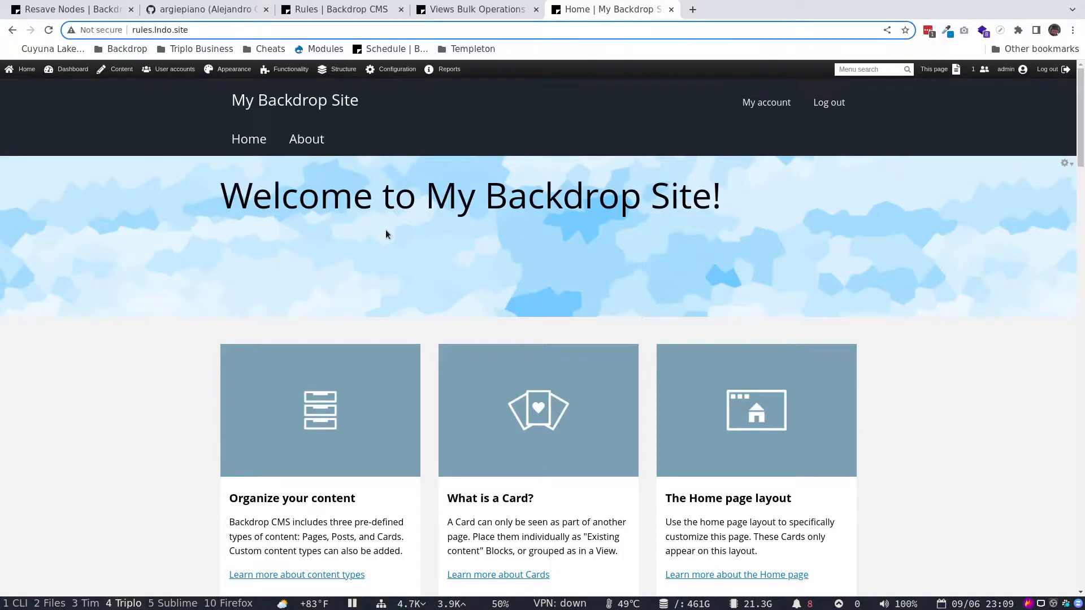
pyautogui.click(122, 68)
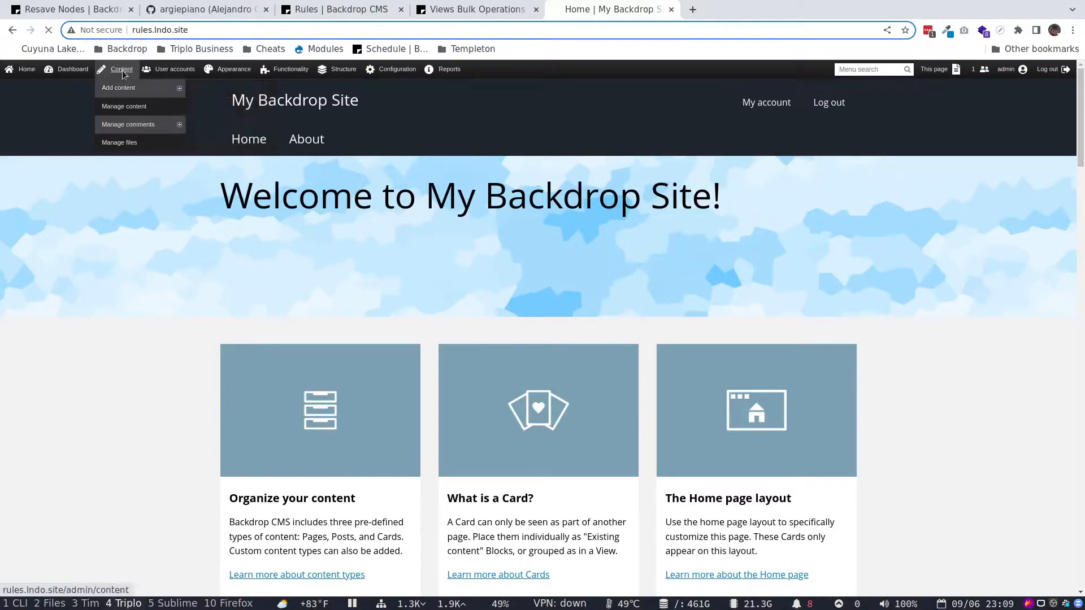
# On Manage content, tick Elephant, Fox, Giraffe and Lion for a bulk action
pyautogui.click(124, 105)
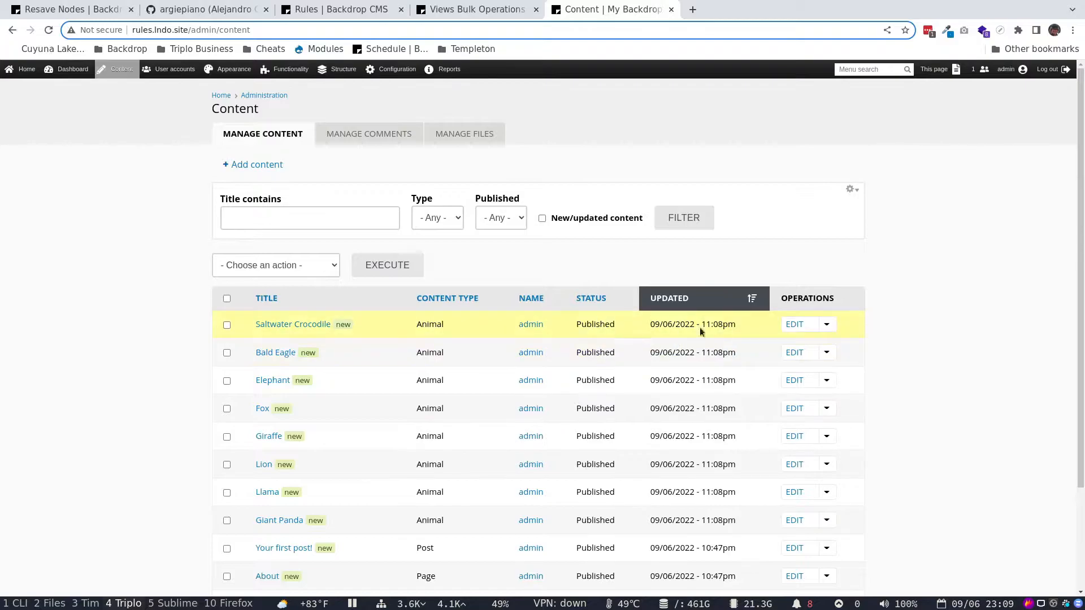
pyautogui.scroll(-3)
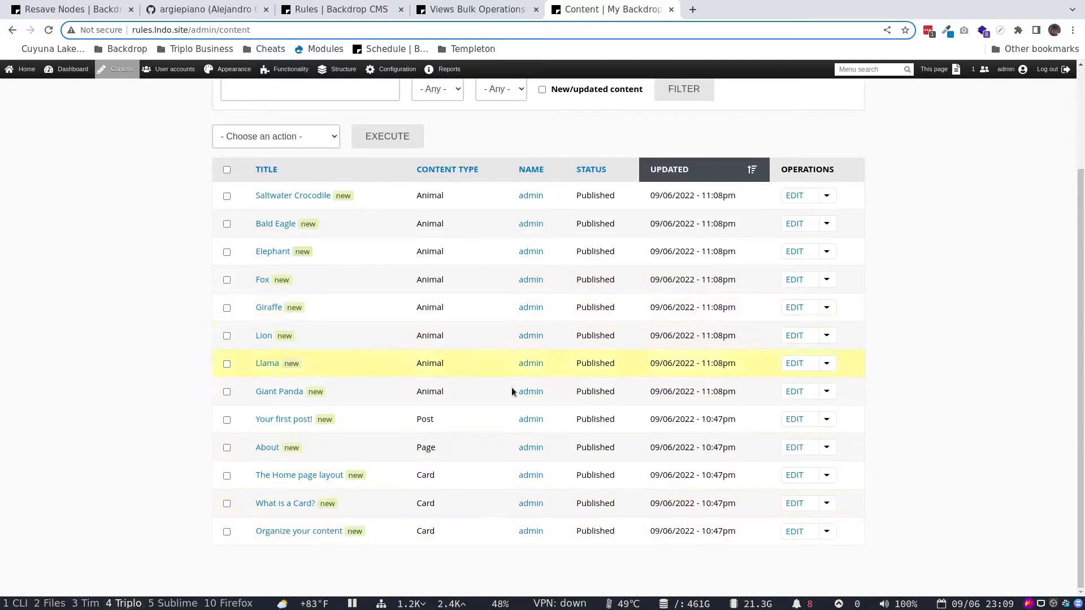
pyautogui.moveTo(664, 307)
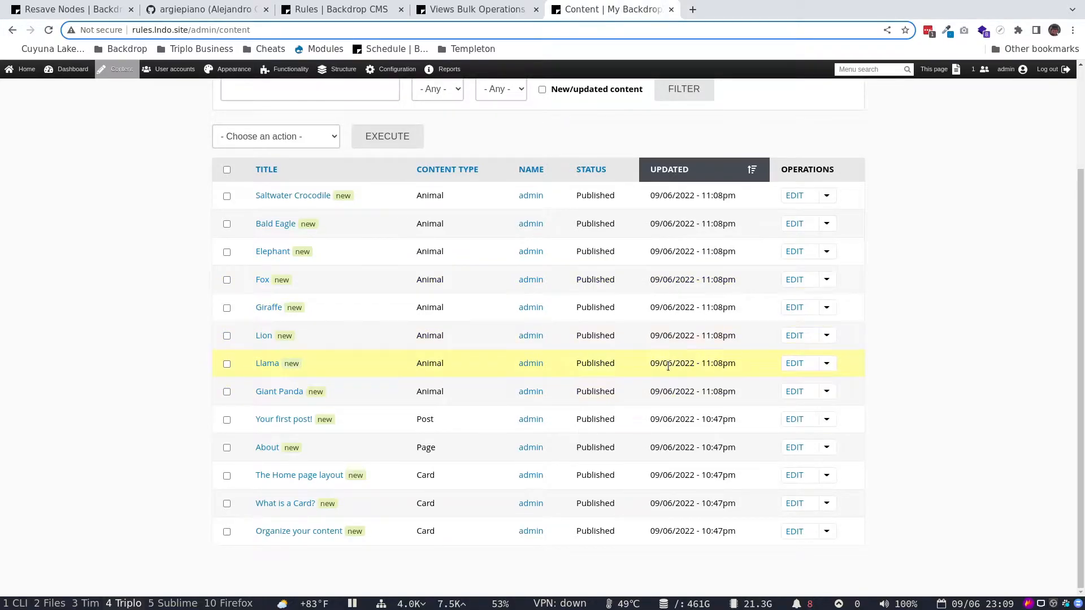
pyautogui.click(227, 251)
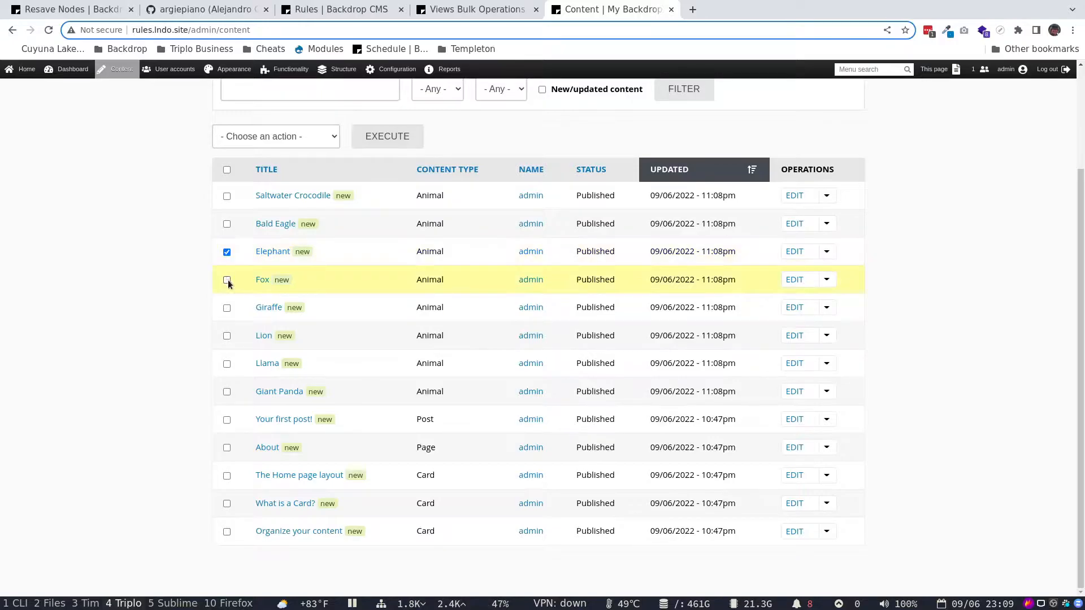
pyautogui.click(275, 136)
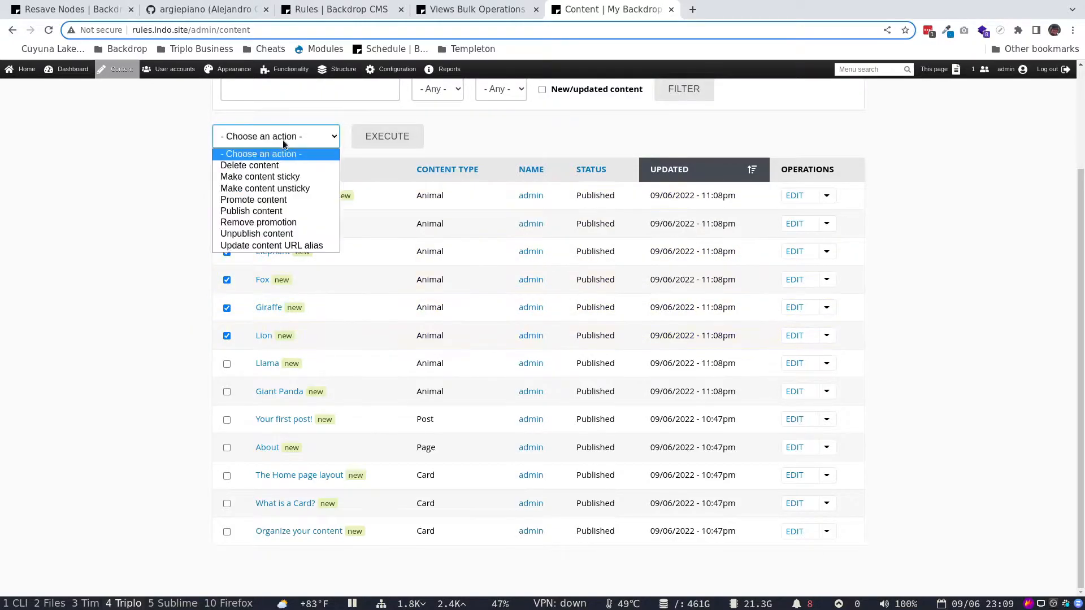
pyautogui.moveTo(249, 166)
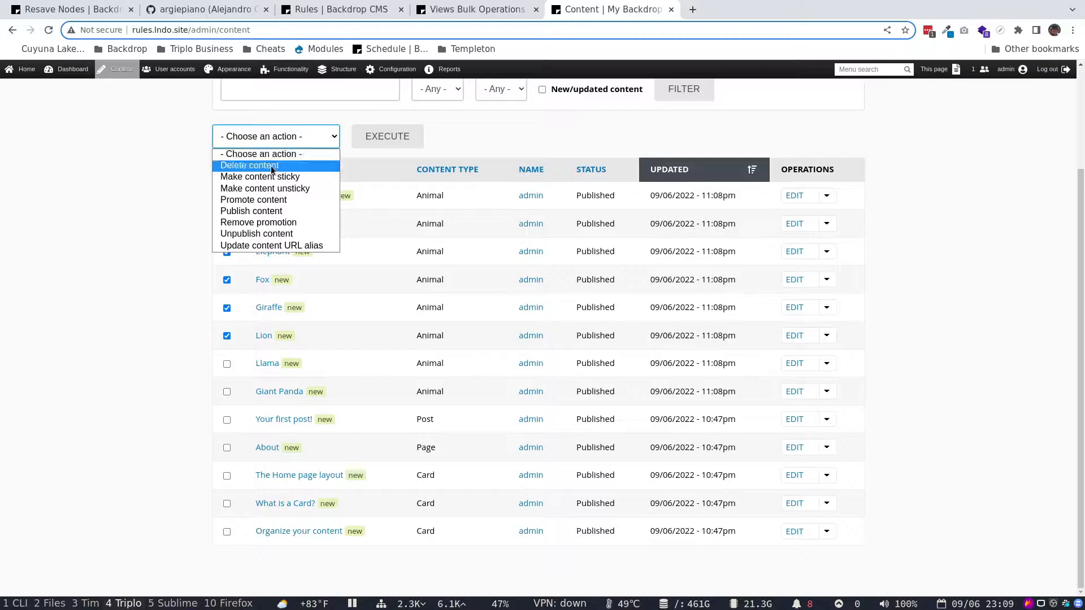
pyautogui.moveTo(250, 211)
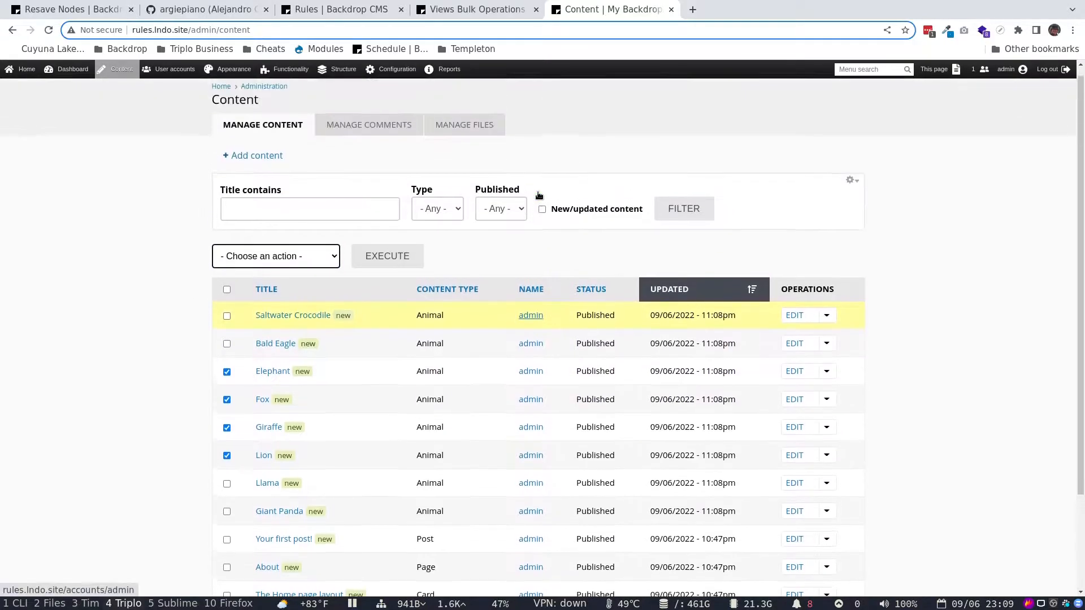
pyautogui.click(397, 68)
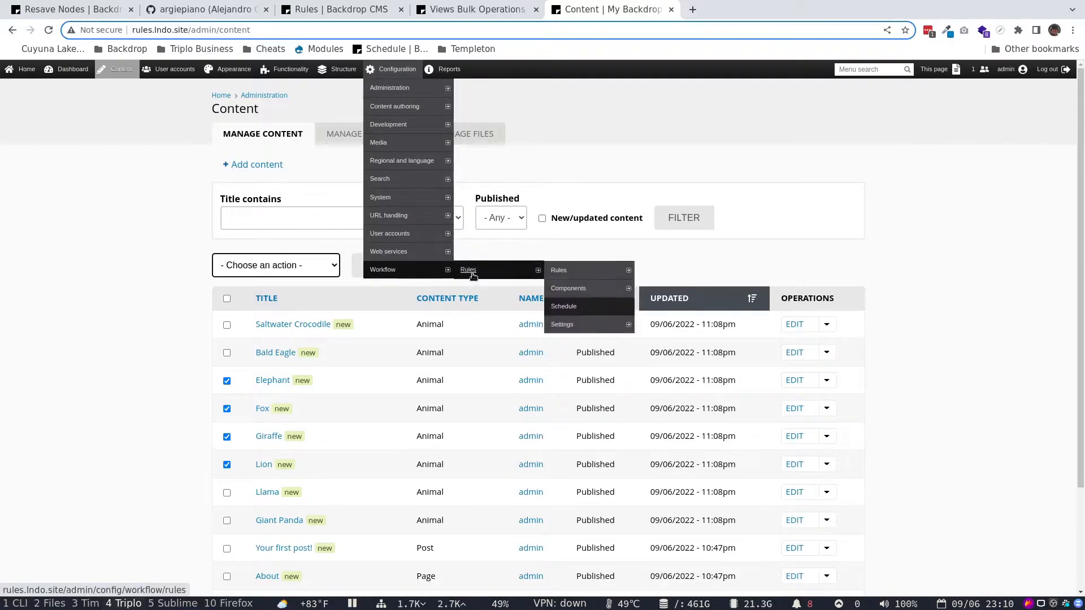
# Open the Rules administration page and view its empty Components tab
pyautogui.click(558, 271)
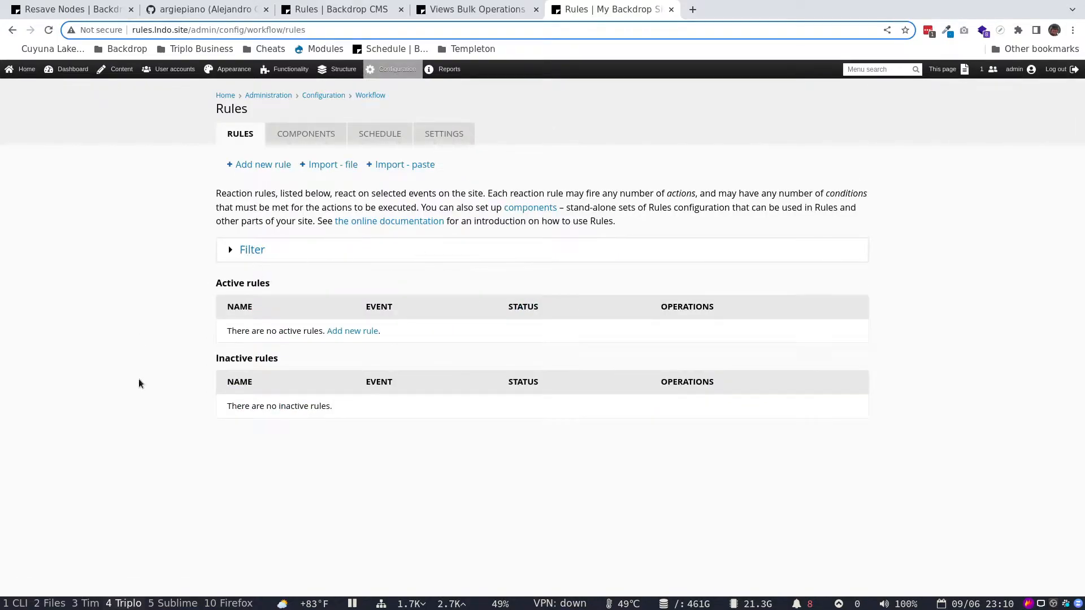
pyautogui.moveTo(540, 349)
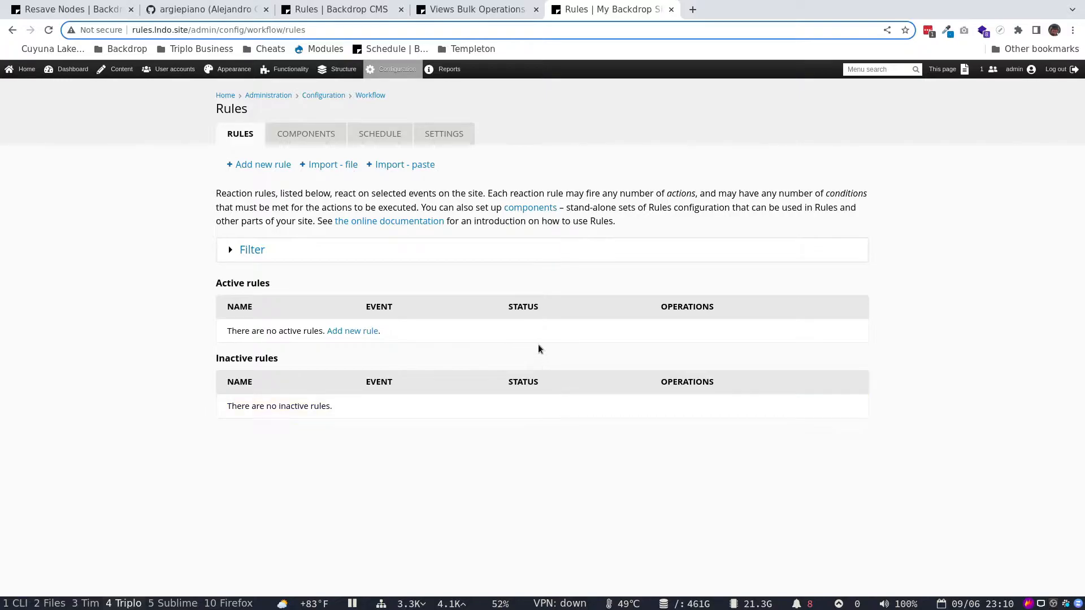
pyautogui.moveTo(253, 355)
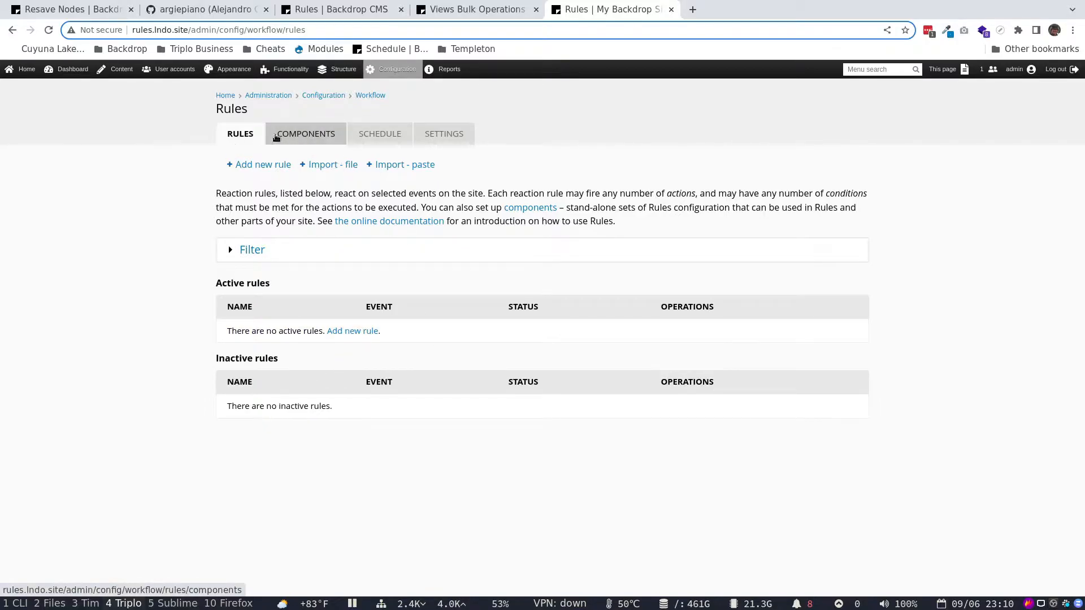
pyautogui.moveTo(275, 392)
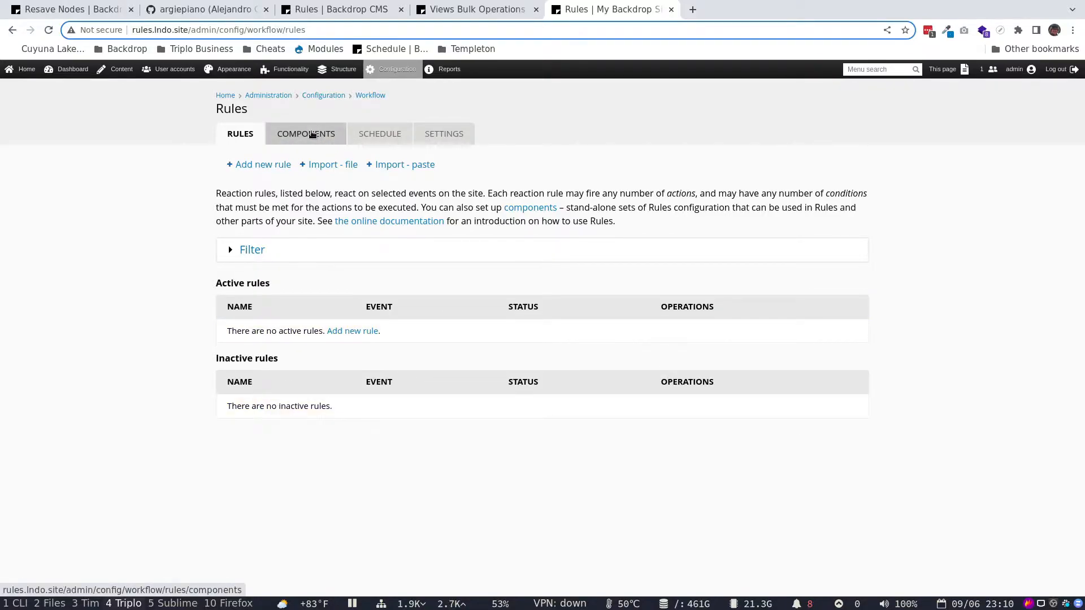
pyautogui.click(306, 134)
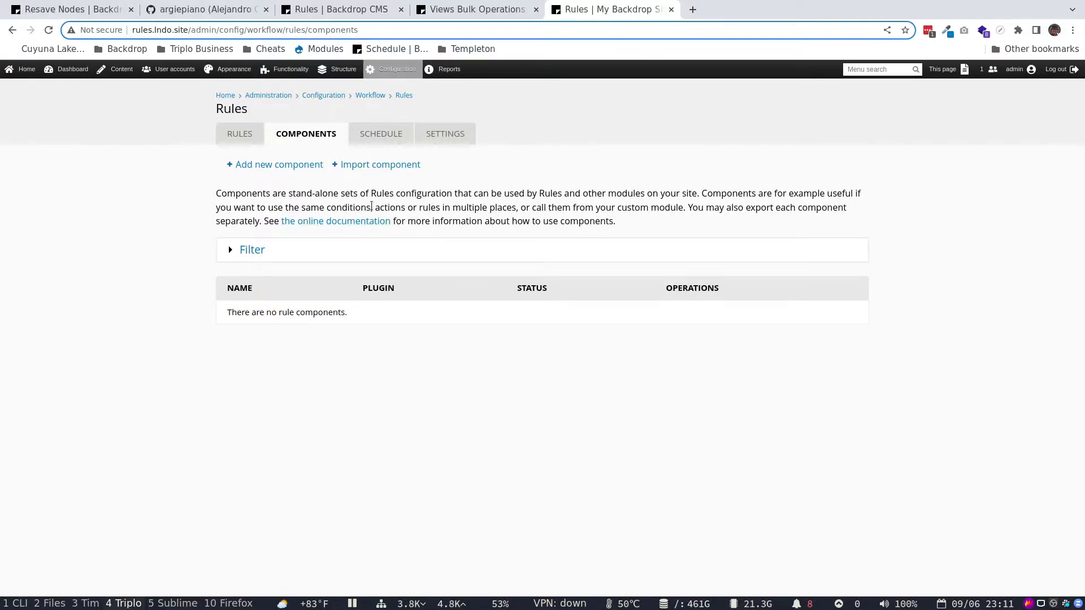
pyautogui.moveTo(240, 133)
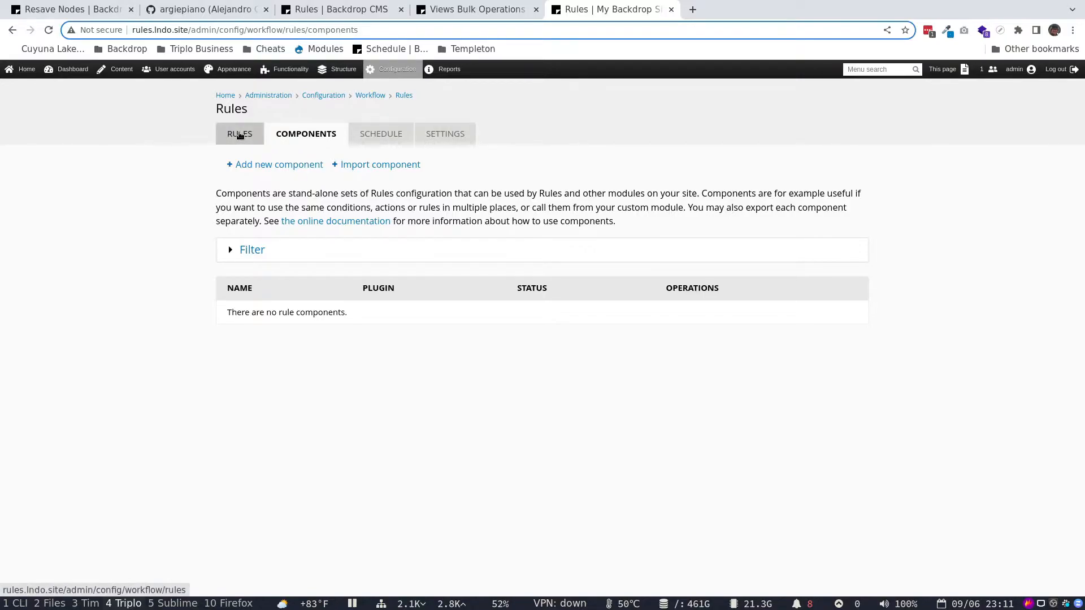
pyautogui.moveTo(318, 138)
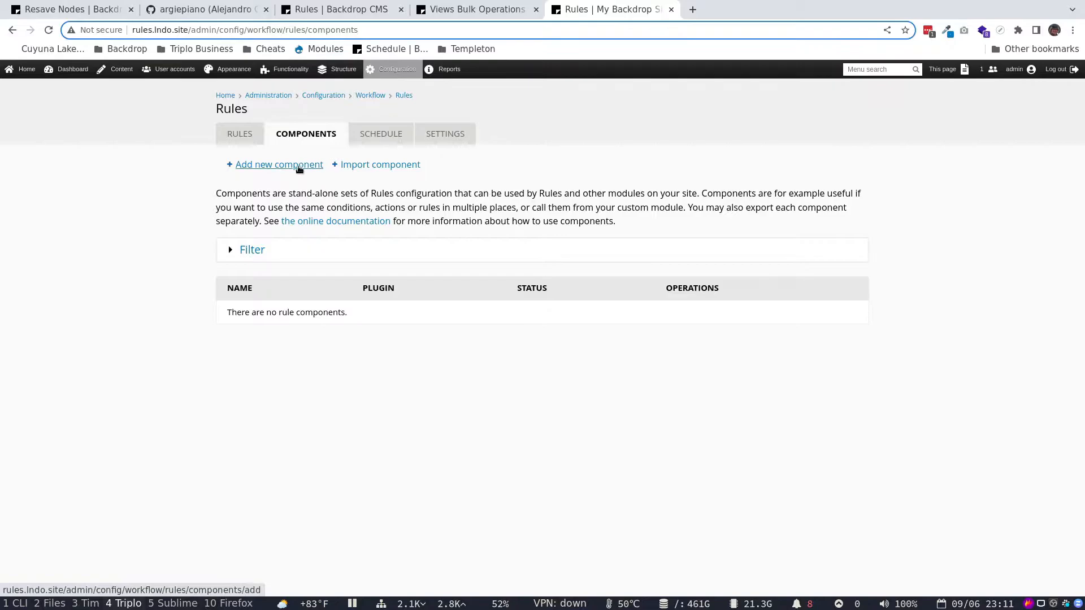
# Start a new Rule component named 'Node Save and Date Change'
pyautogui.click(278, 164)
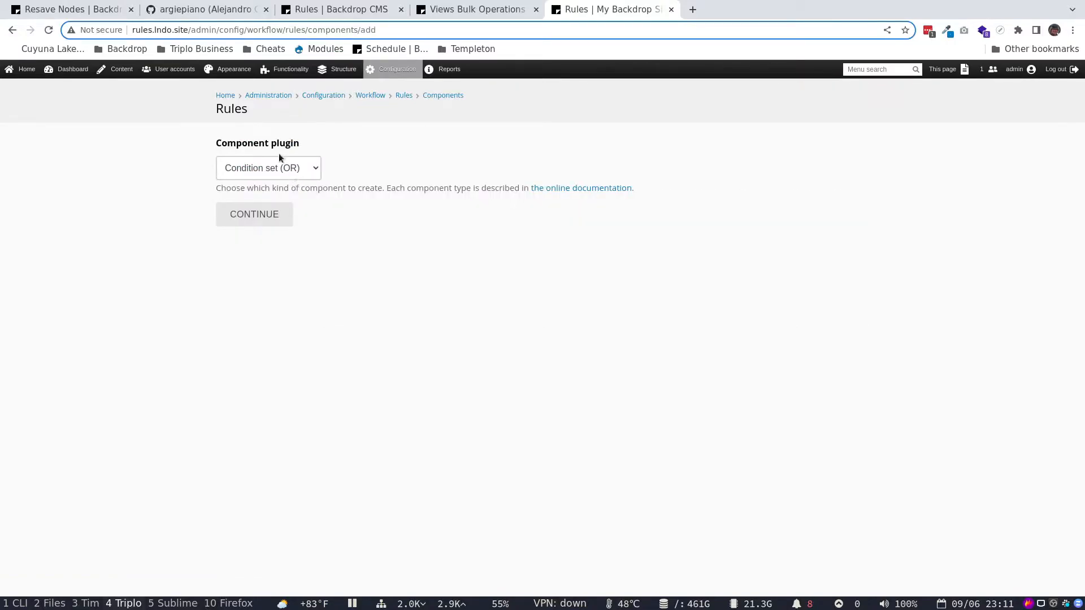
pyautogui.click(268, 168)
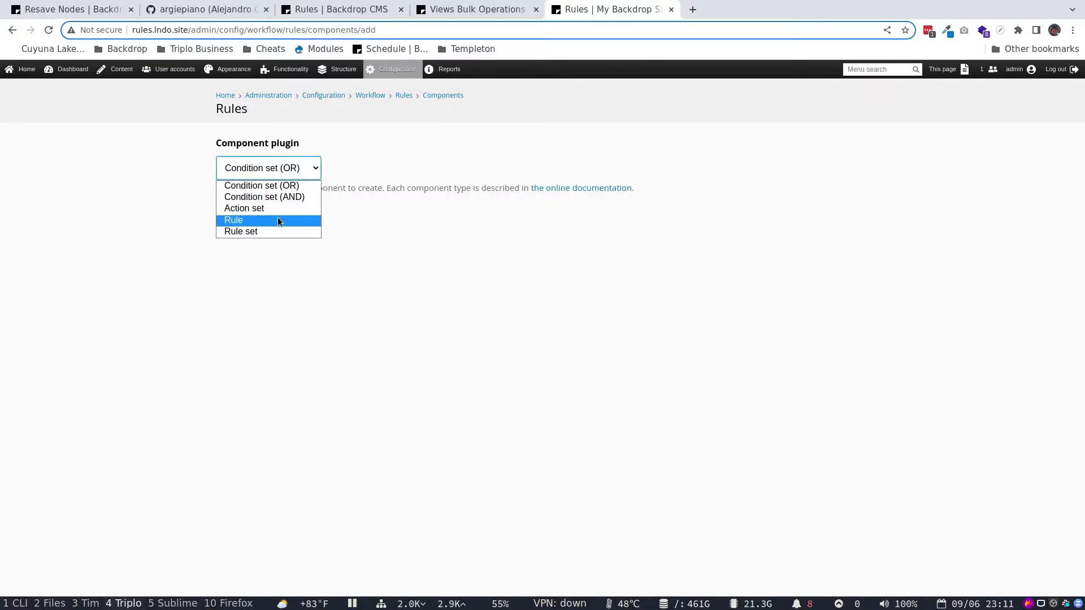
pyautogui.click(233, 220)
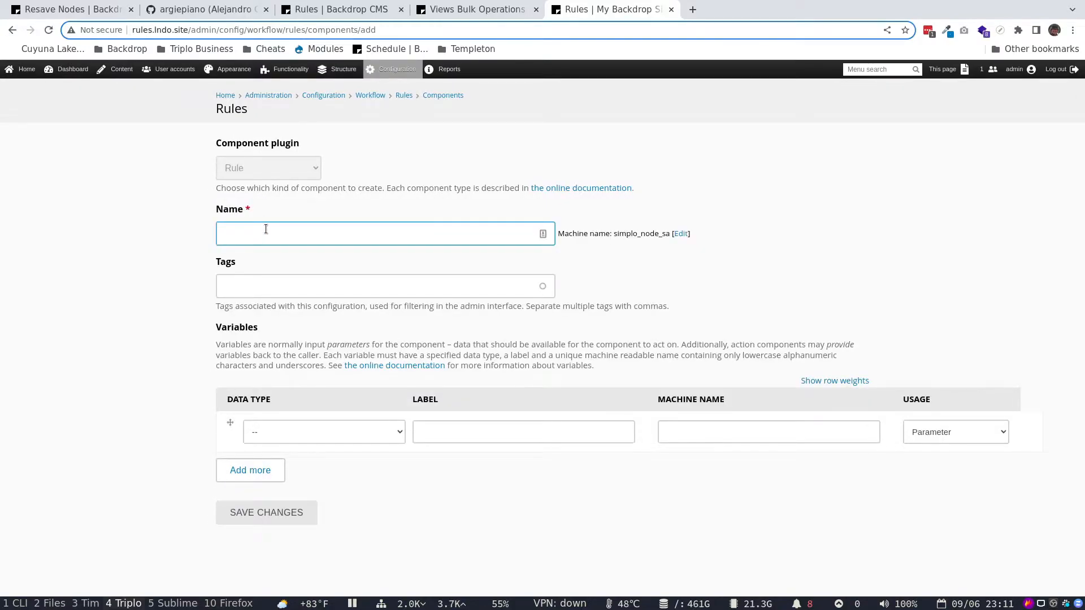
pyautogui.write('Node Save and Date')
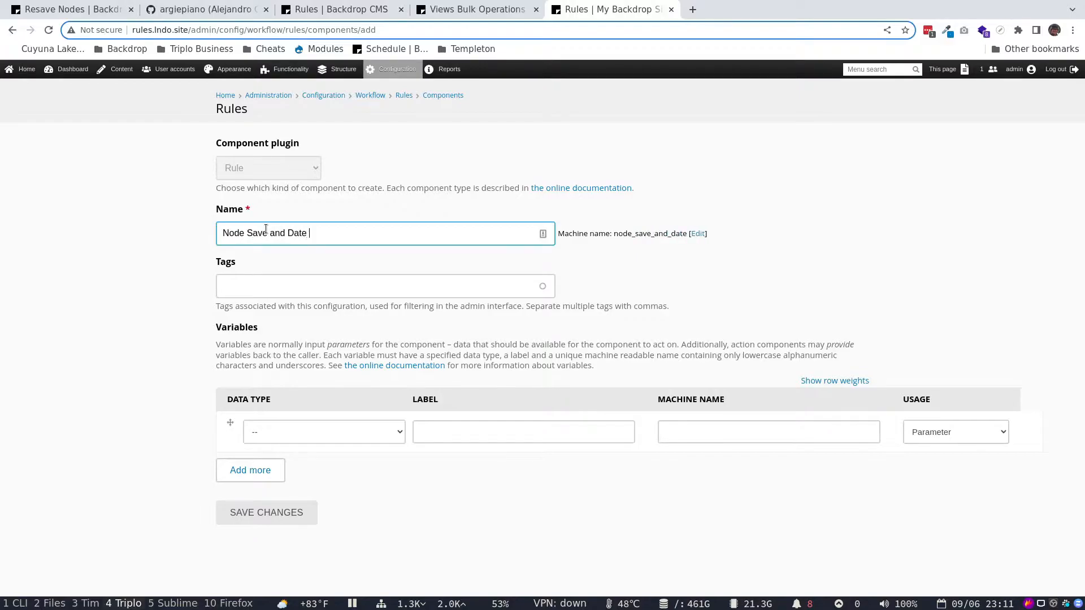
pyautogui.write('Change')
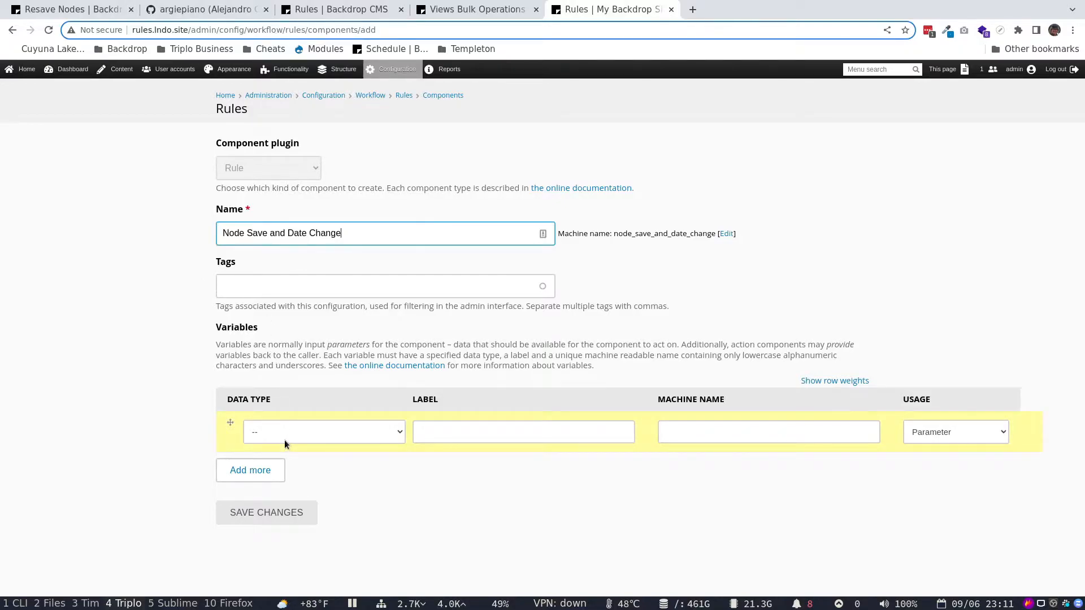
# Add a Node-type variable labelled Node with machine name node, and save
pyautogui.click(323, 431)
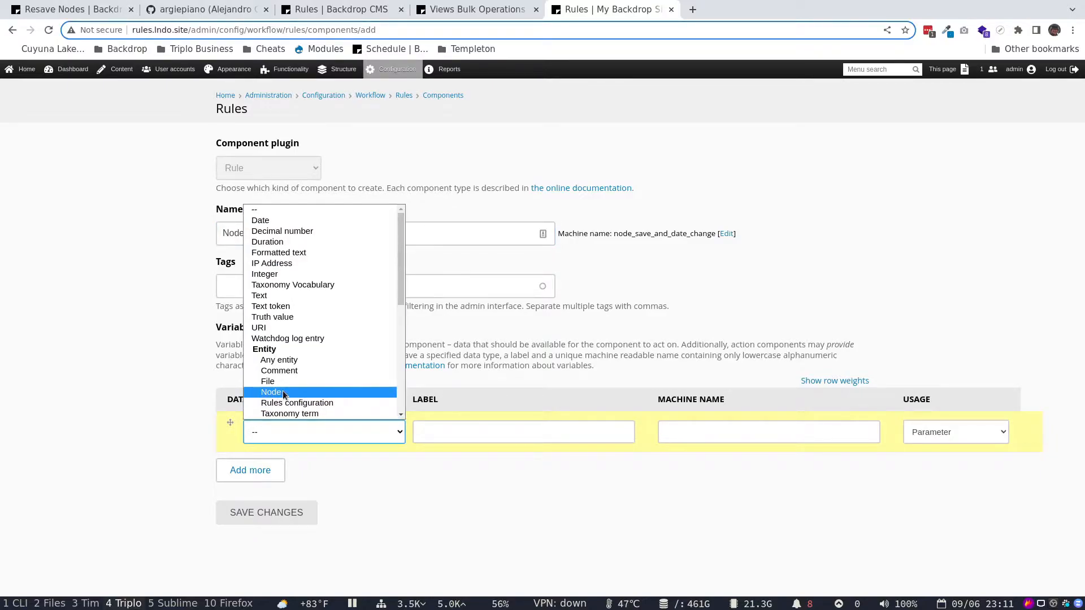
pyautogui.click(272, 393)
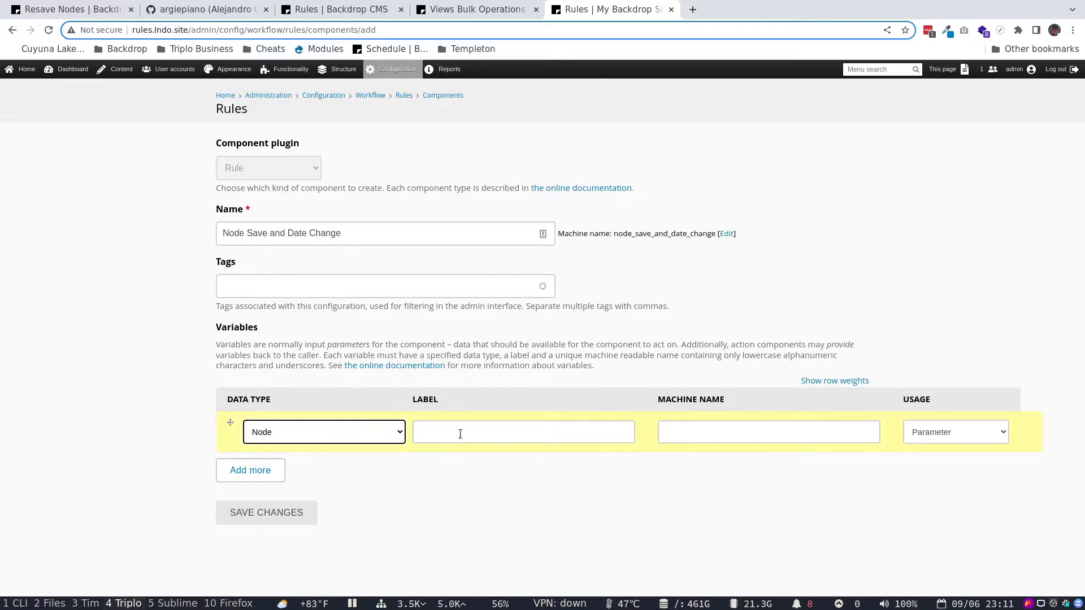
pyautogui.click(523, 432)
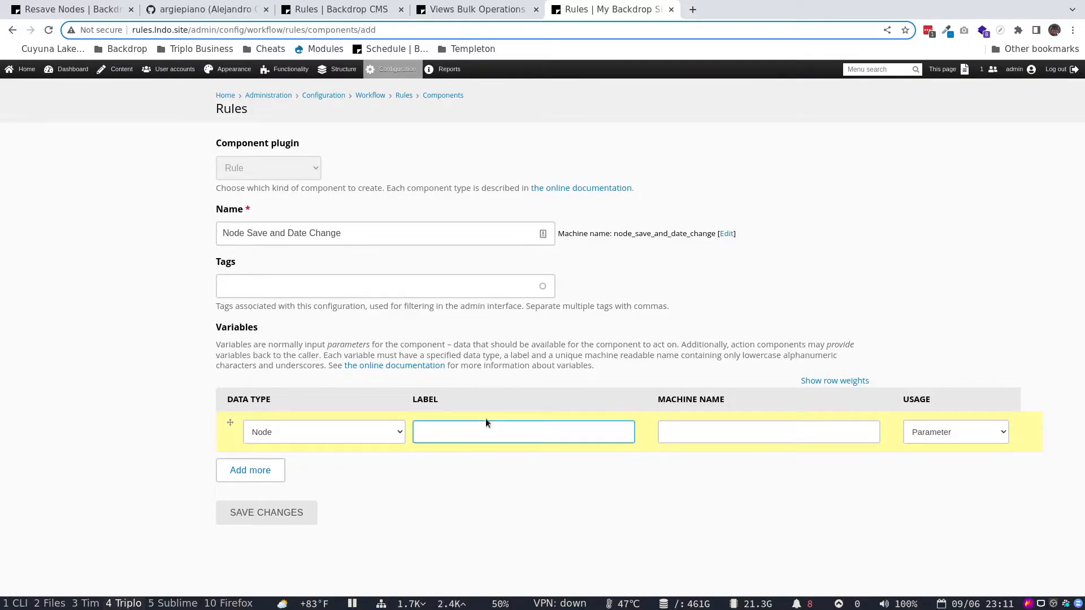
pyautogui.write('Node')
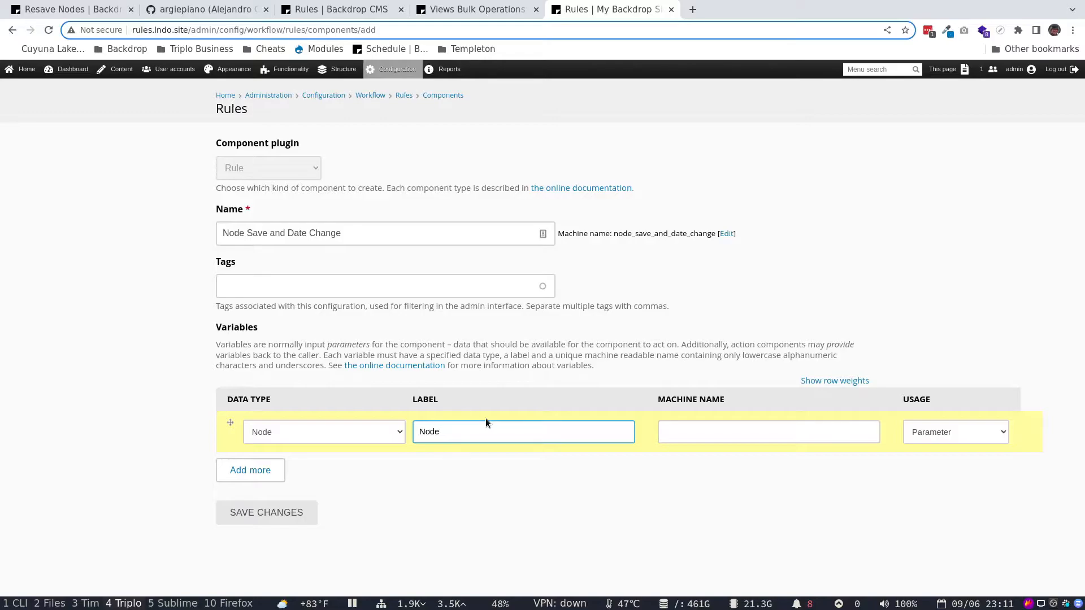
pyautogui.write('node')
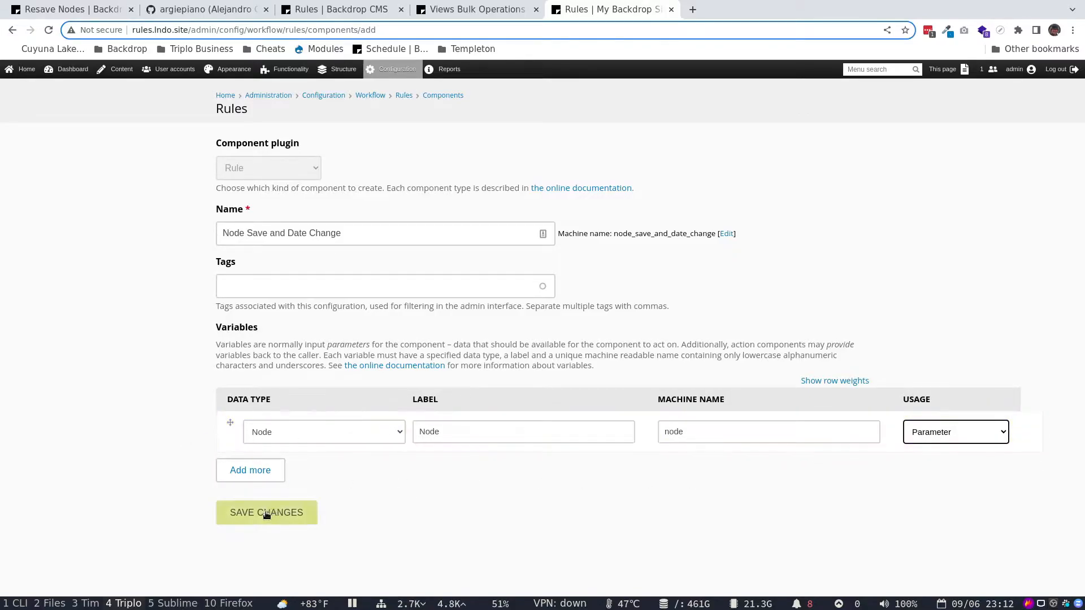
pyautogui.click(265, 512)
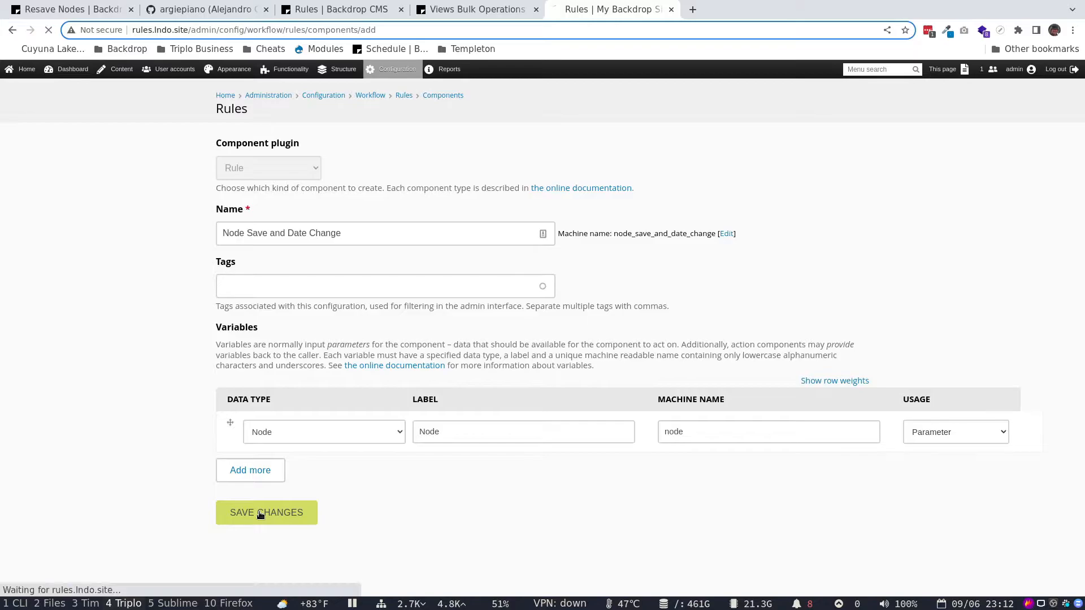
# Complete saving 'Node Save and Date Change' to reach its rule editing page
pyautogui.click(266, 512)
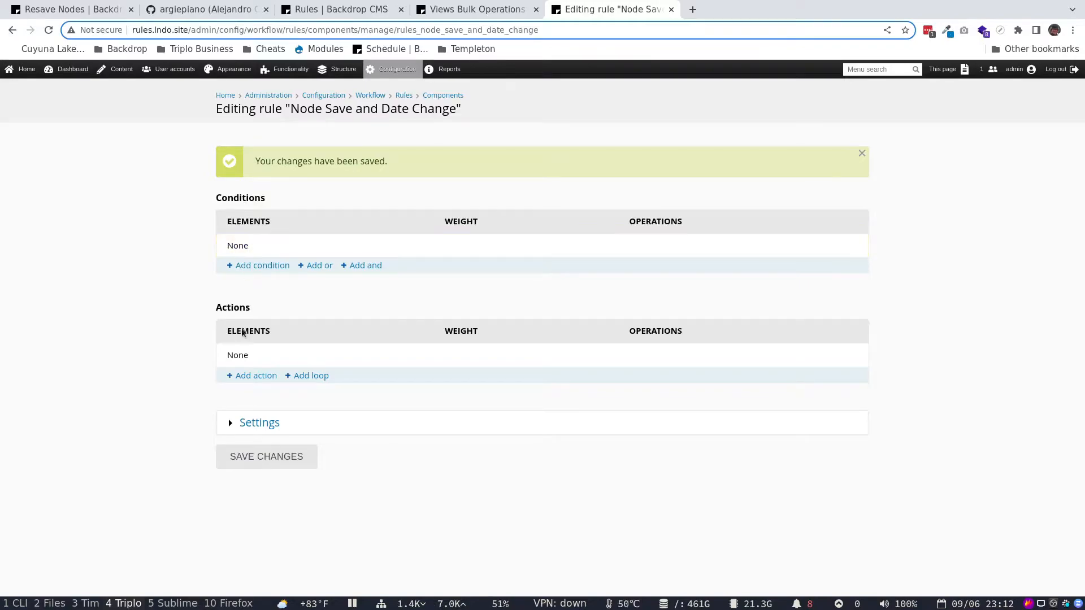
pyautogui.moveTo(251, 376)
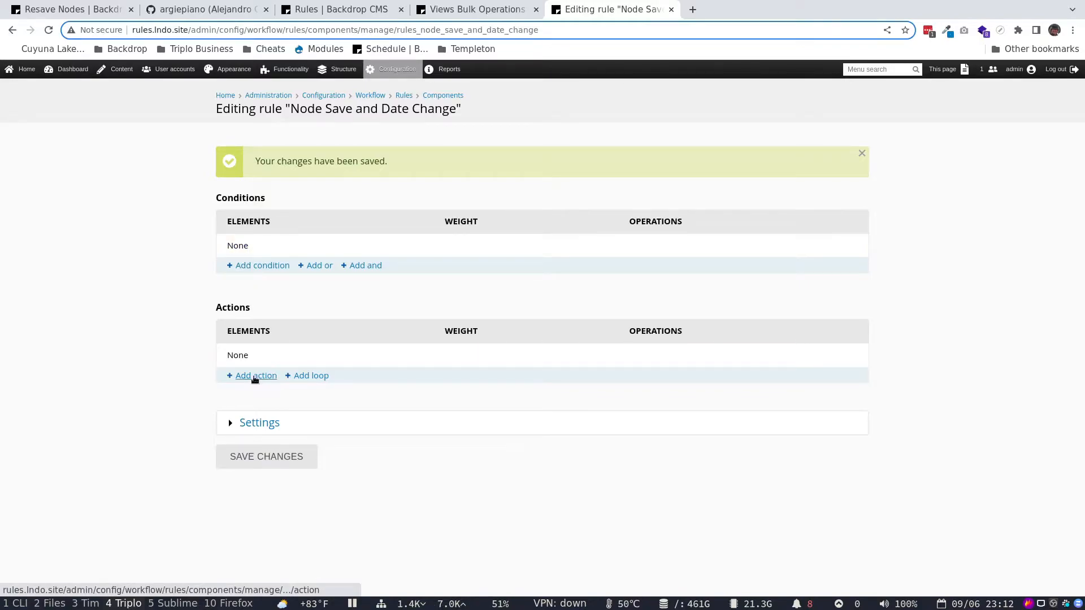
# Add a Save entity action on node with Force saving immediately set to True
pyautogui.click(255, 375)
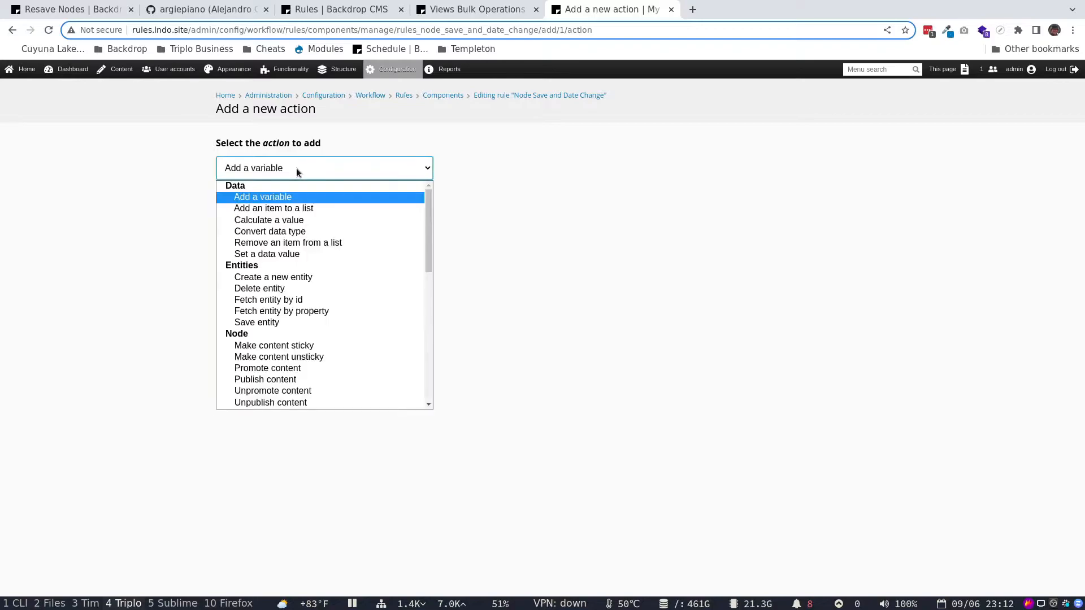
pyautogui.moveTo(278, 357)
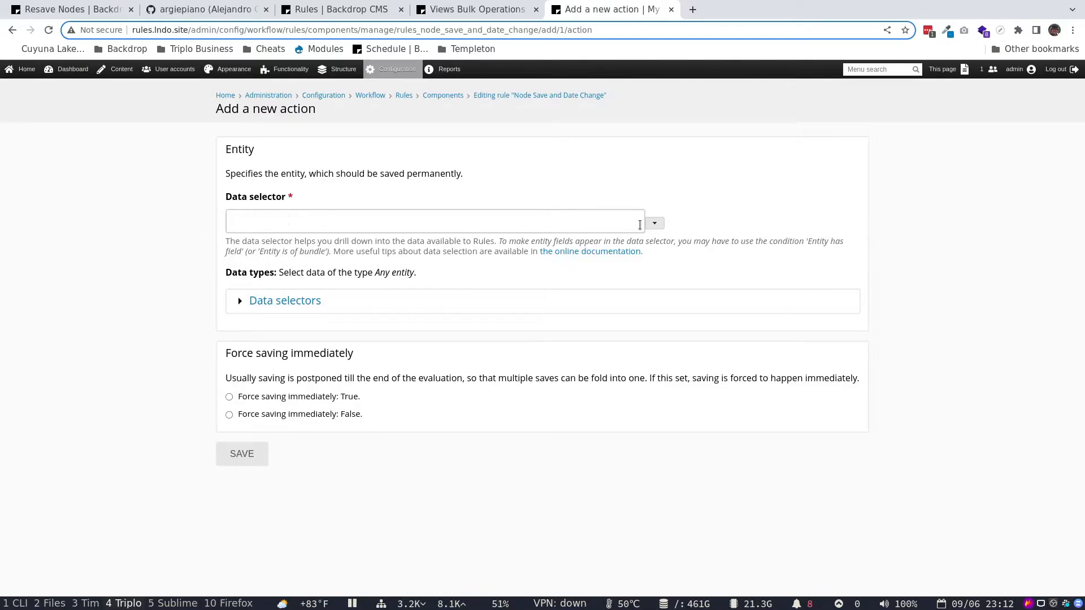
pyautogui.write('node')
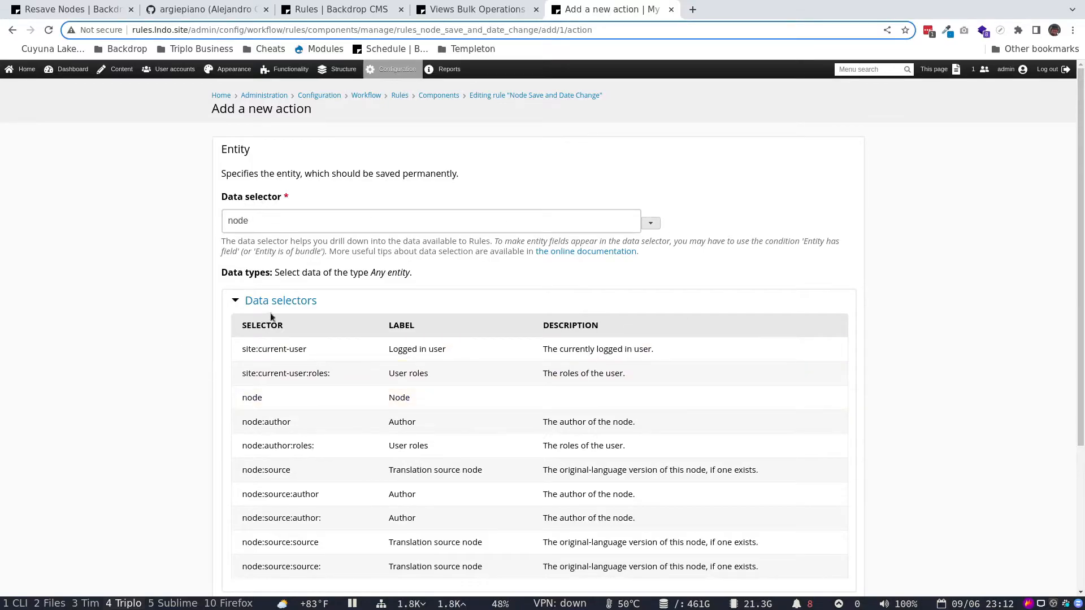
pyautogui.scroll(-3)
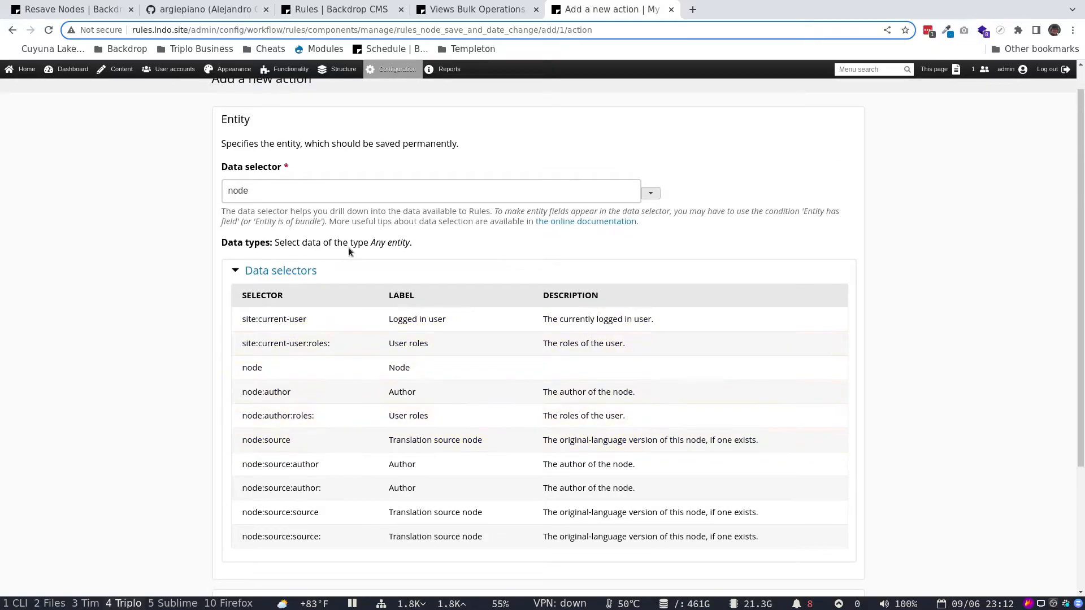
pyautogui.moveTo(280, 271)
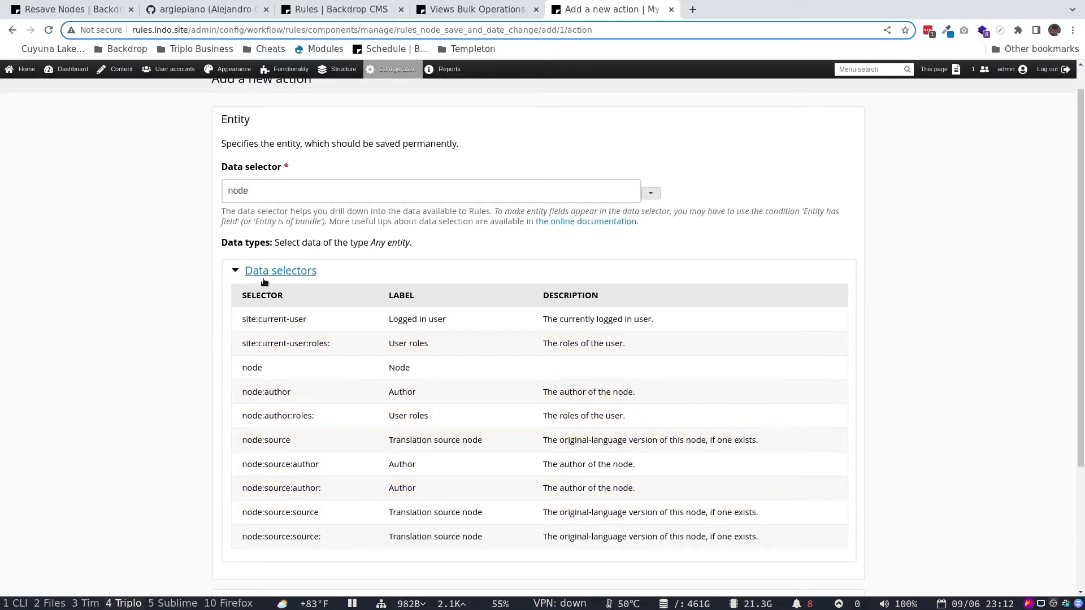
pyautogui.click(280, 270)
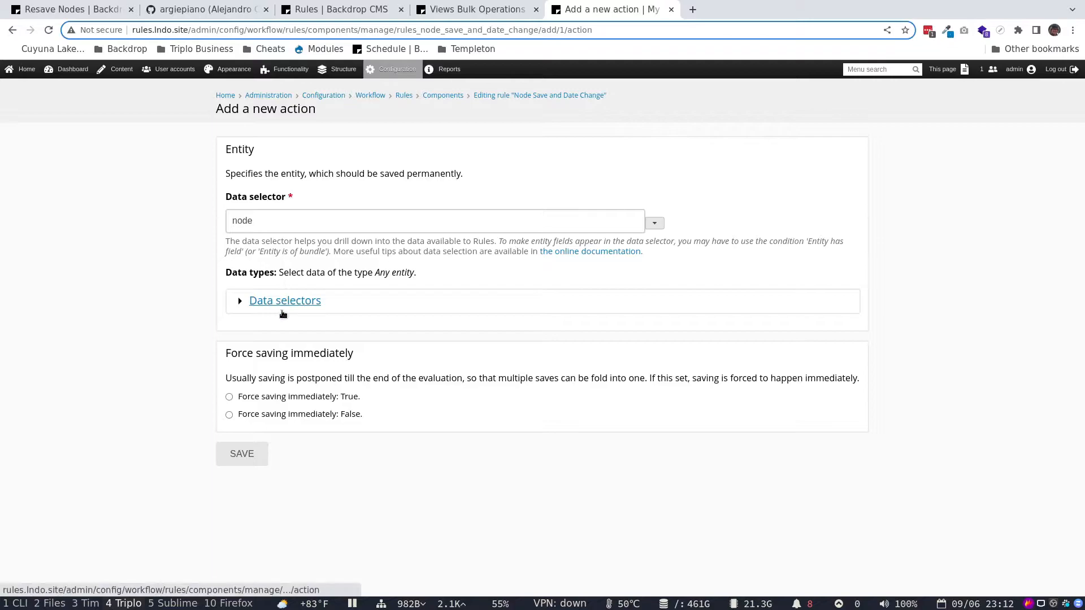
pyautogui.moveTo(236, 398)
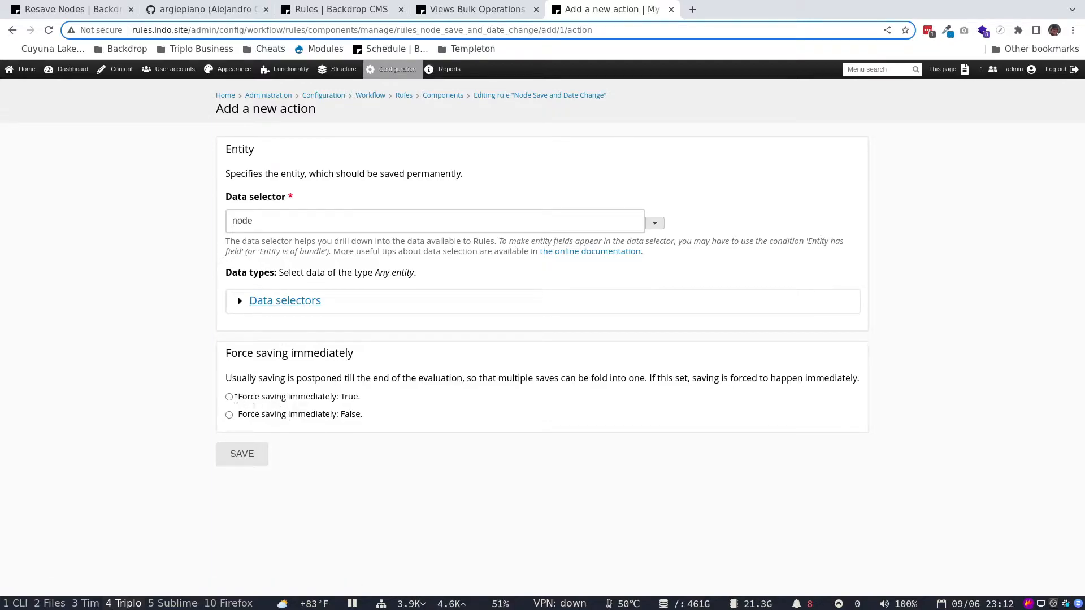
pyautogui.click(229, 396)
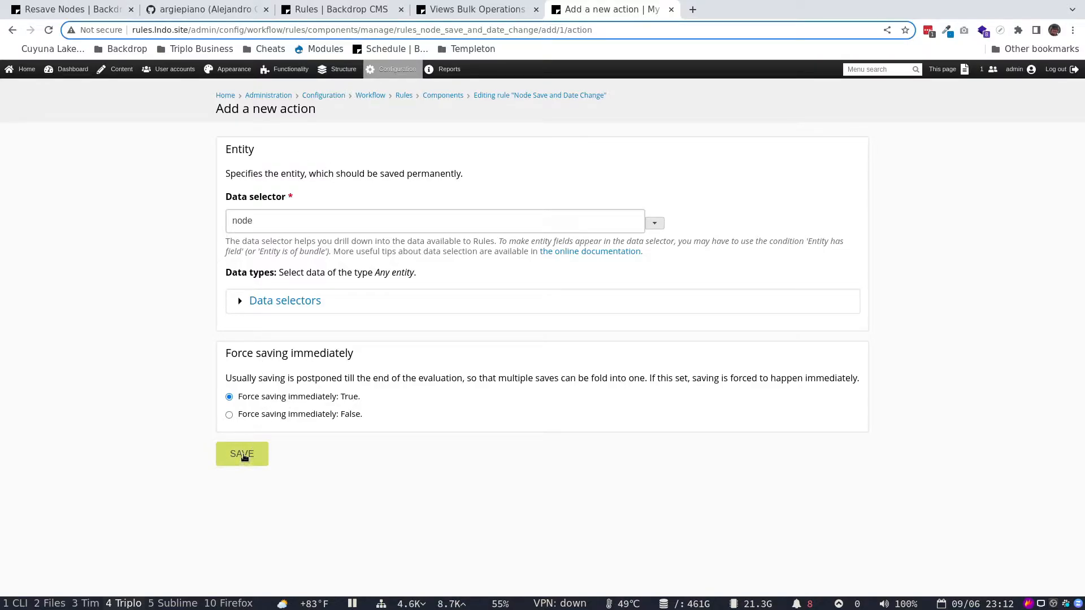
pyautogui.click(241, 454)
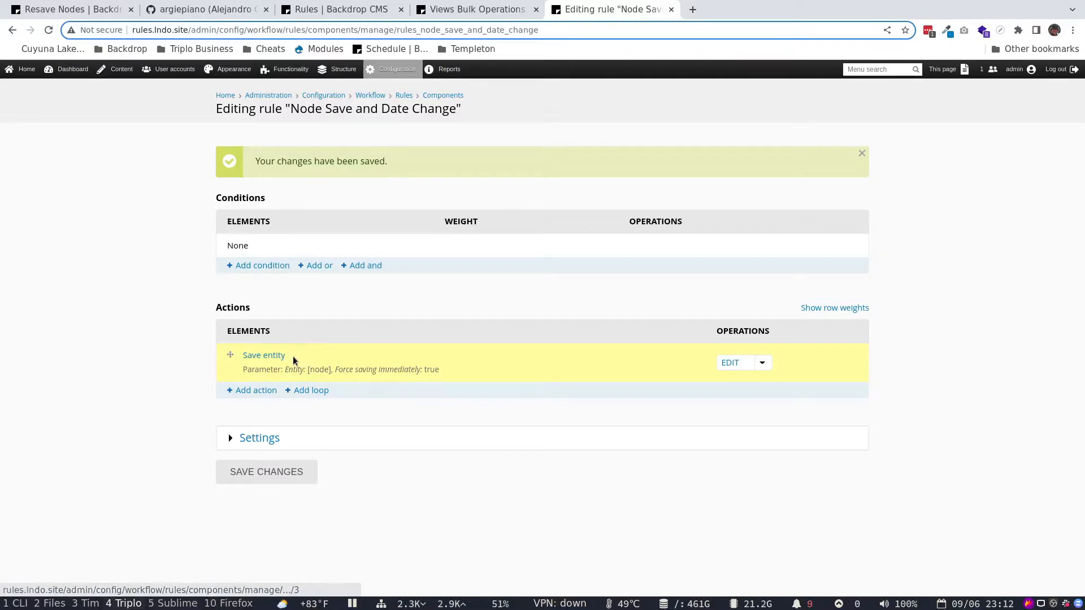
pyautogui.moveTo(271, 386)
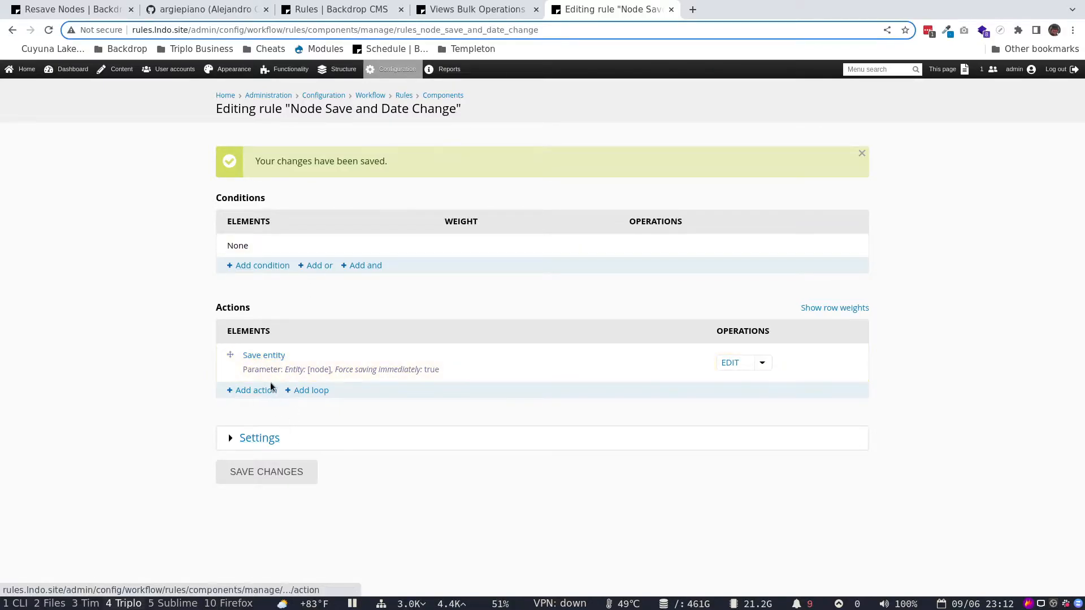
# Add a Set a data value action changing node:created to -30 days
pyautogui.click(255, 389)
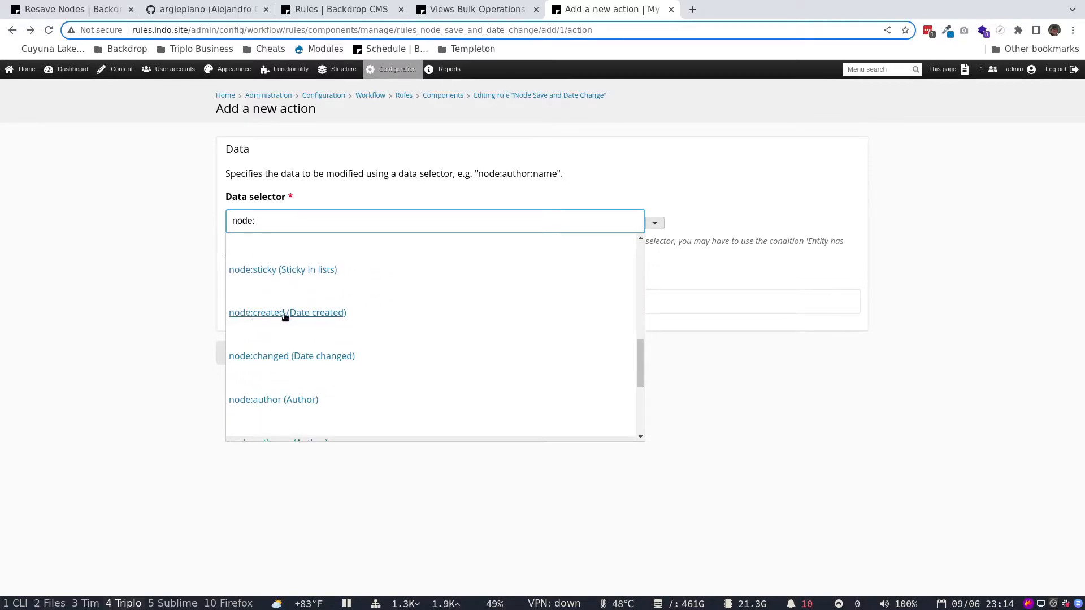
pyautogui.click(286, 312)
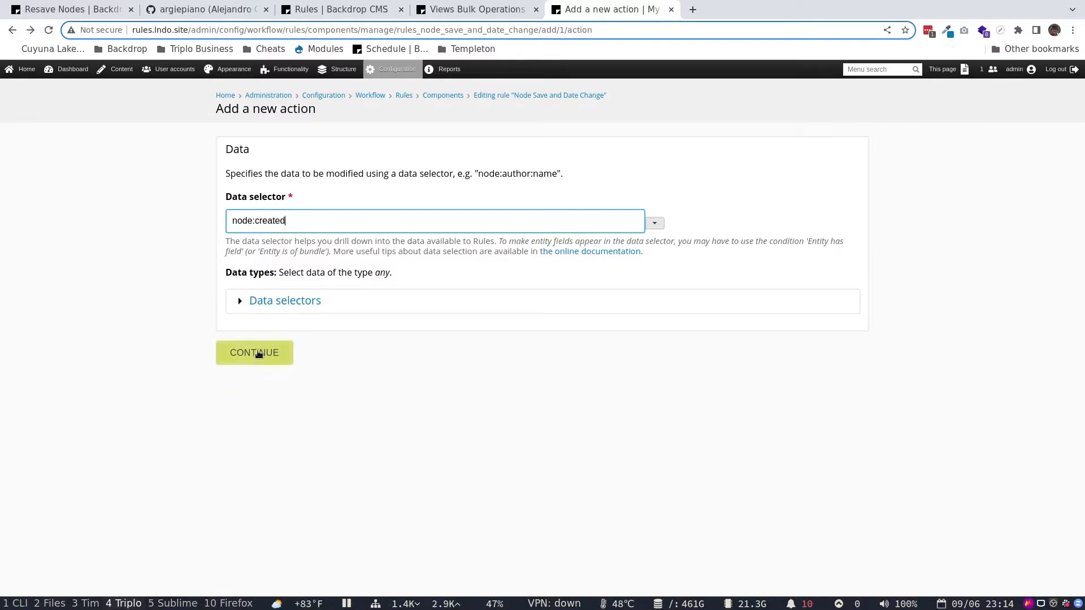
pyautogui.click(254, 353)
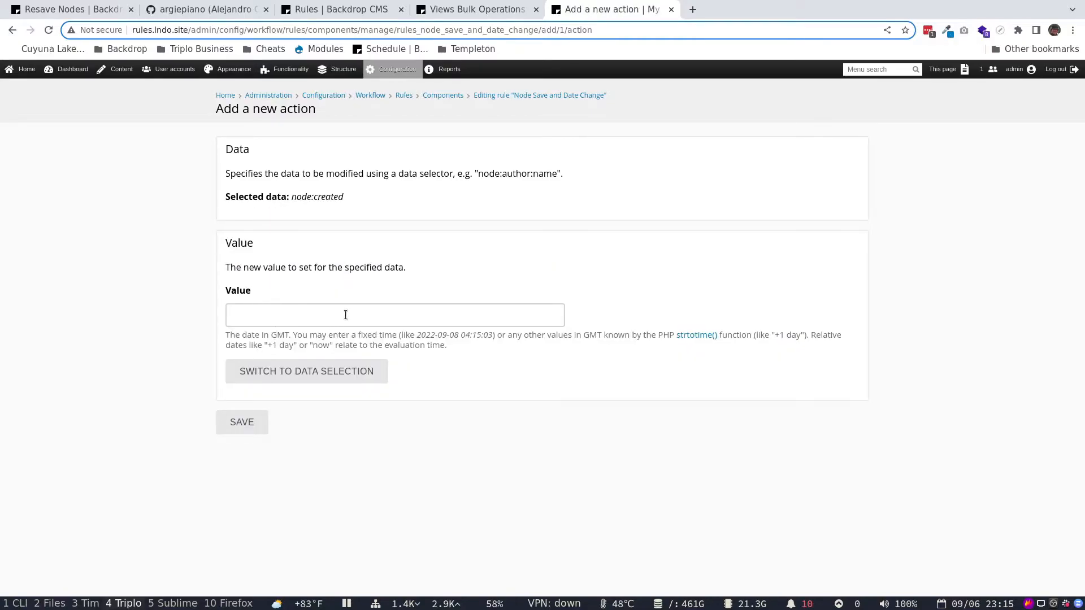
pyautogui.moveTo(777, 335)
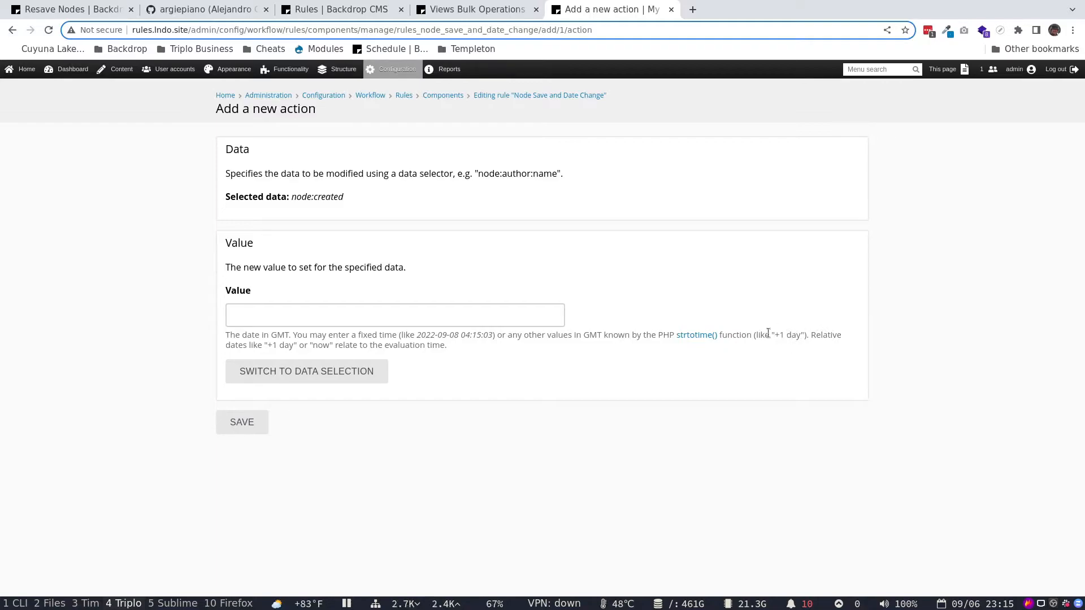
pyautogui.click(394, 315)
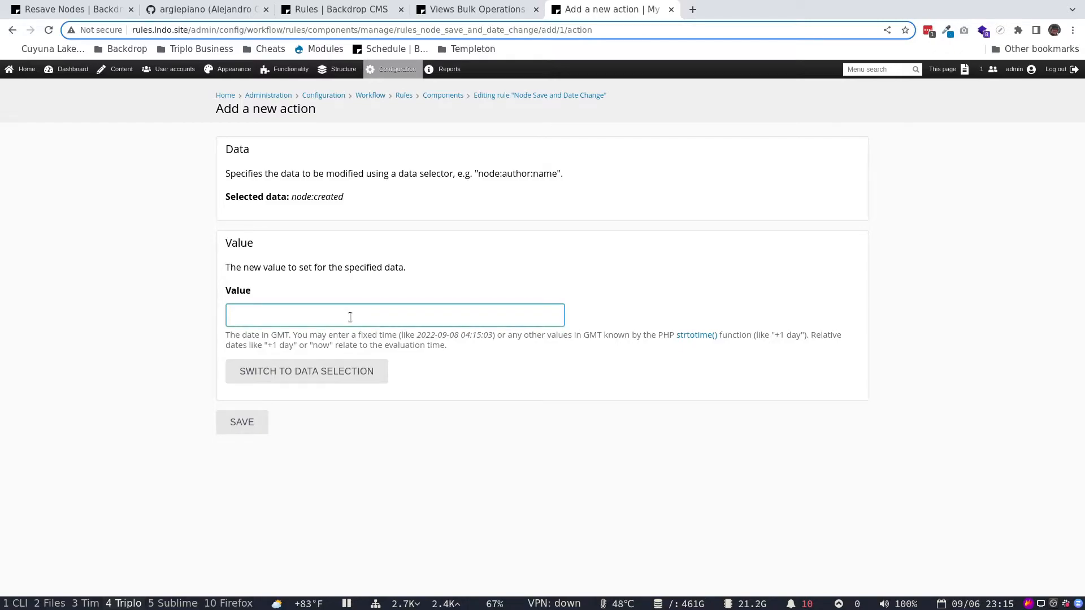
pyautogui.write('-30 days')
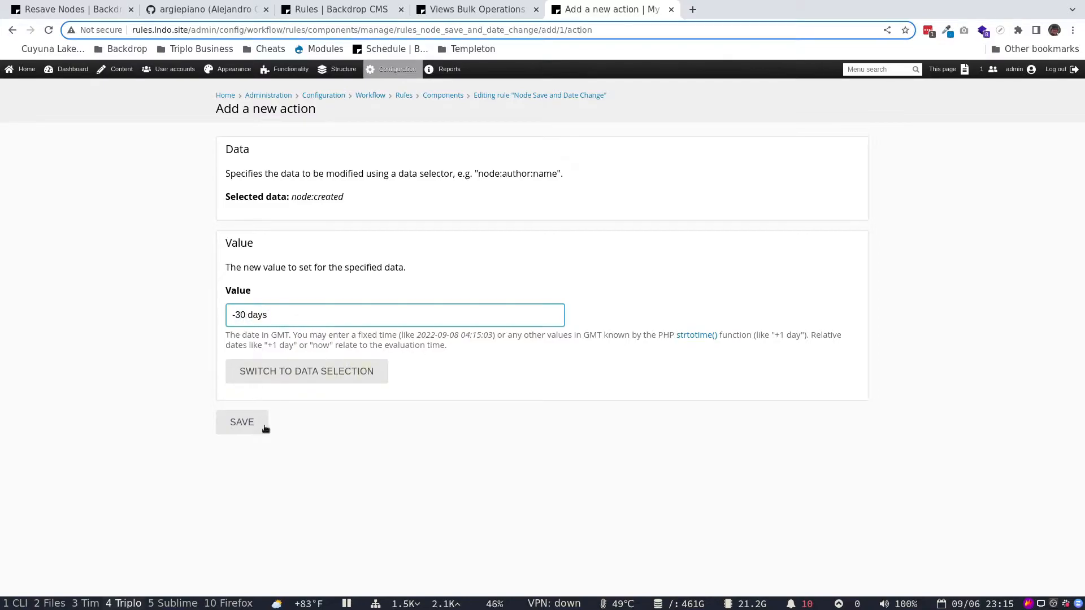
pyautogui.moveTo(321, 200)
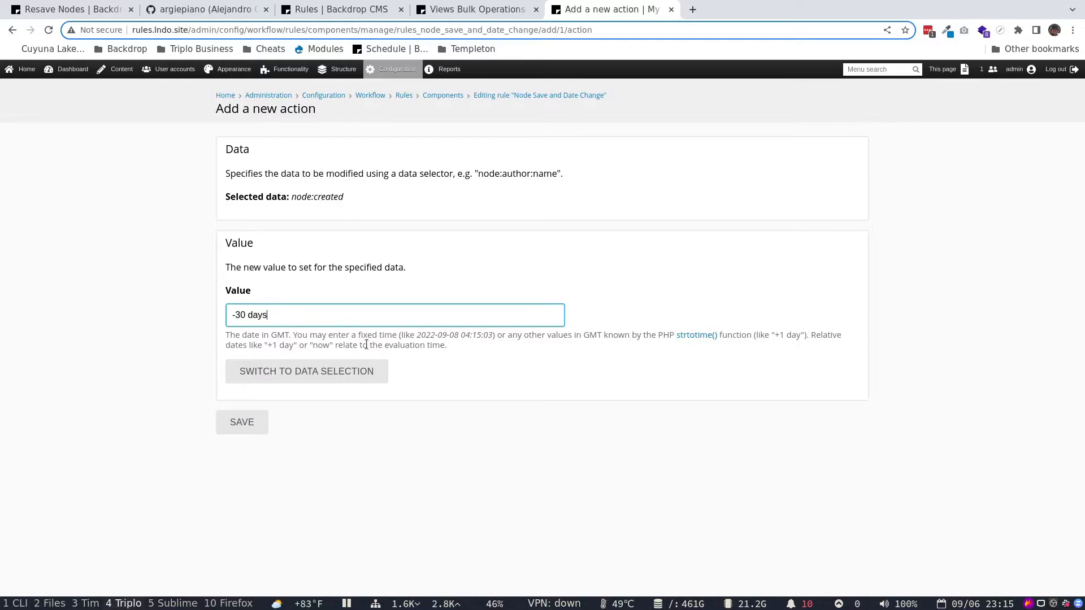
pyautogui.click(241, 422)
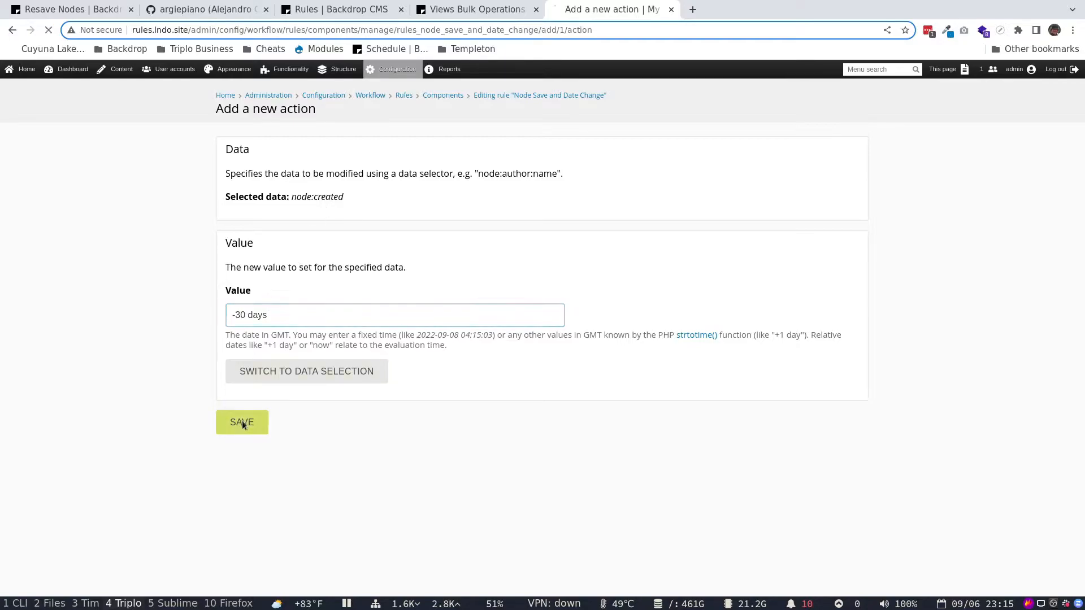
pyautogui.click(241, 422)
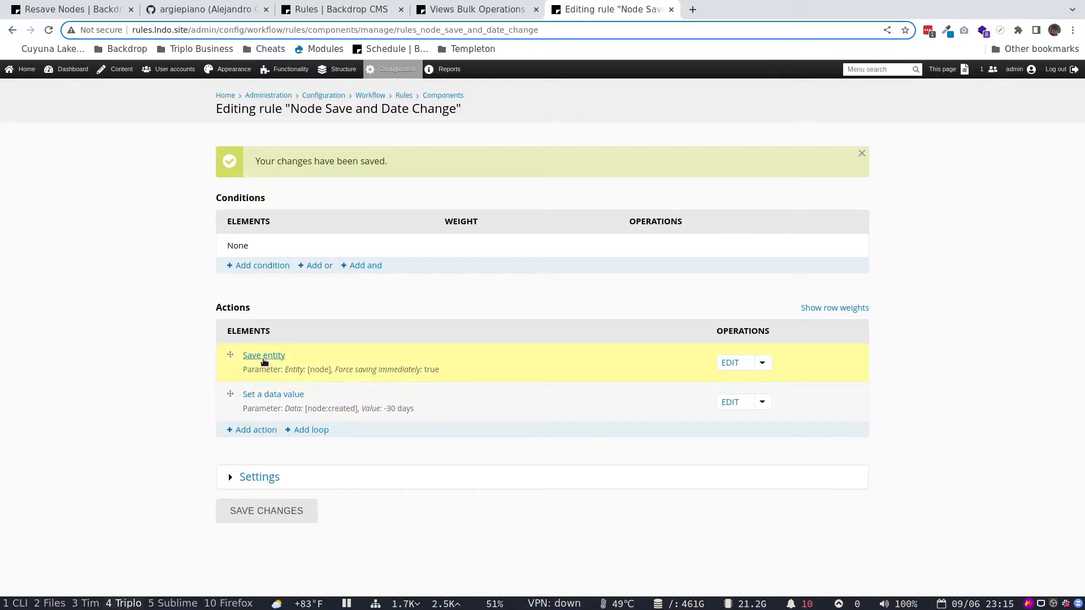
pyautogui.moveTo(260, 394)
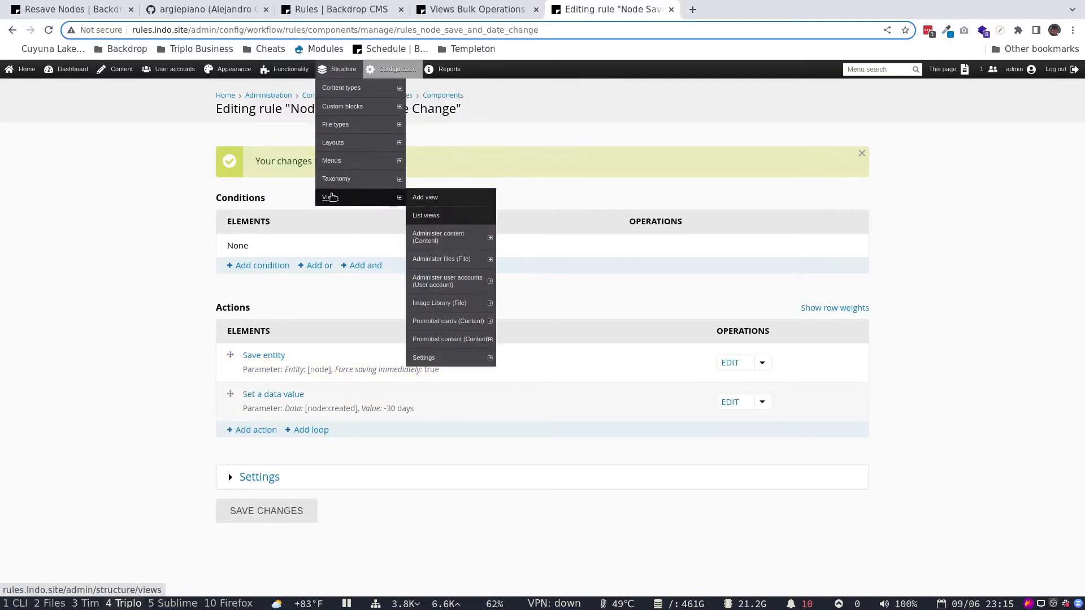
# Create the 'All Nodes' view with a Table-format page at all-nodes, then continue to configure it
pyautogui.click(425, 196)
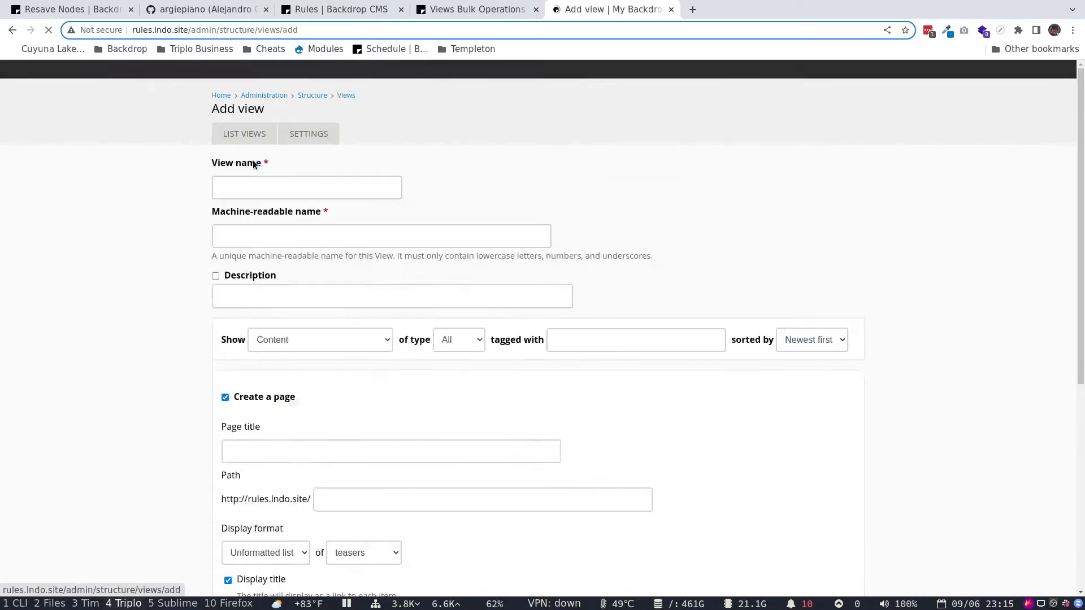
pyautogui.write('A')
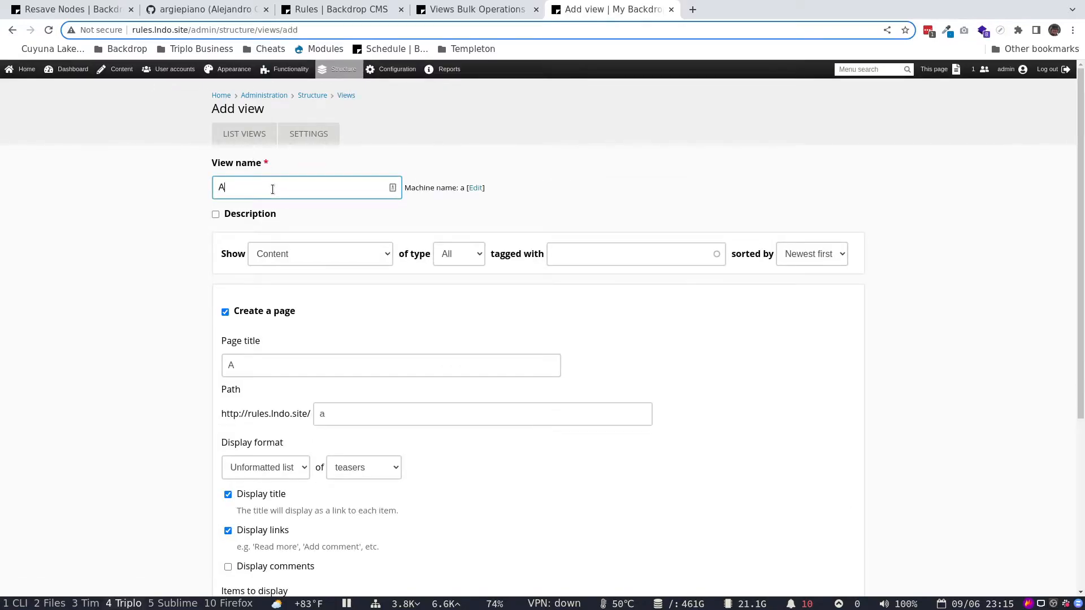
pyautogui.write('ll Nodes')
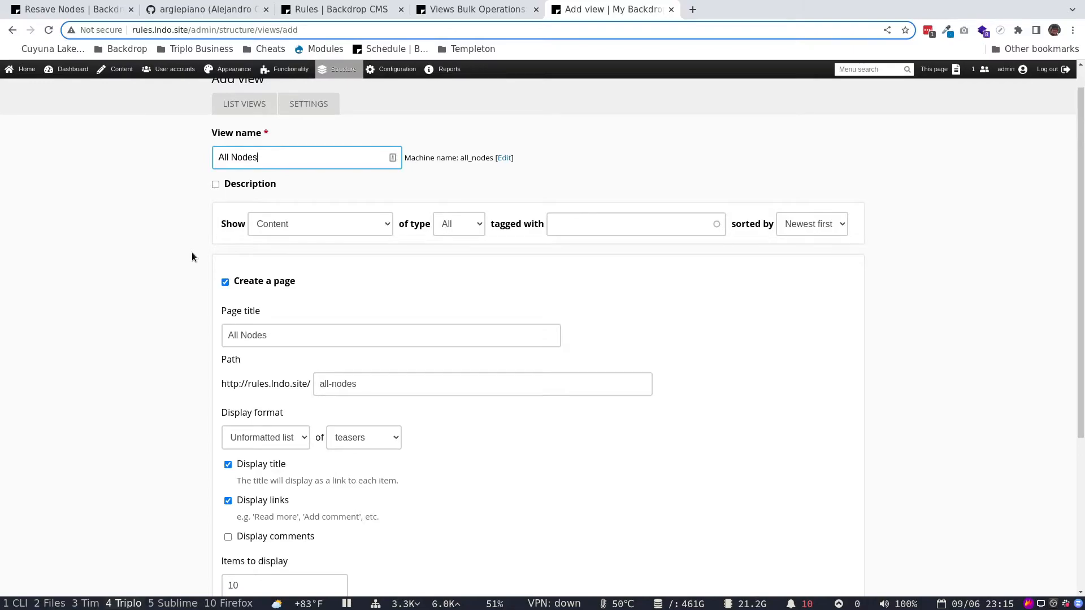
pyautogui.scroll(-3)
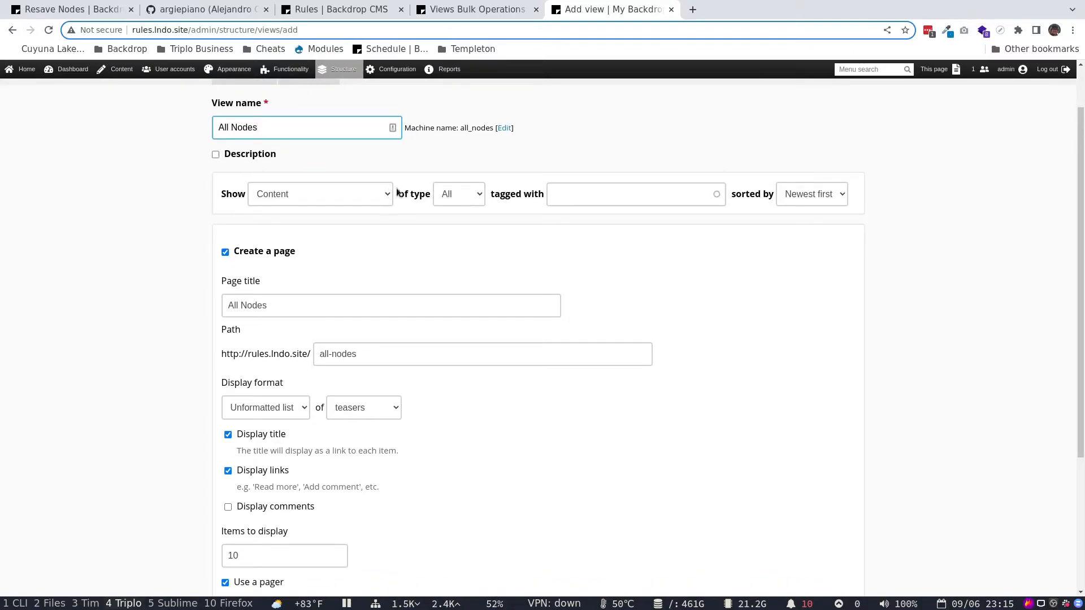
pyautogui.scroll(-3)
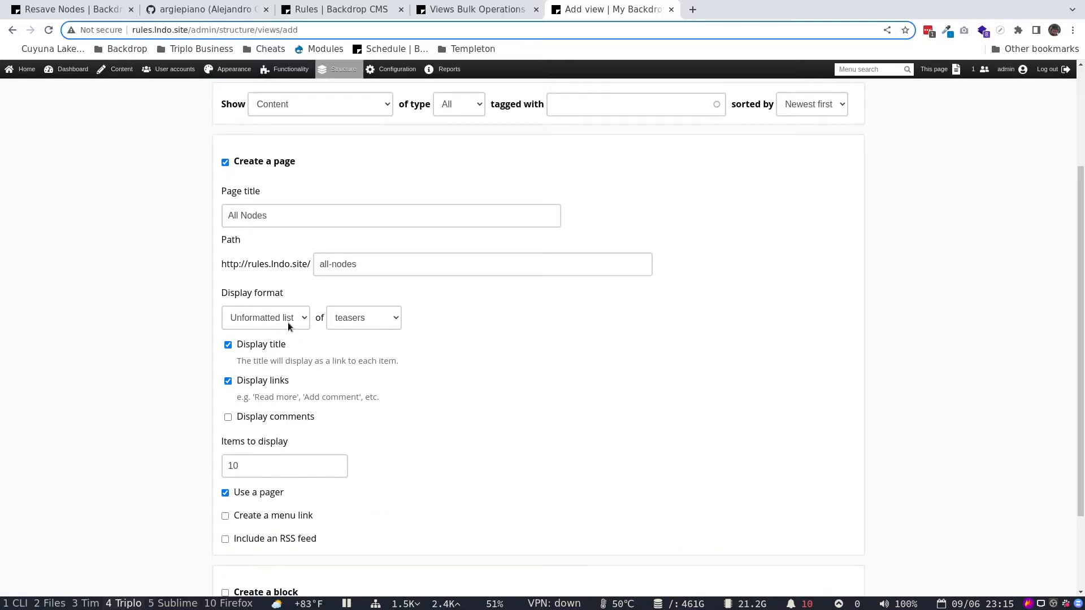
pyautogui.click(265, 317)
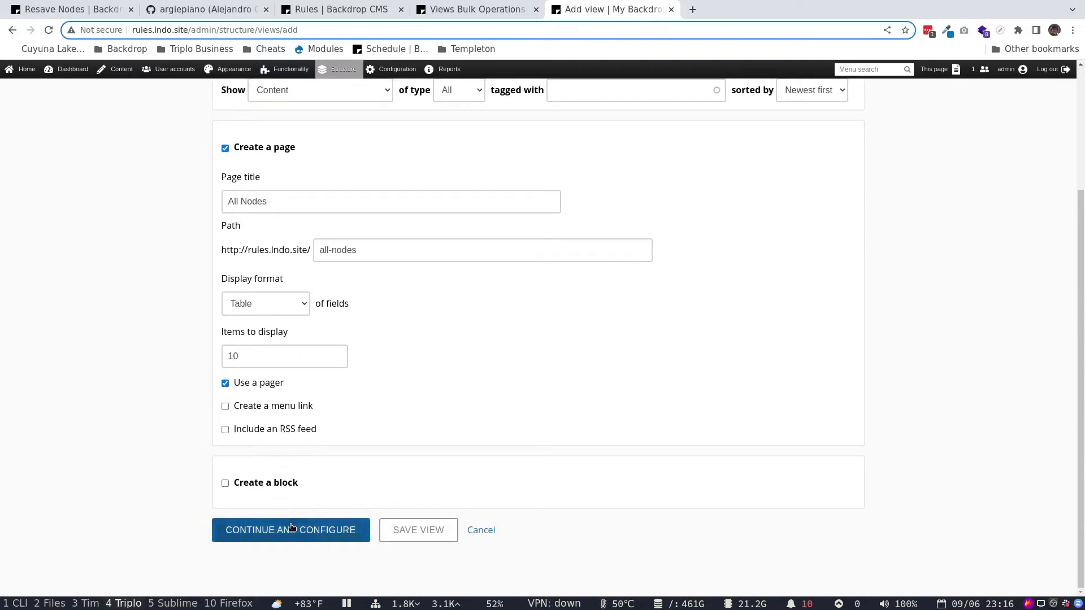
pyautogui.click(291, 530)
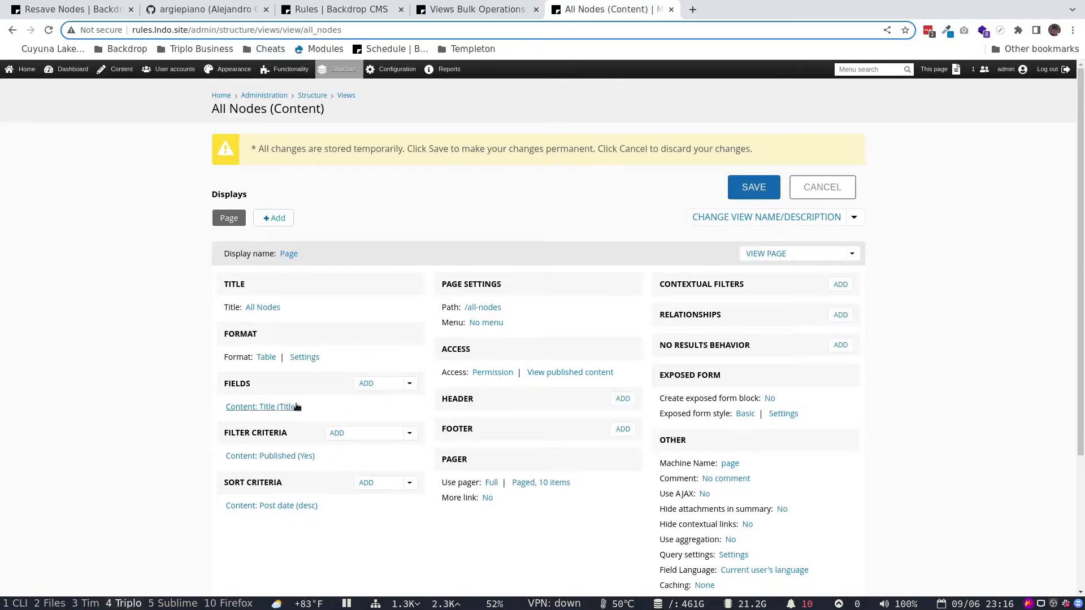
# Add the Content: Post date field and scroll down to the preview of titles and dates
pyautogui.click(366, 382)
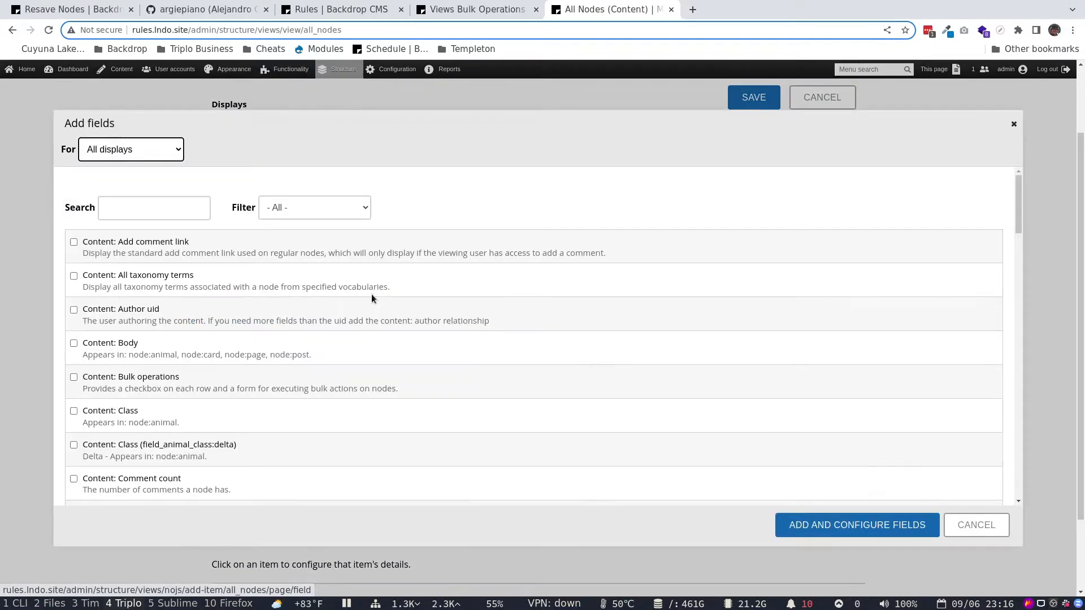
pyautogui.write('date')
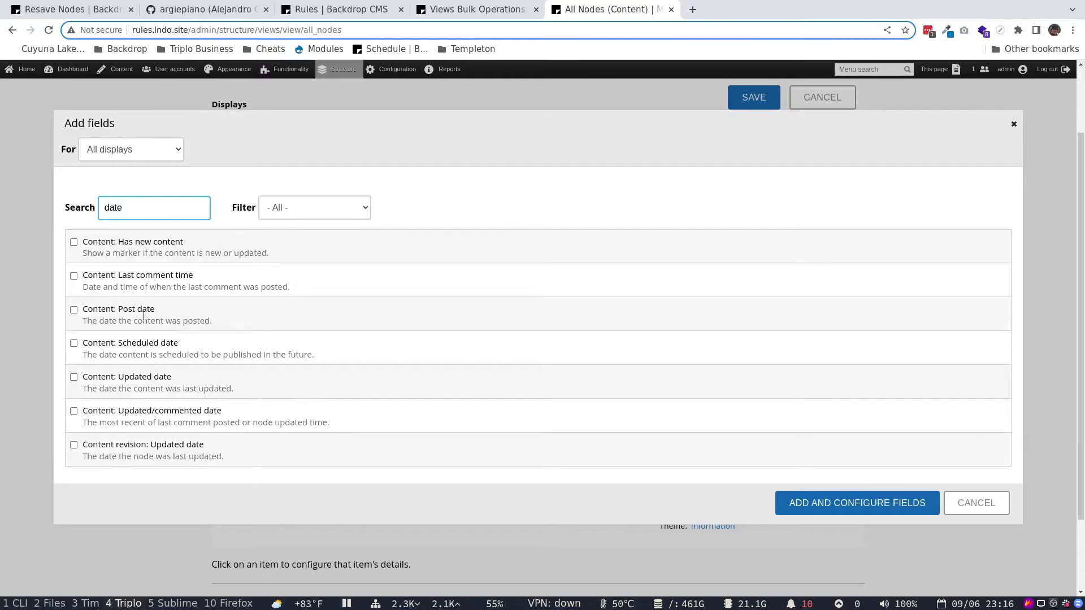
pyautogui.click(74, 309)
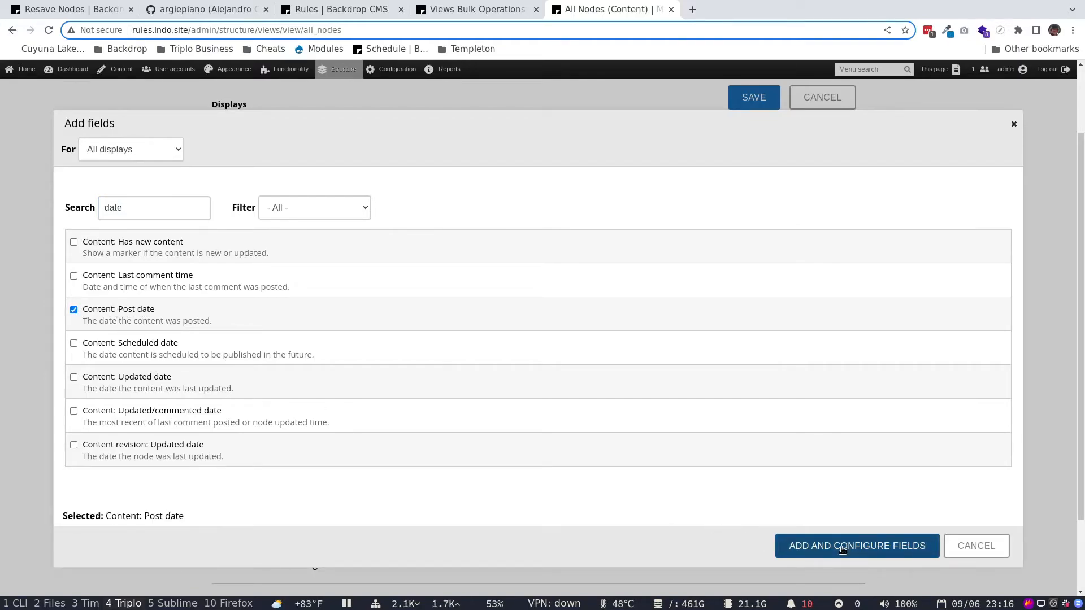
pyautogui.click(856, 546)
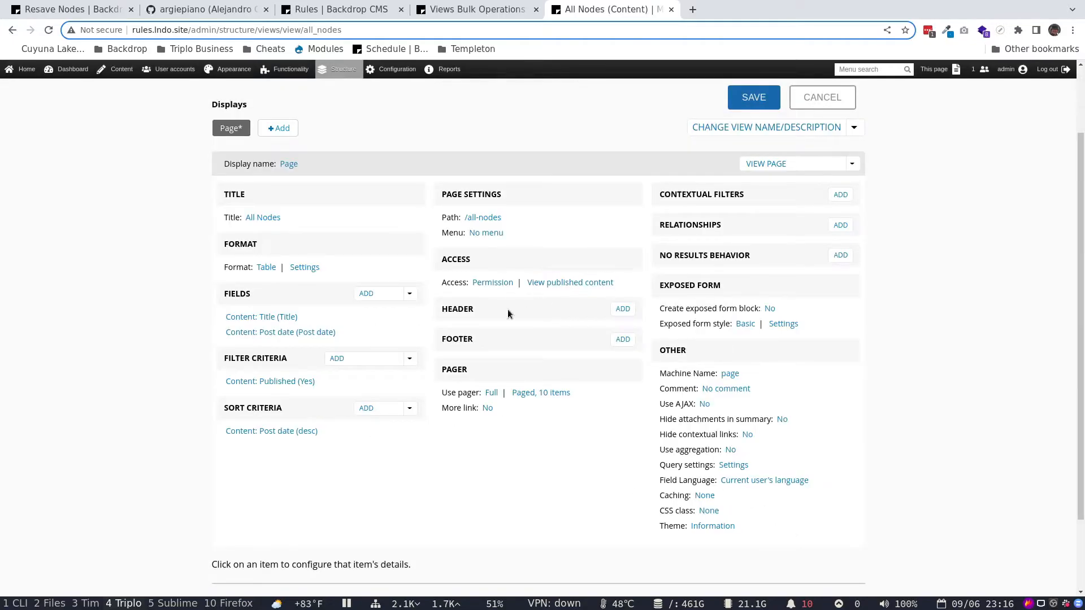
pyautogui.scroll(-3)
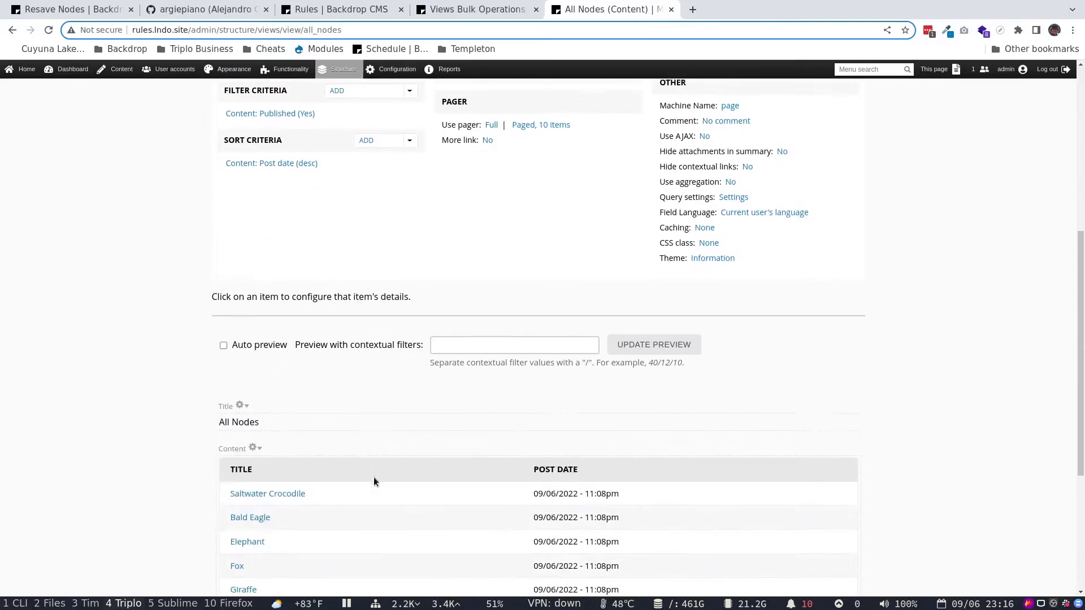
pyautogui.scroll(-3)
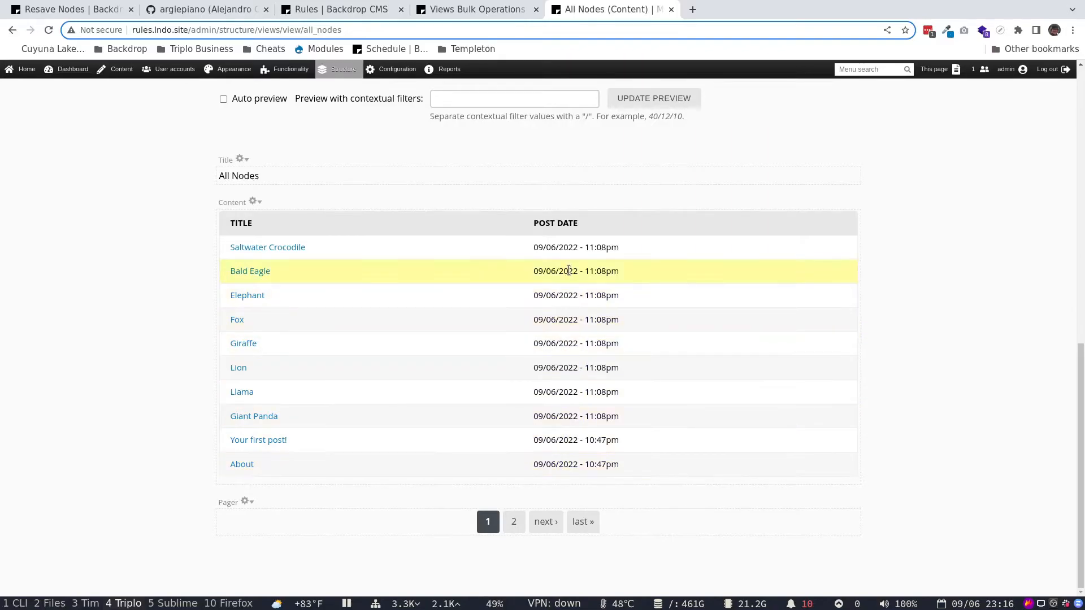
pyautogui.moveTo(575, 265)
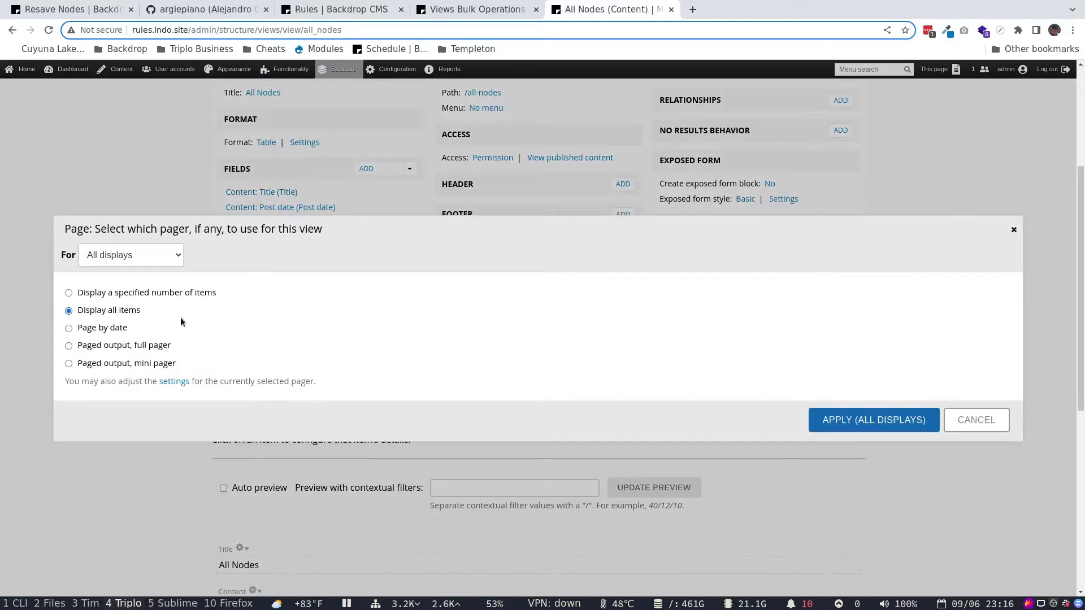
# Set the All Nodes pager to display all items with zero offset
pyautogui.click(872, 419)
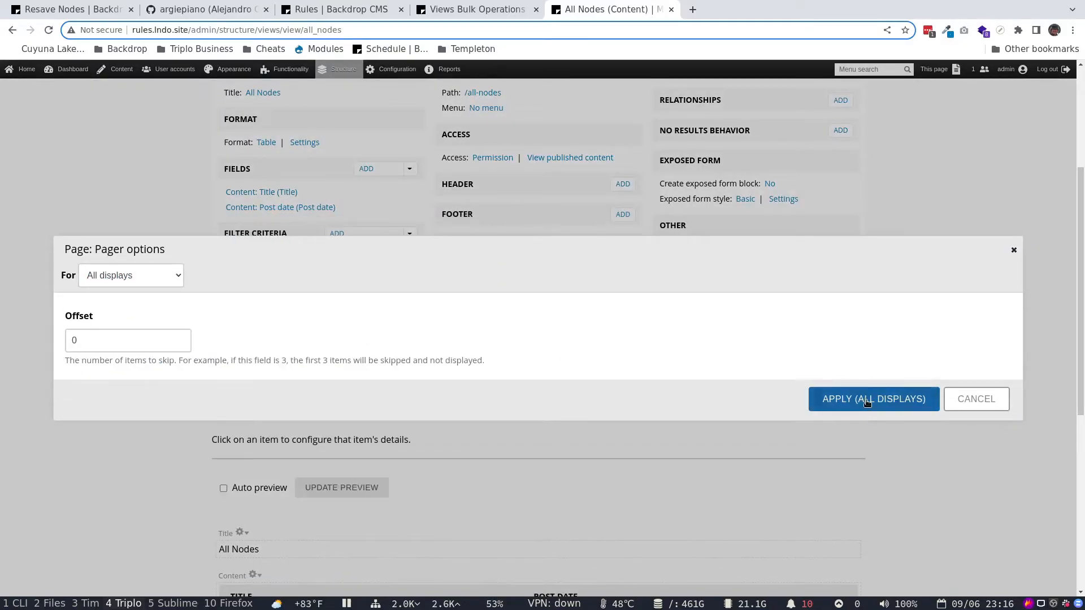
pyautogui.click(872, 399)
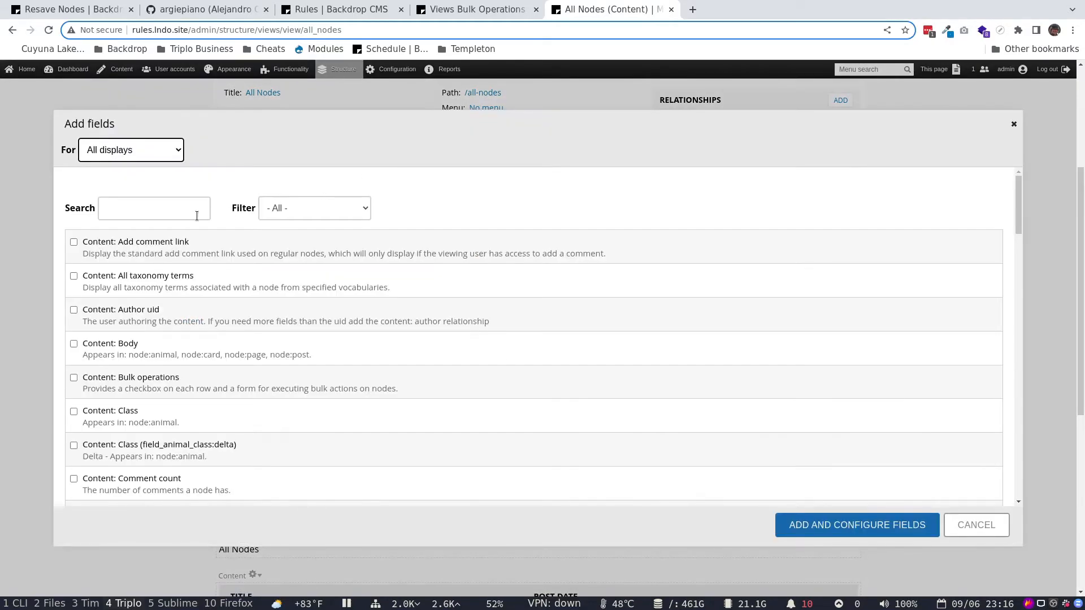
# Search 'bulk' and add the Views bulk operations: Content field for configuration
pyautogui.write('buk')
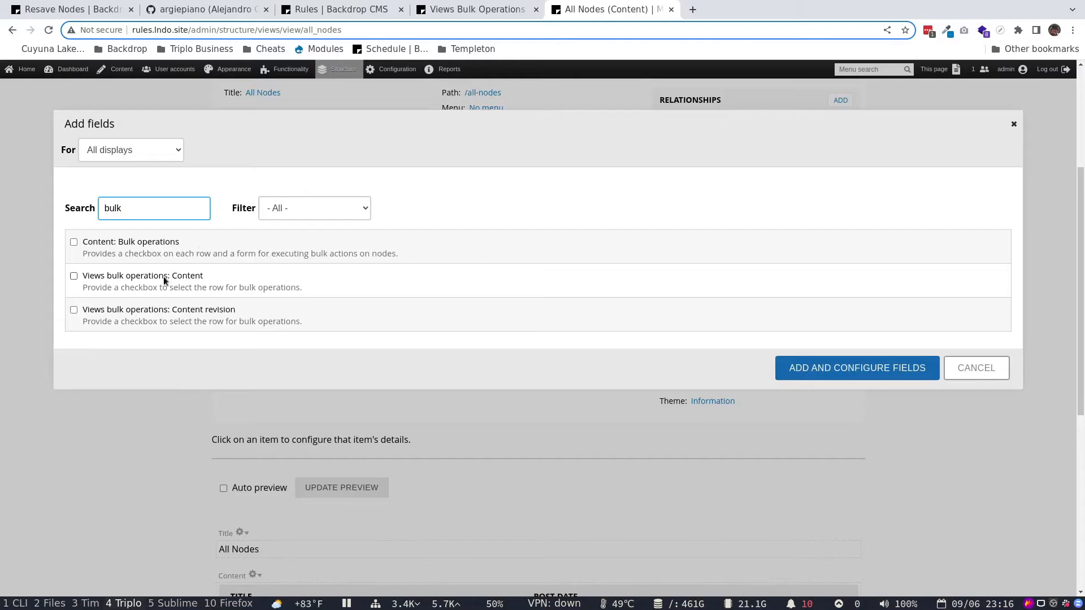
pyautogui.moveTo(196, 280)
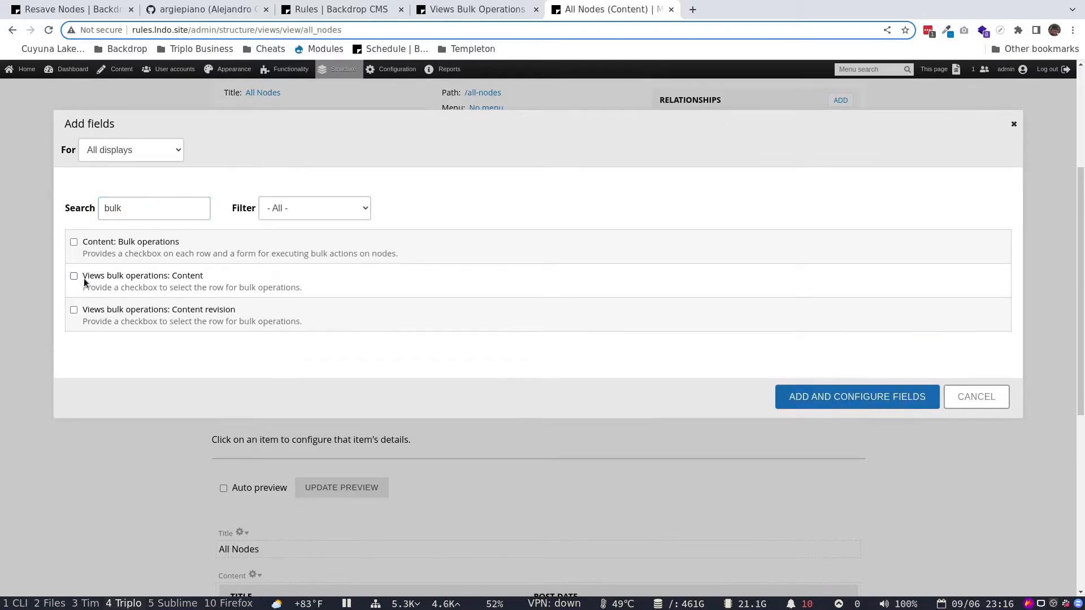
pyautogui.click(73, 275)
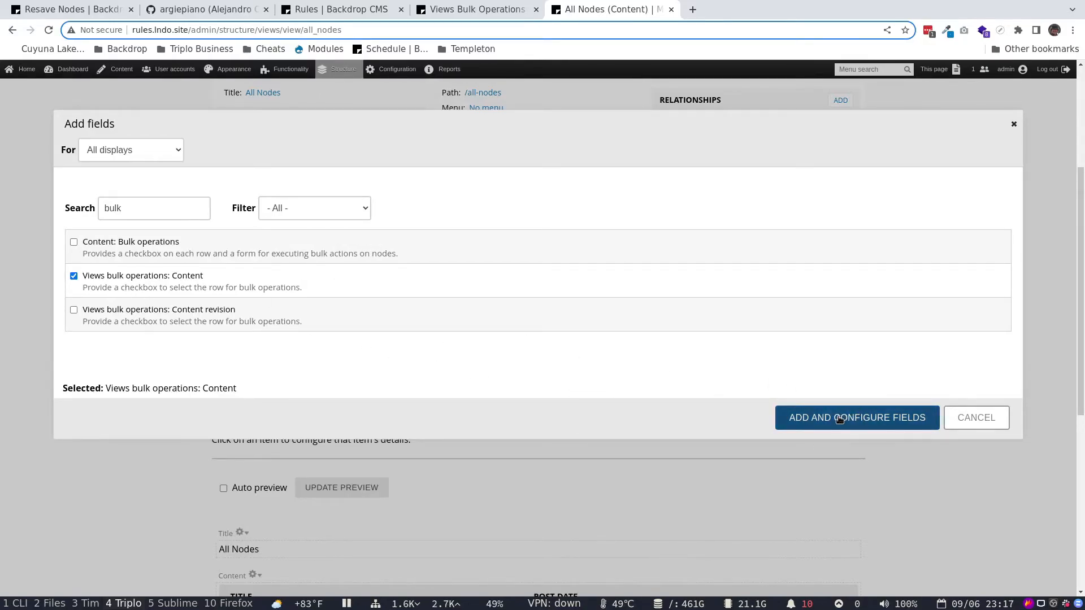
pyautogui.click(856, 417)
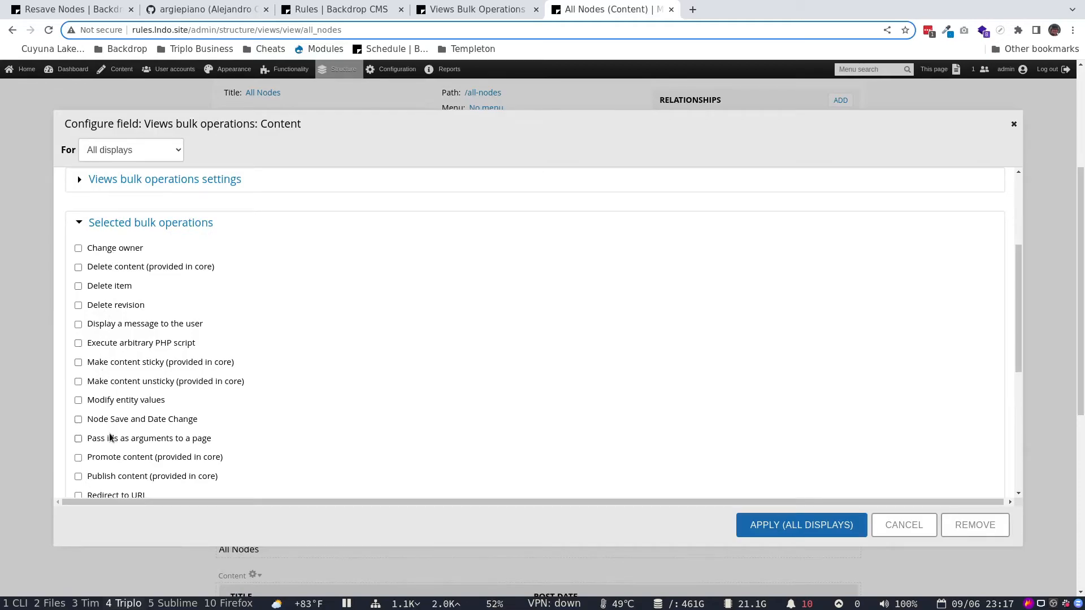
# Enable the Node Save and Date Change operation in the bulk operations field and apply
pyautogui.scroll(-3)
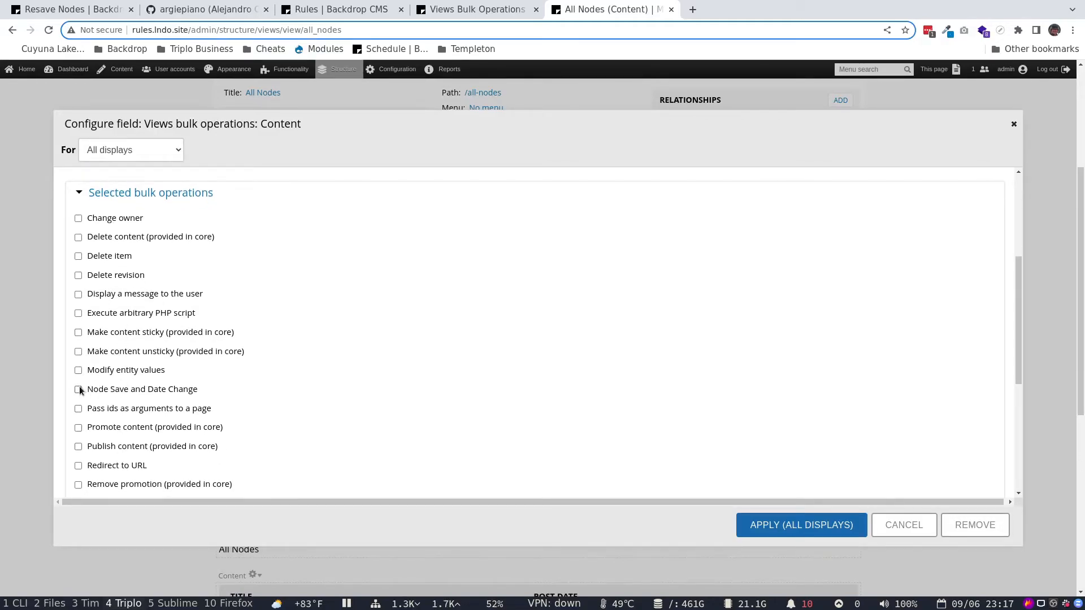
pyautogui.click(78, 389)
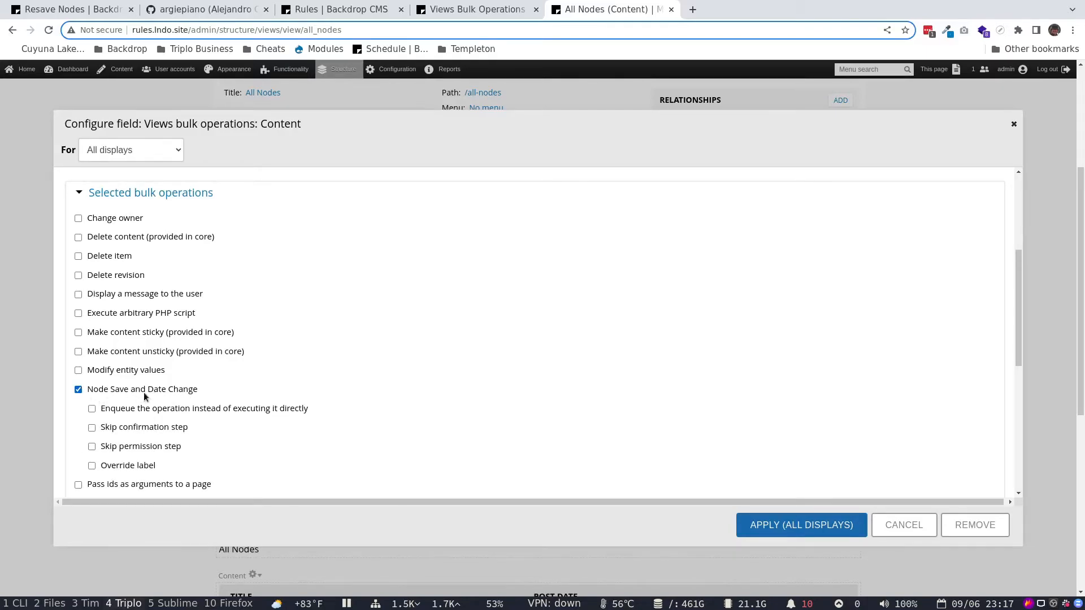
pyautogui.moveTo(163, 395)
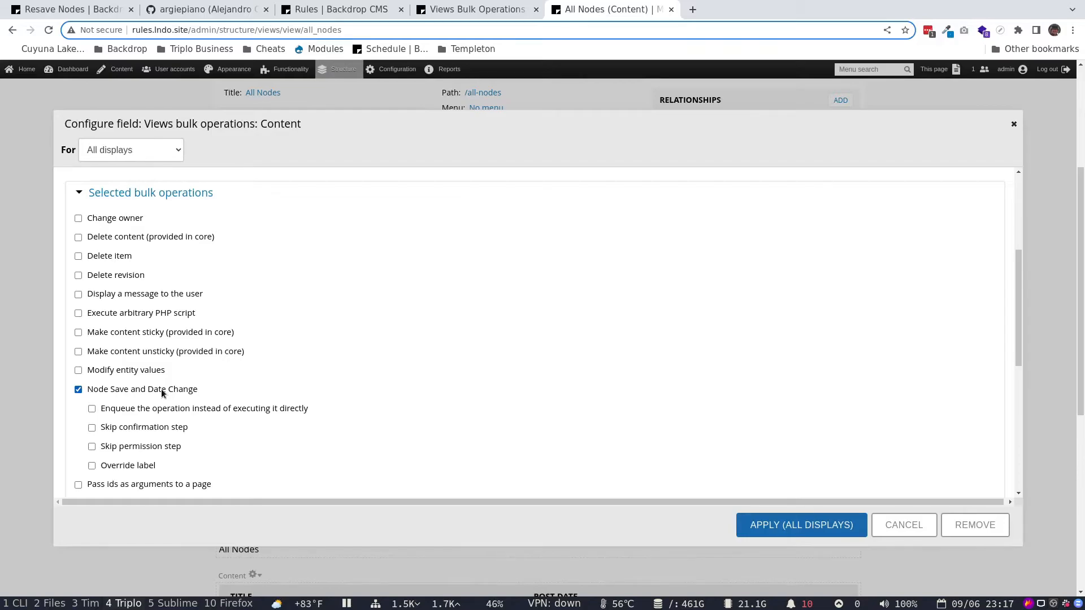
pyautogui.scroll(-3)
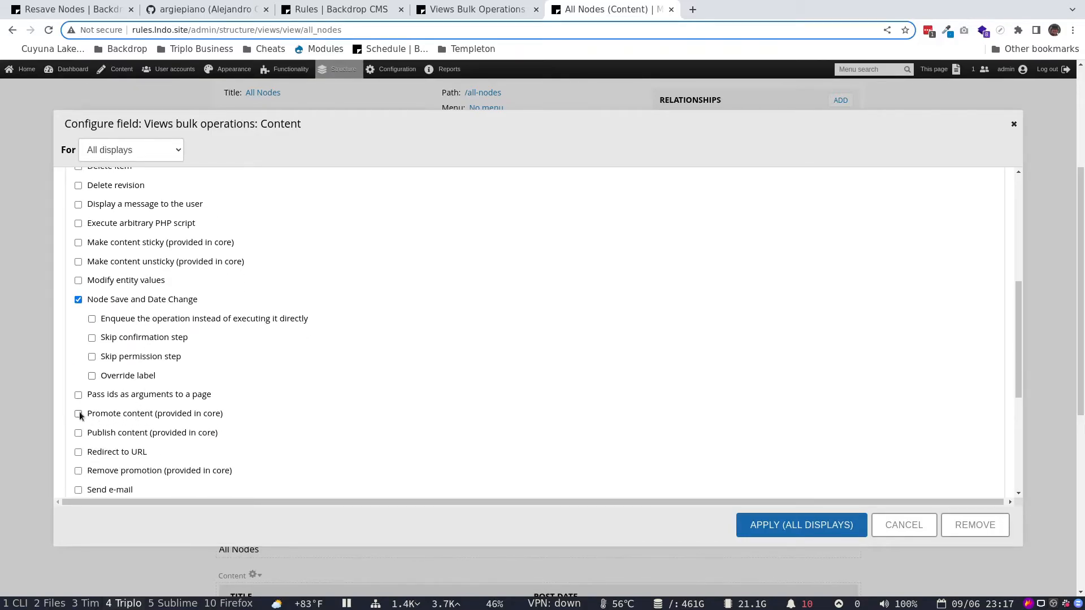
pyautogui.click(78, 413)
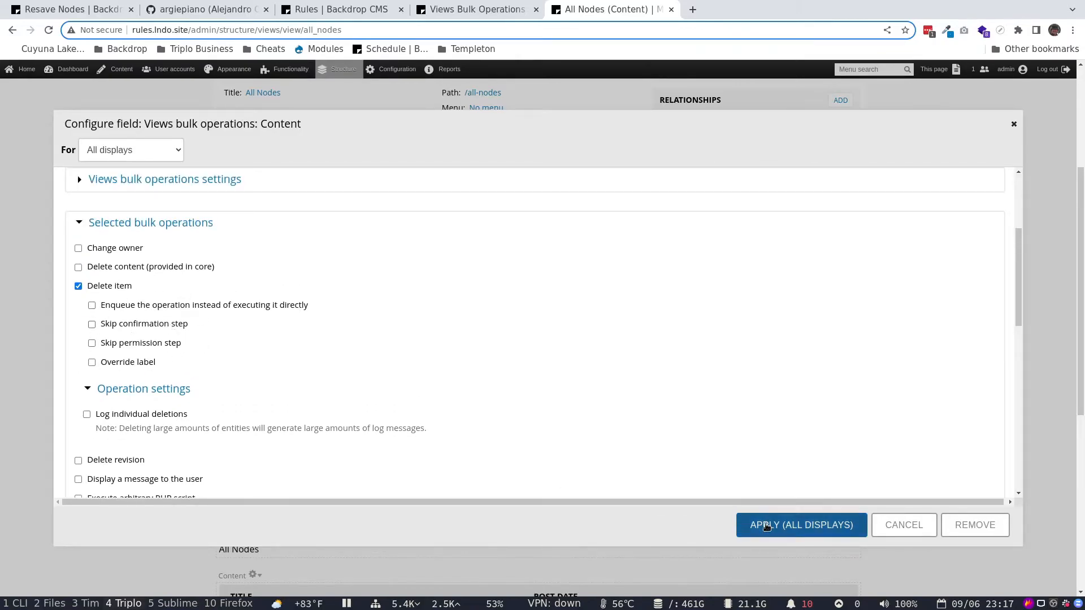
pyautogui.click(801, 524)
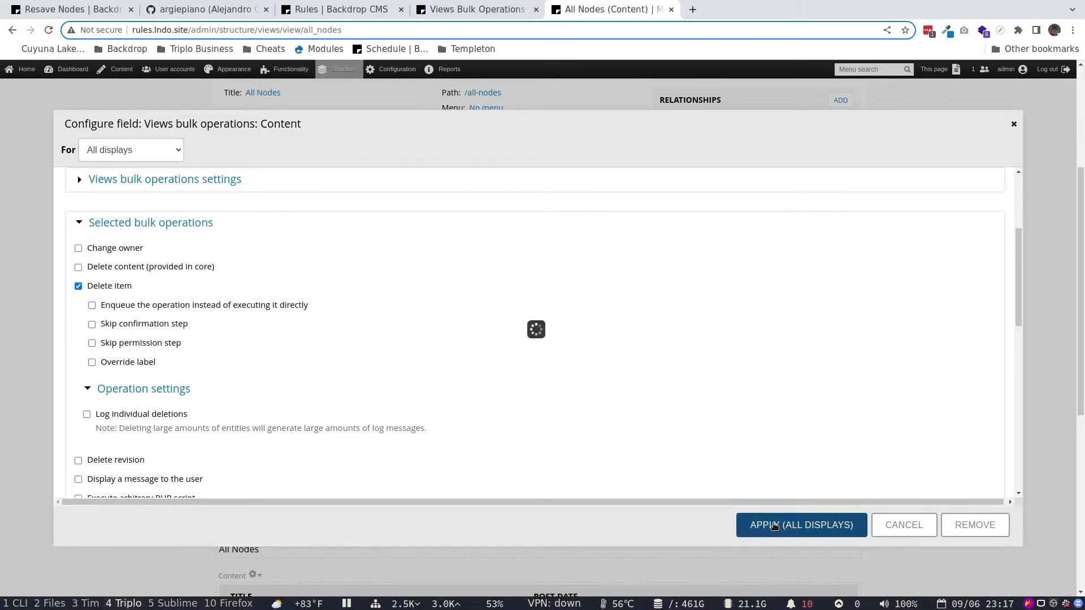
pyautogui.click(801, 524)
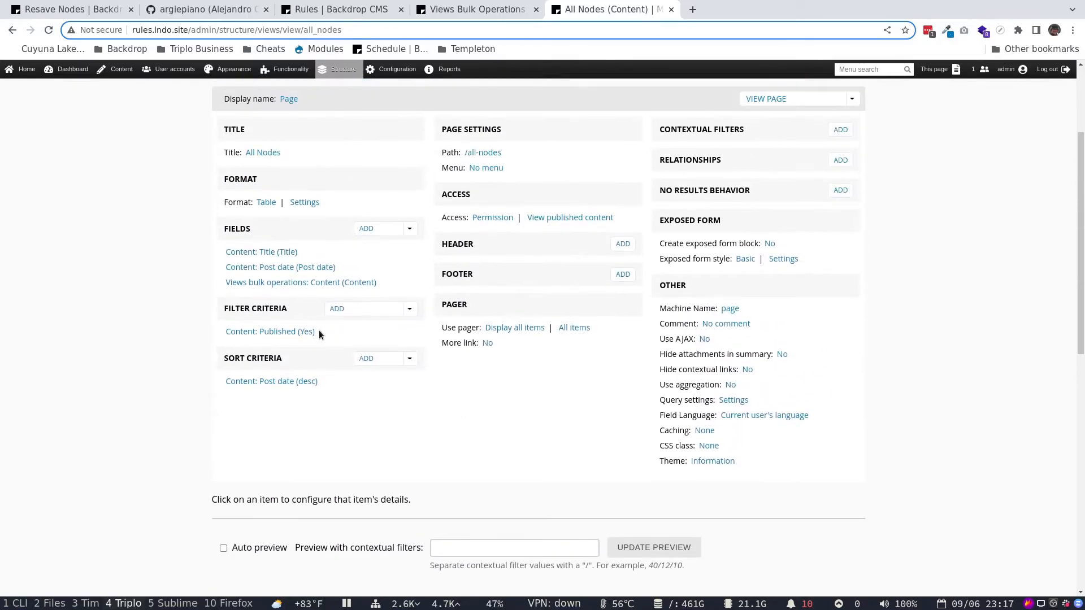
# Rearrange the fields so Views bulk operations sits above Title and Post date
pyautogui.click(409, 228)
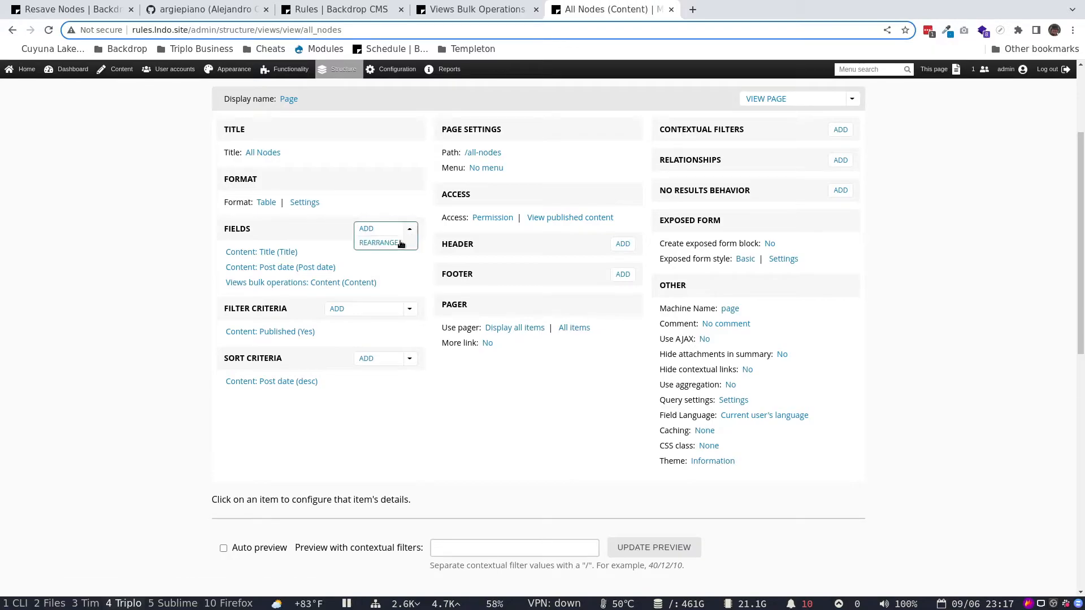
pyautogui.click(379, 243)
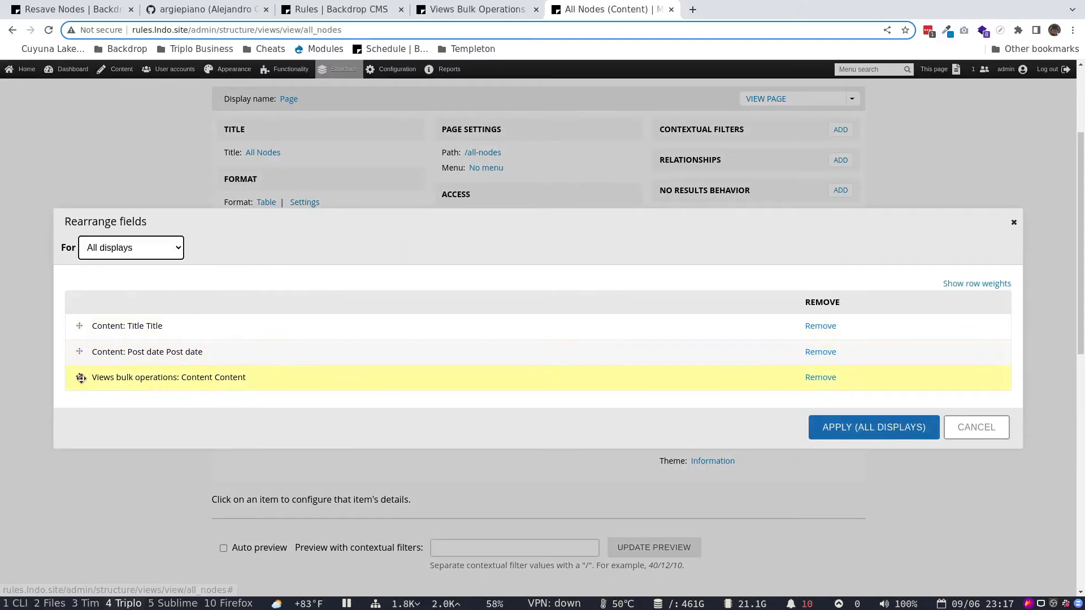
pyautogui.moveTo(80, 377); pyautogui.dragTo(79, 326)
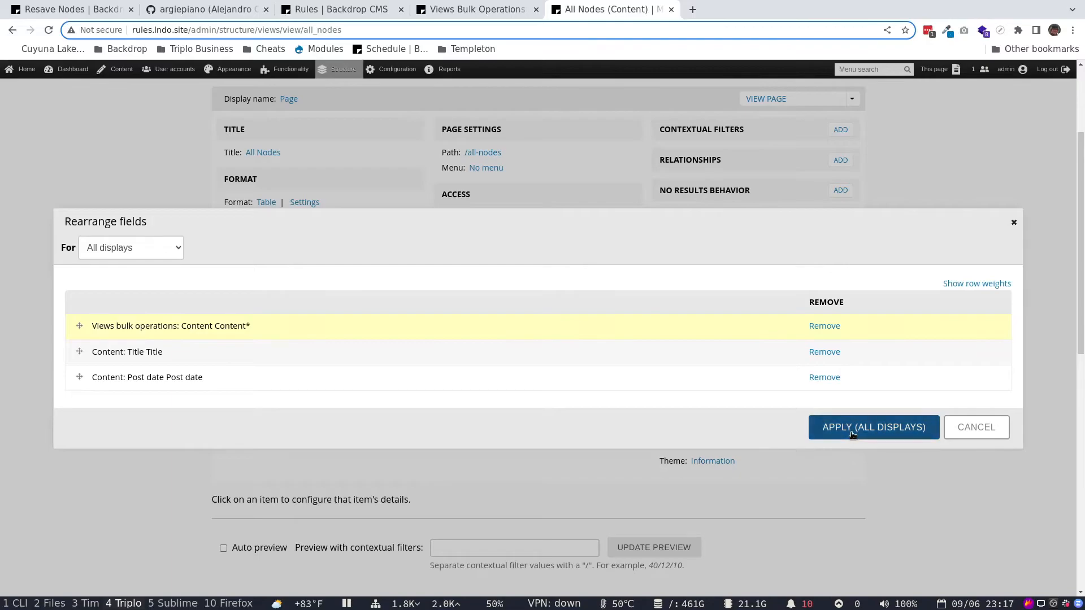
pyautogui.click(873, 428)
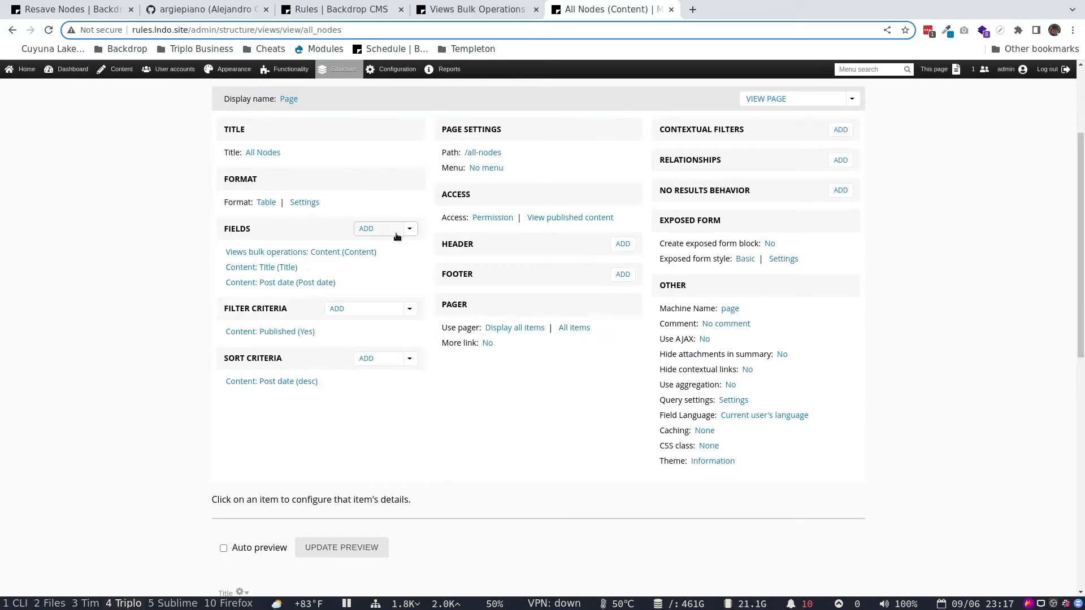
pyautogui.click(409, 228)
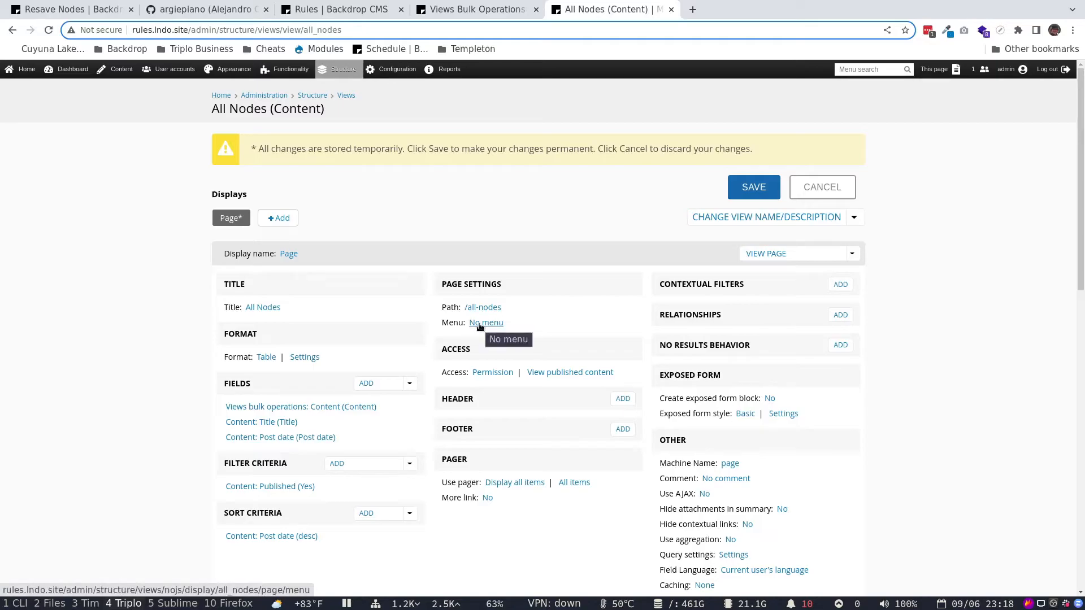
# Add a normal menu entry titled 'Content View' to the page and save the view
pyautogui.click(485, 323)
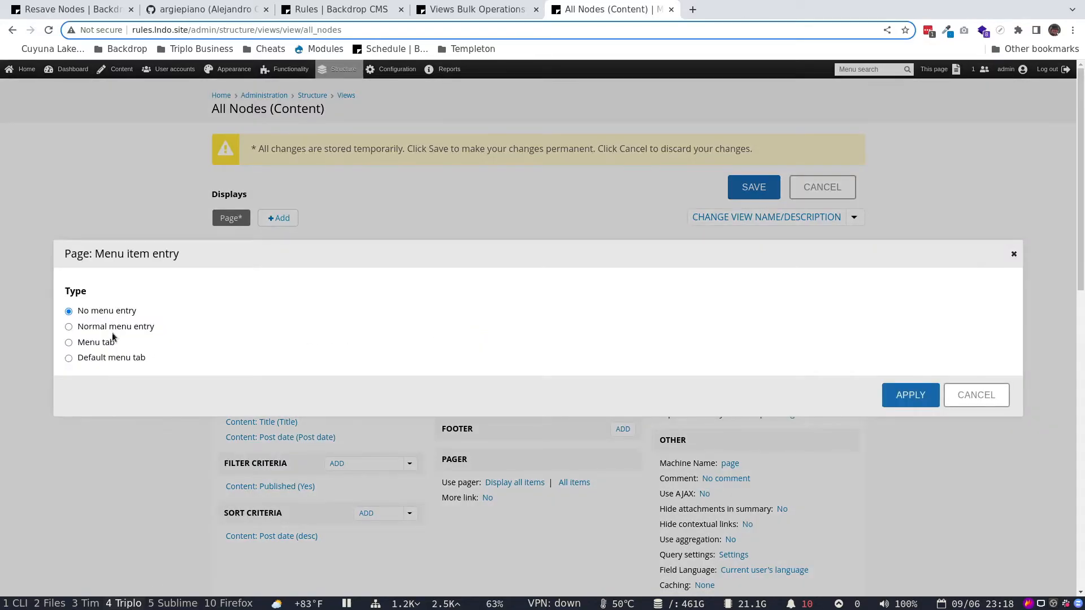
pyautogui.moveTo(101, 348)
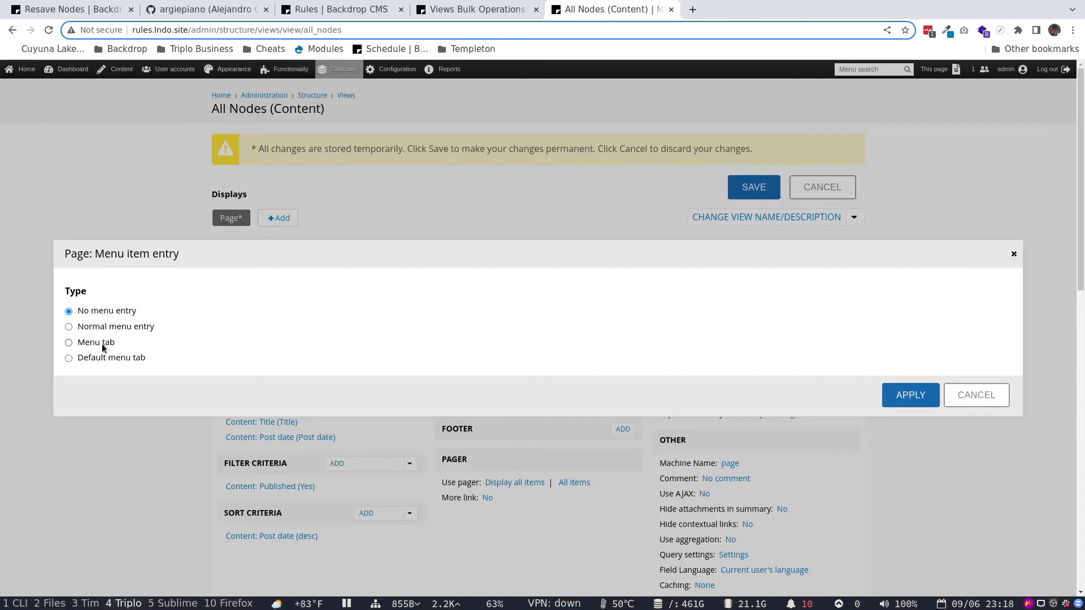
pyautogui.click(68, 326)
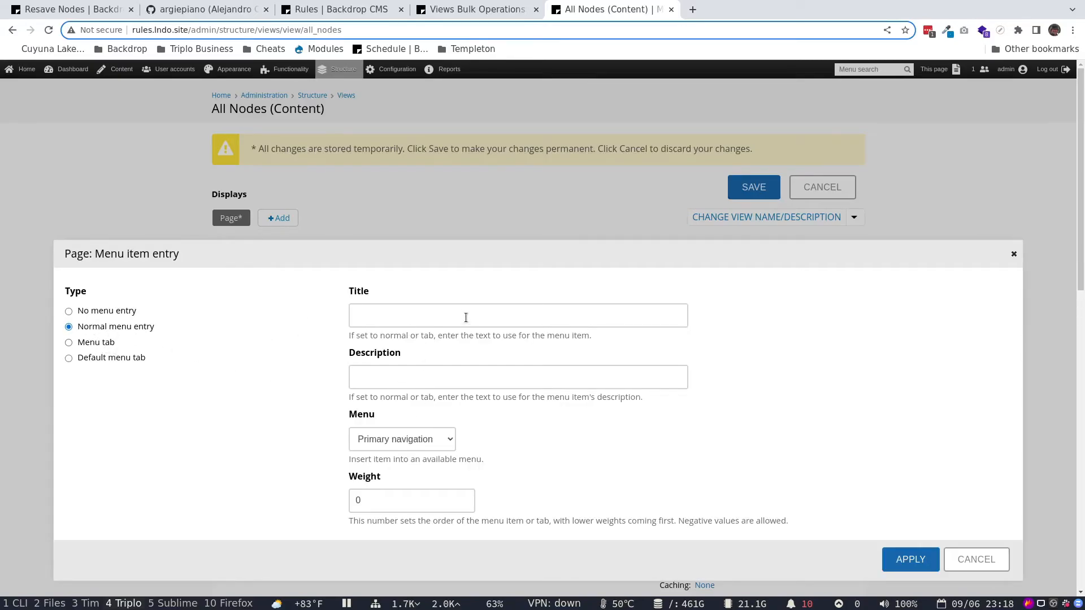
pyautogui.write('A')
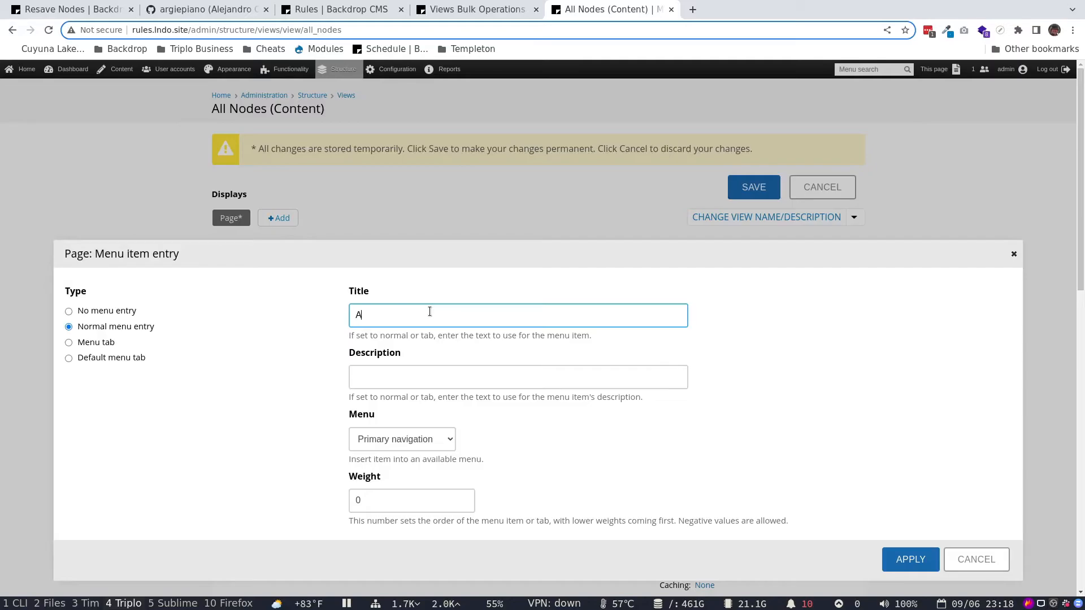
pyautogui.write('Content View')
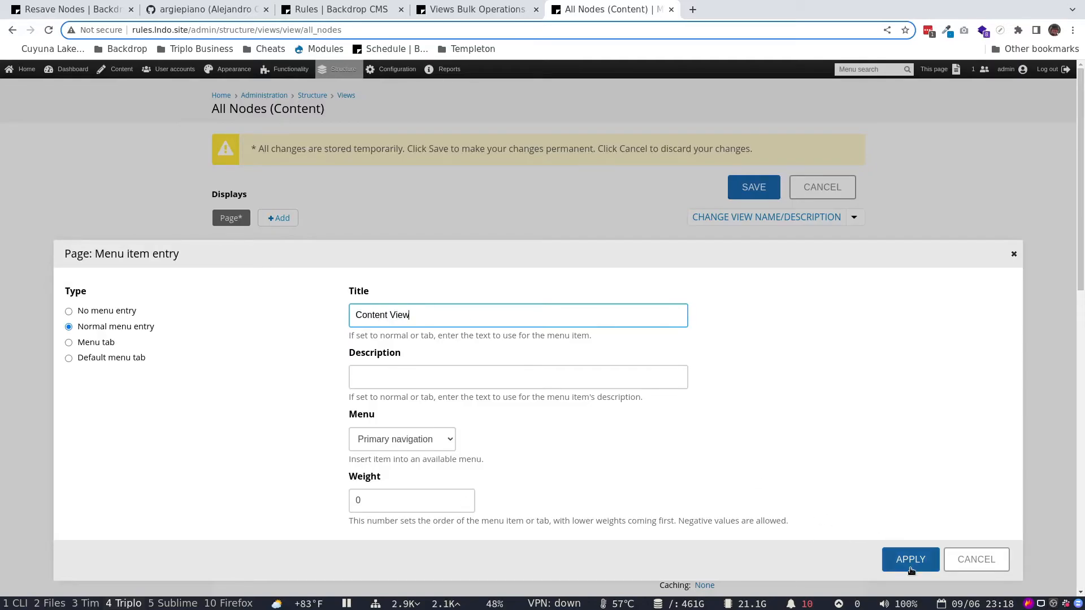
pyautogui.click(910, 559)
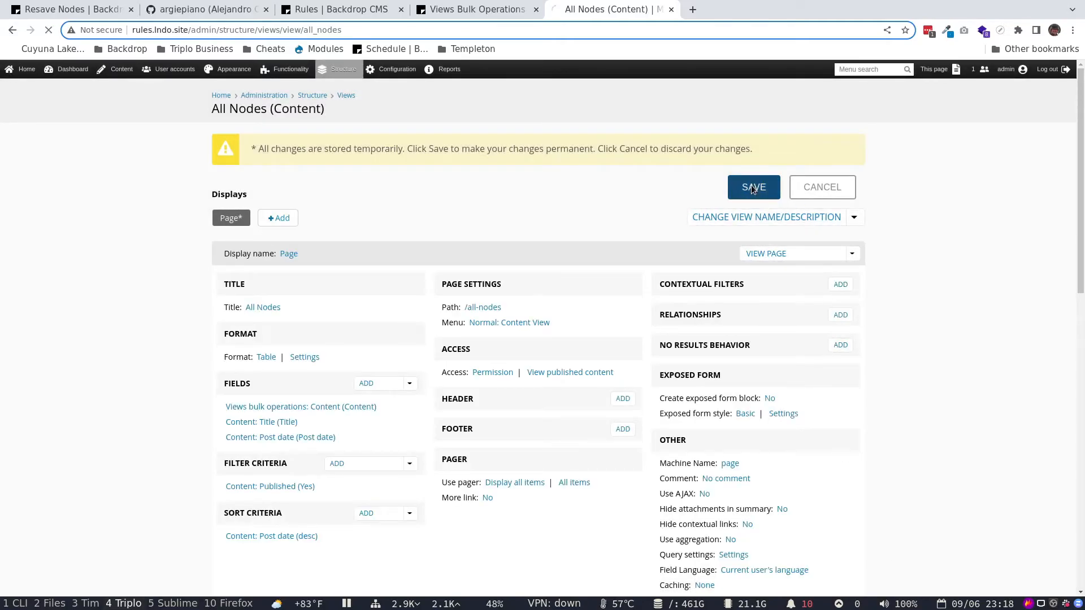
pyautogui.click(753, 187)
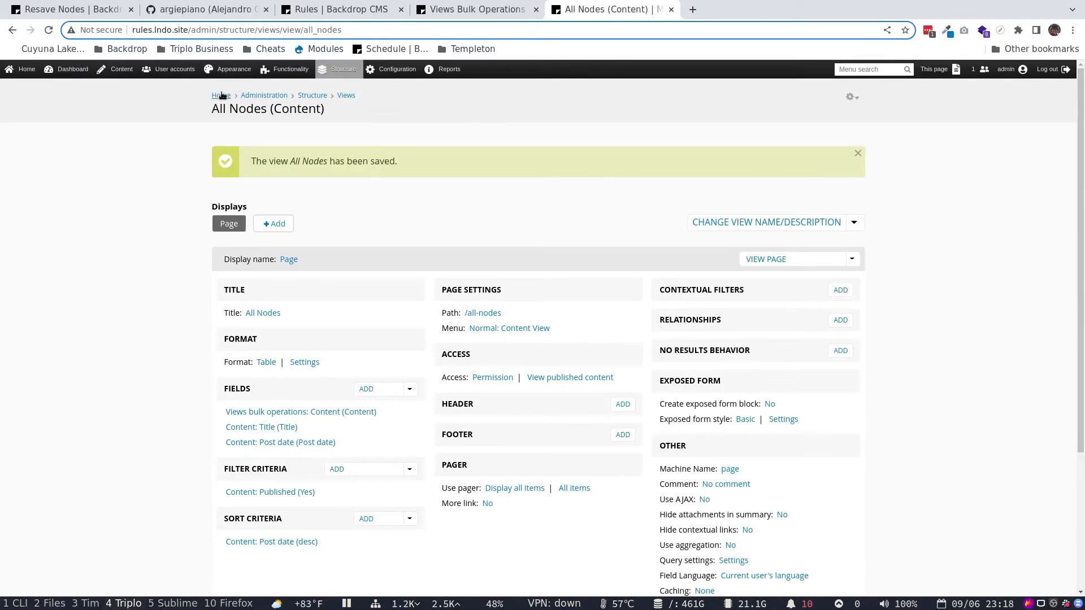
# On the All Nodes page, select Node Save and Date Change and tick nodes like Saltwater Crocodile and Llama
pyautogui.click(766, 259)
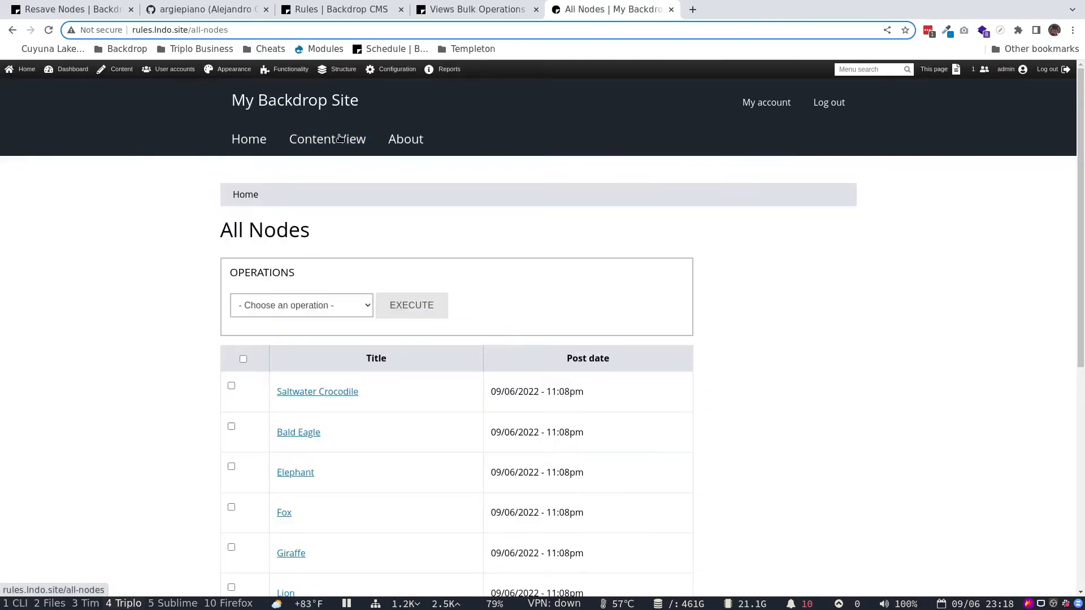
pyautogui.scroll(-3)
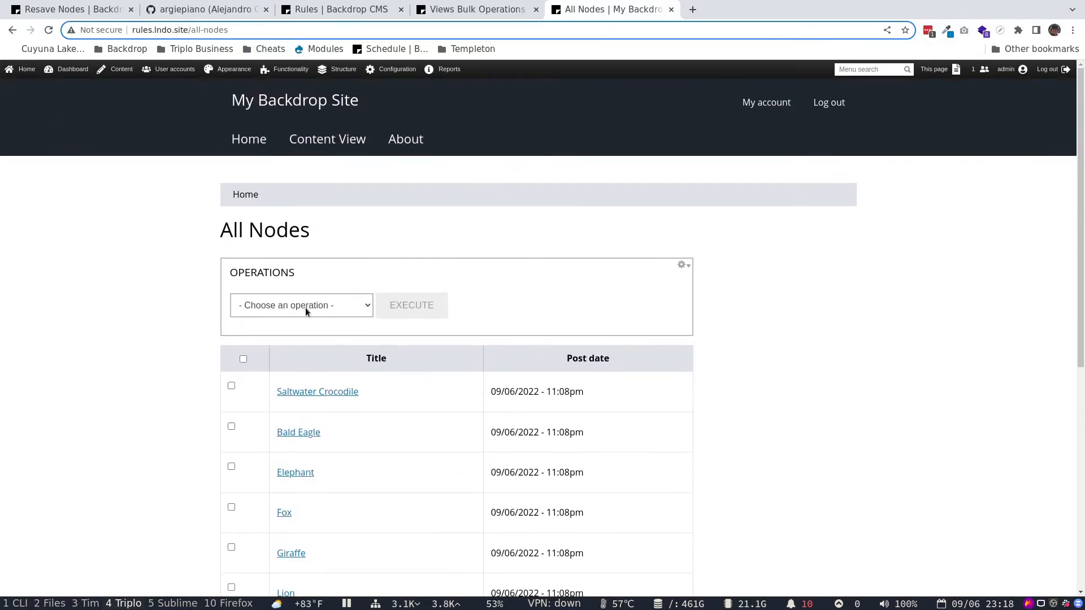
pyautogui.click(301, 305)
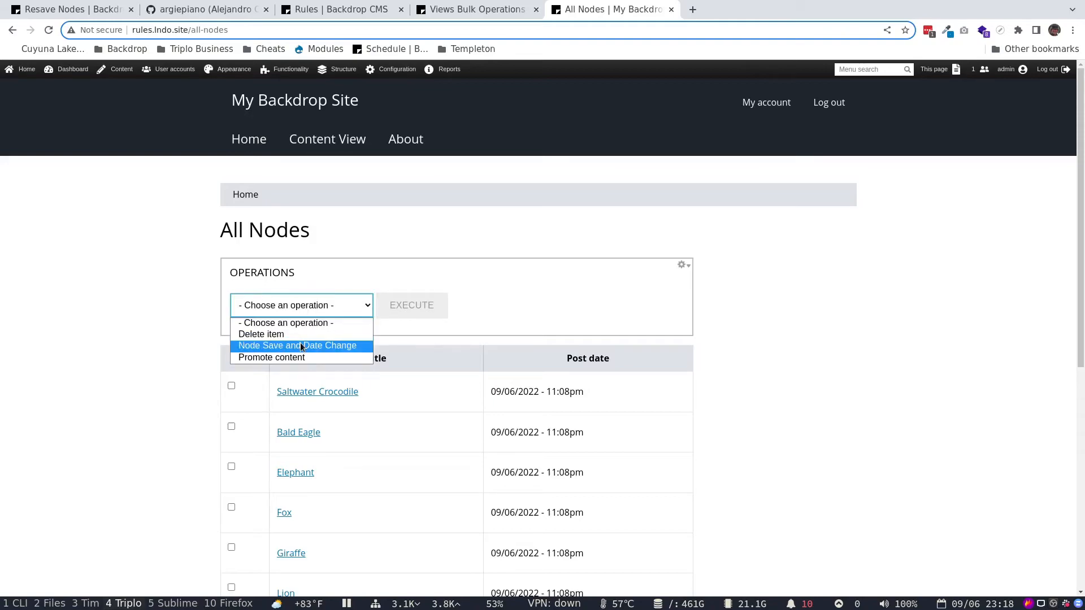
pyautogui.click(296, 345)
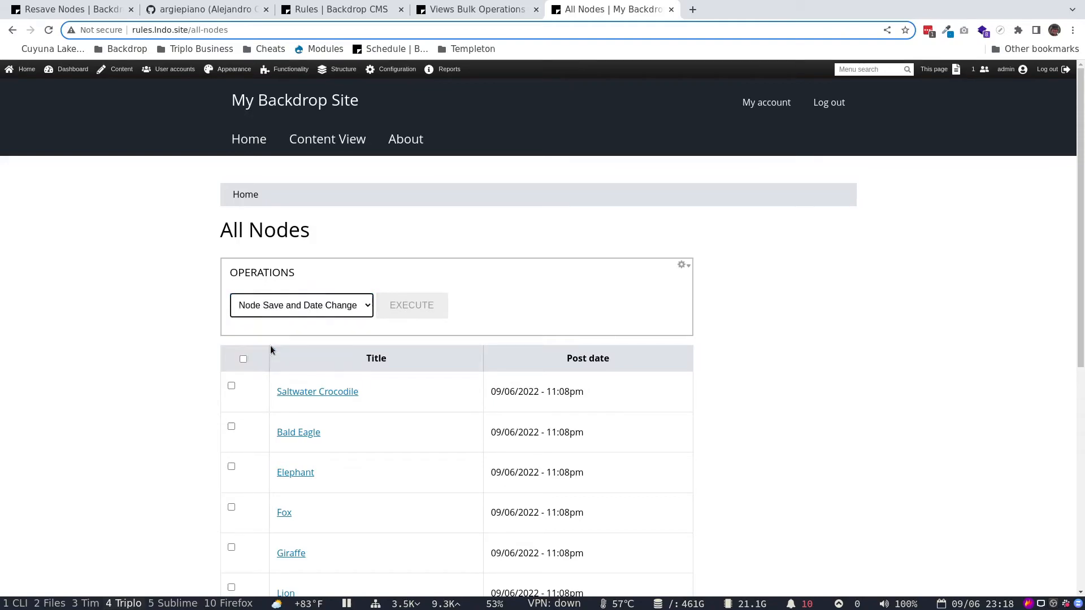
pyautogui.scroll(-3)
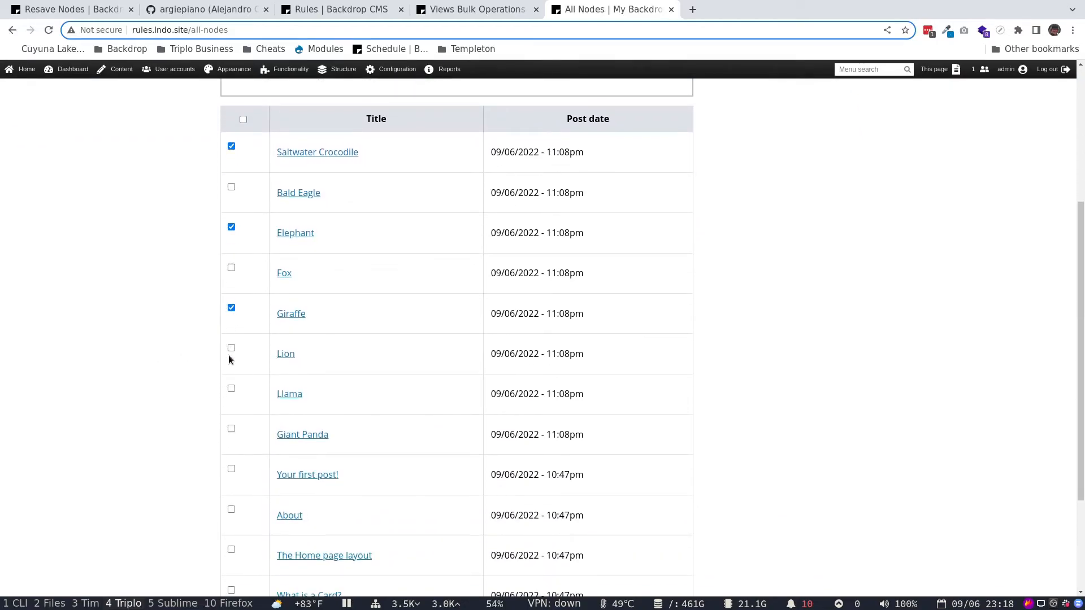
pyautogui.click(231, 470)
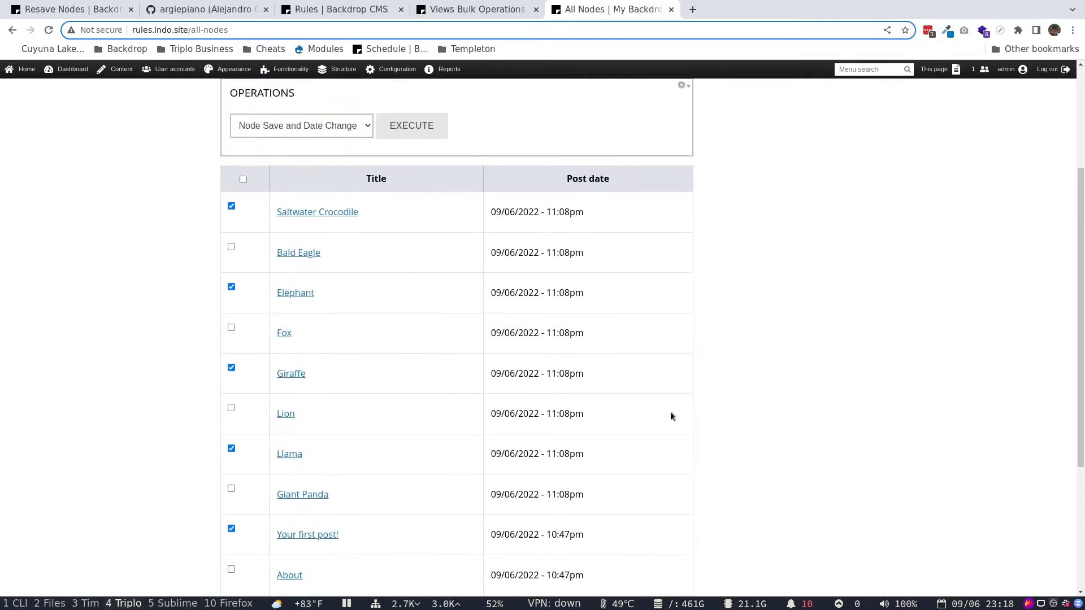
# Execute Node Save and Date Change on the 7 selected nodes and confirm
pyautogui.click(411, 125)
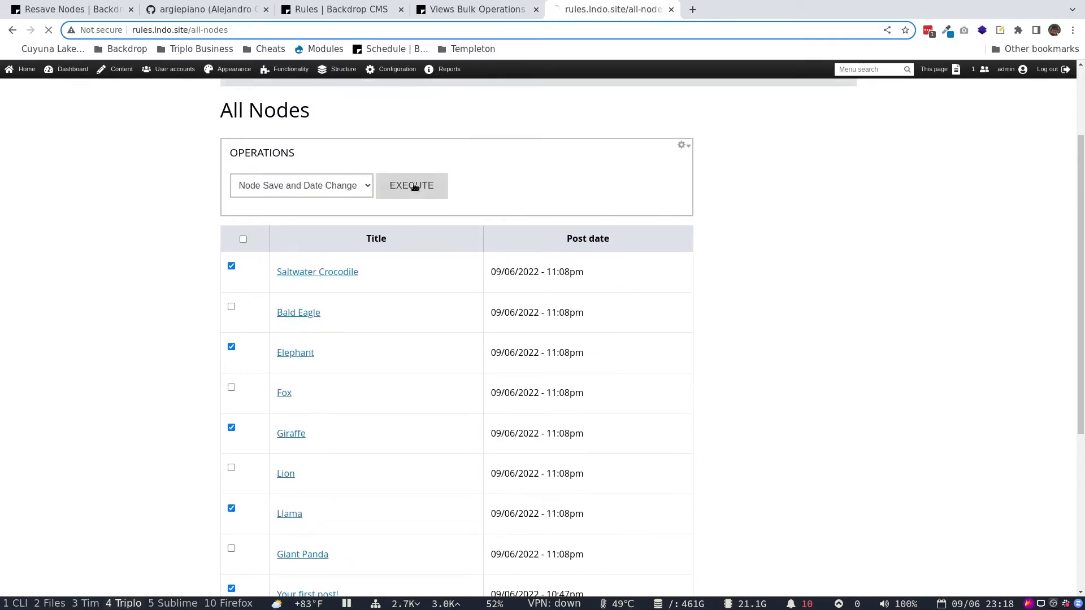
pyautogui.click(411, 185)
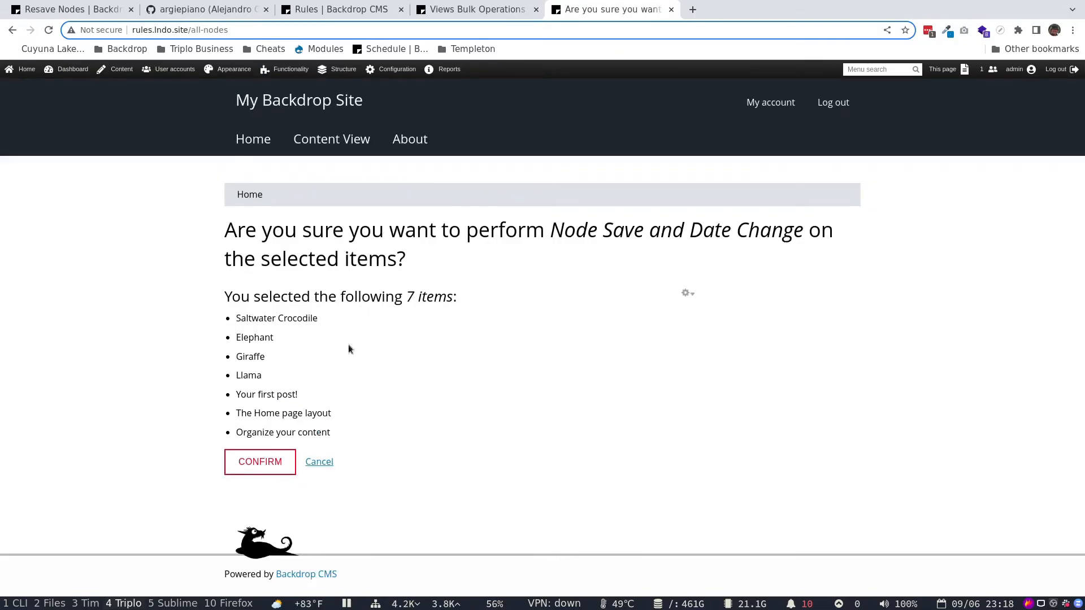
pyautogui.click(259, 462)
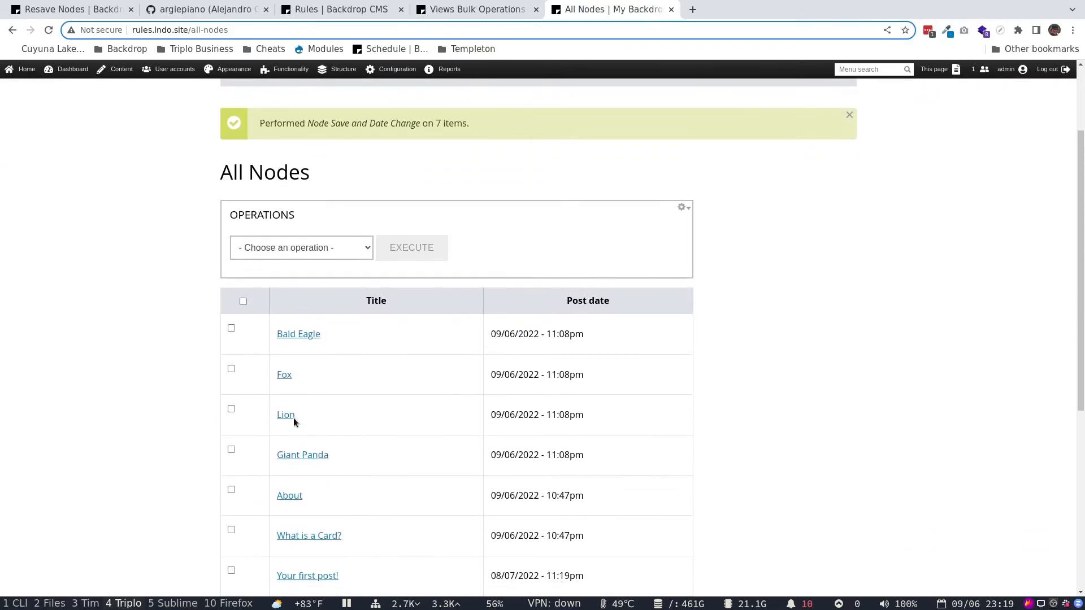
pyautogui.scroll(-3)
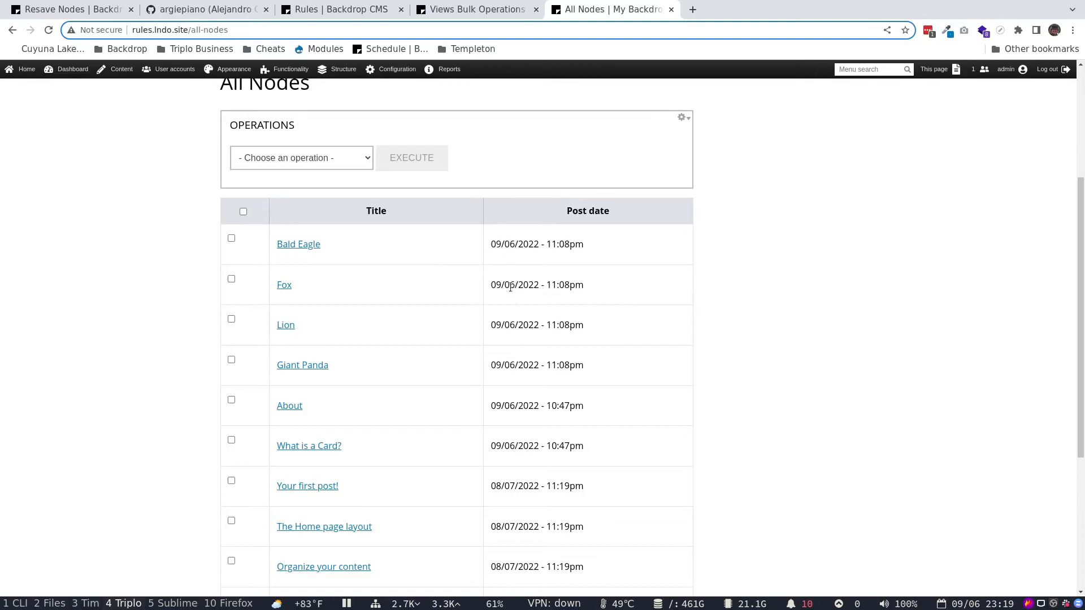
pyautogui.moveTo(514, 262)
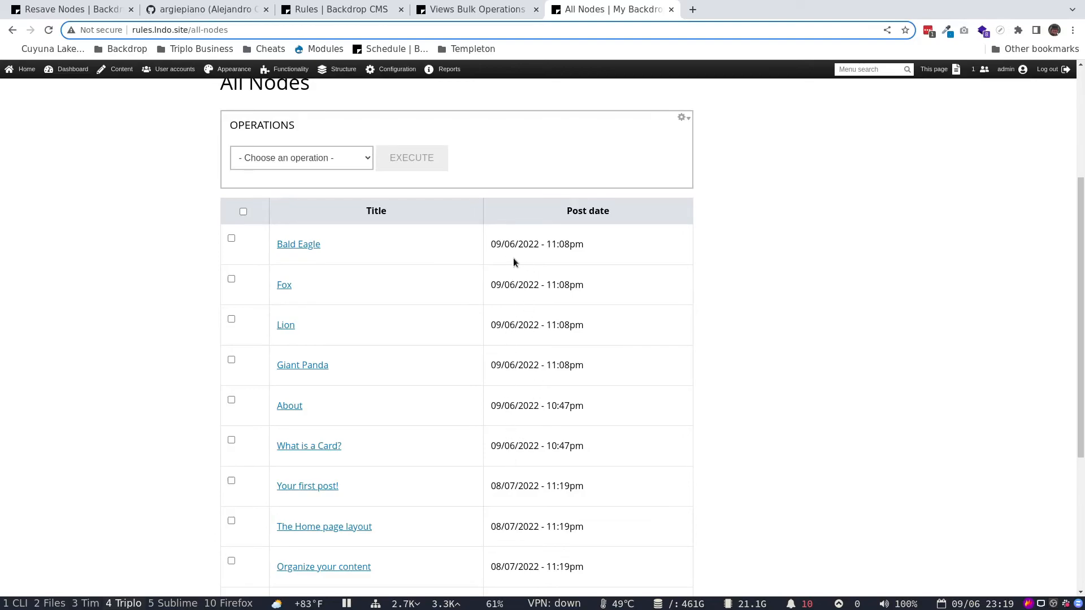
pyautogui.moveTo(529, 241)
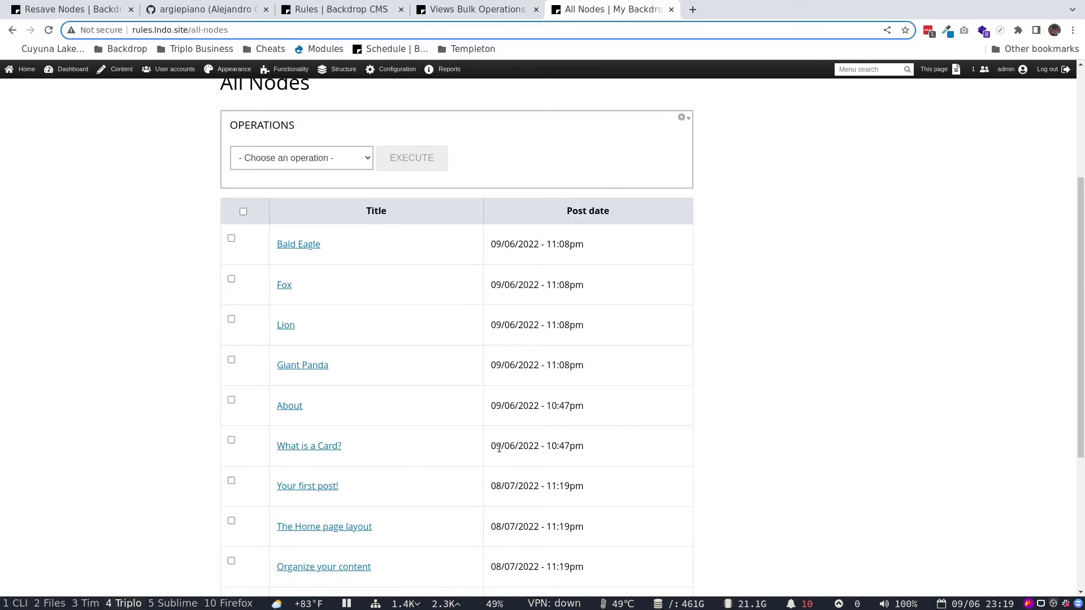
pyautogui.scroll(-3)
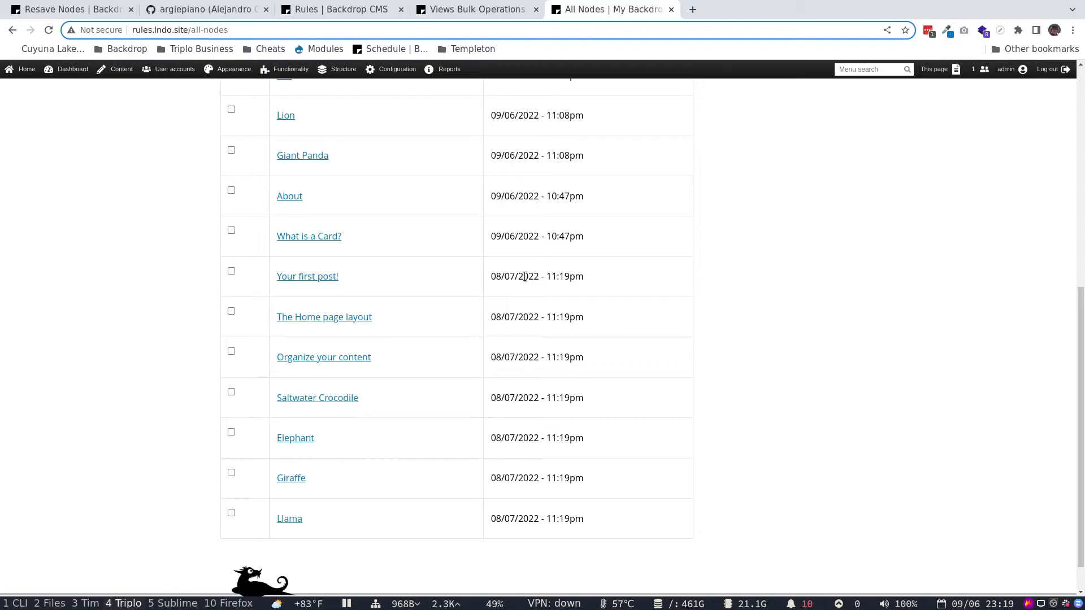
pyautogui.moveTo(521, 508)
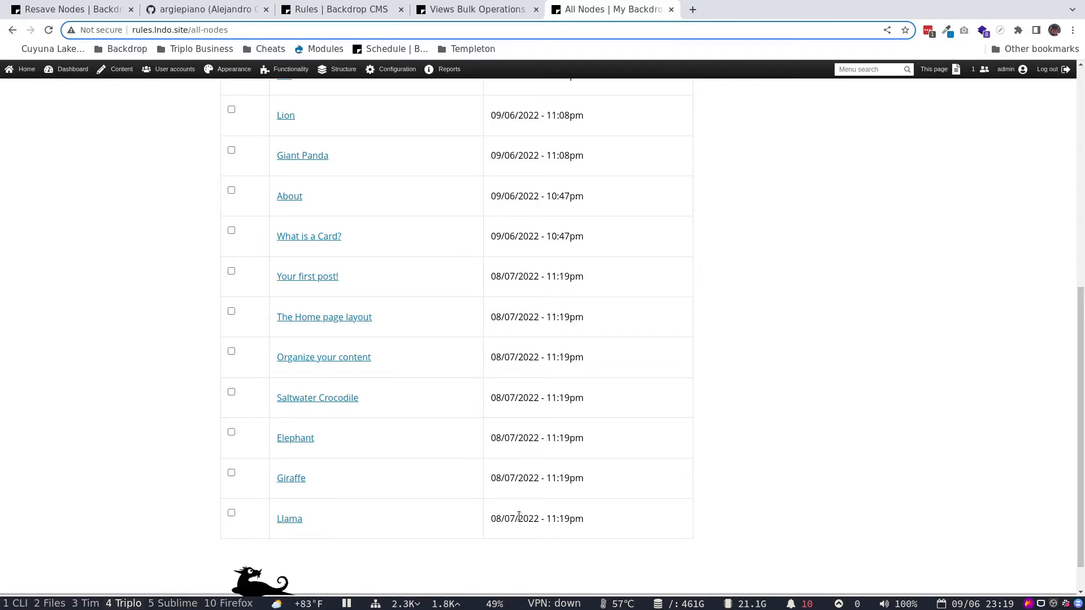
pyautogui.scroll(3)
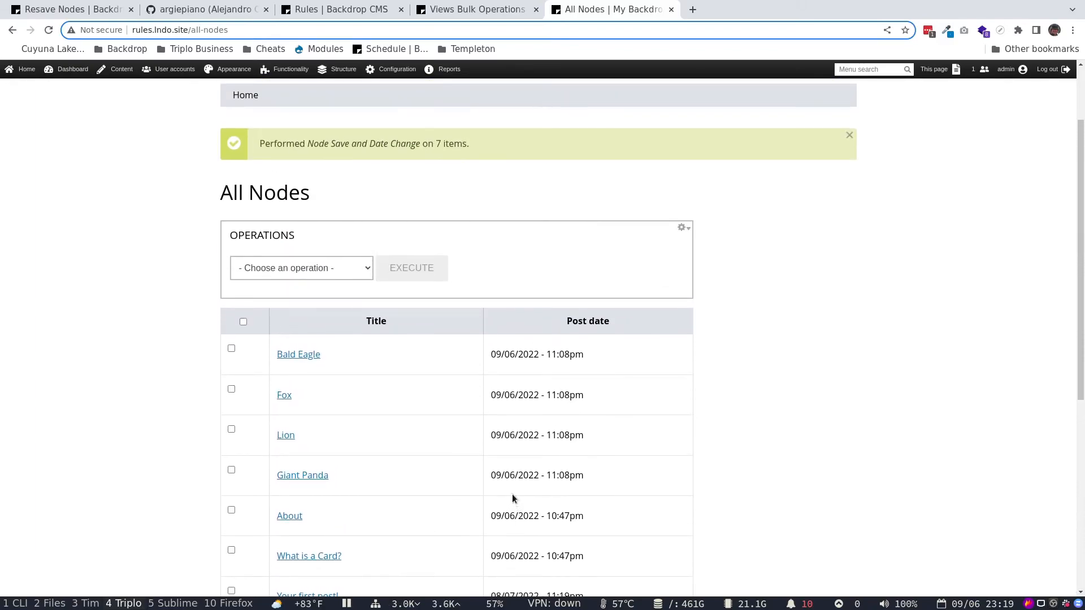
pyautogui.moveTo(400, 354)
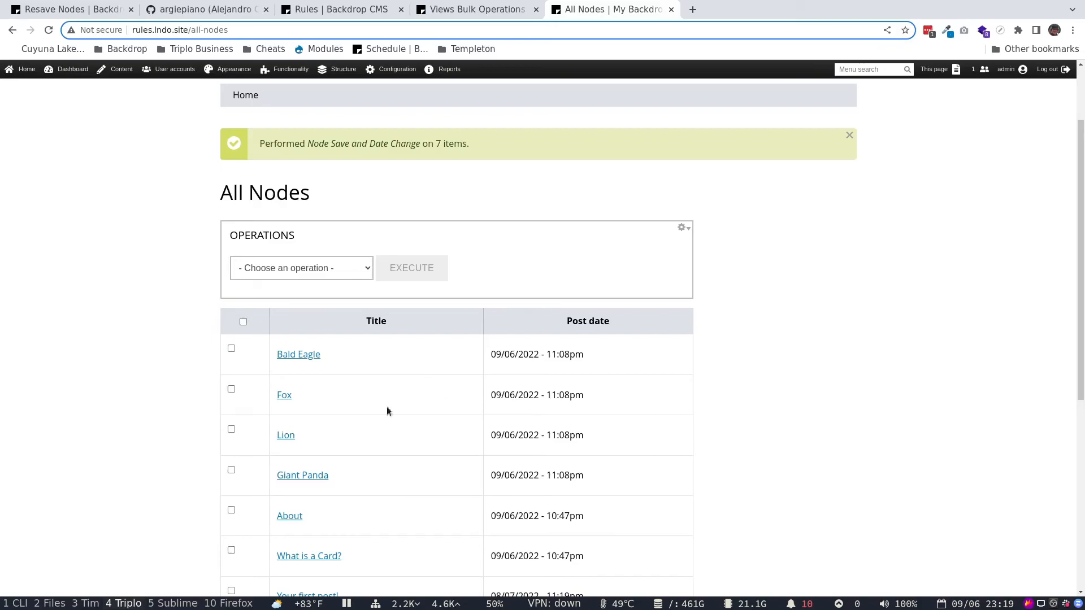
pyautogui.scroll(-3)
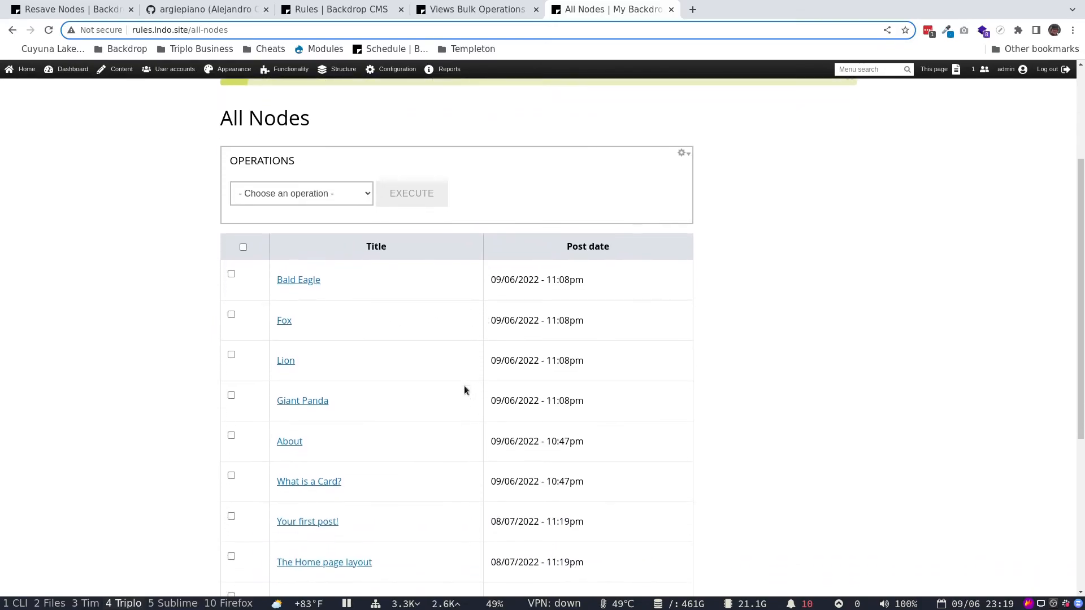
pyautogui.scroll(-3)
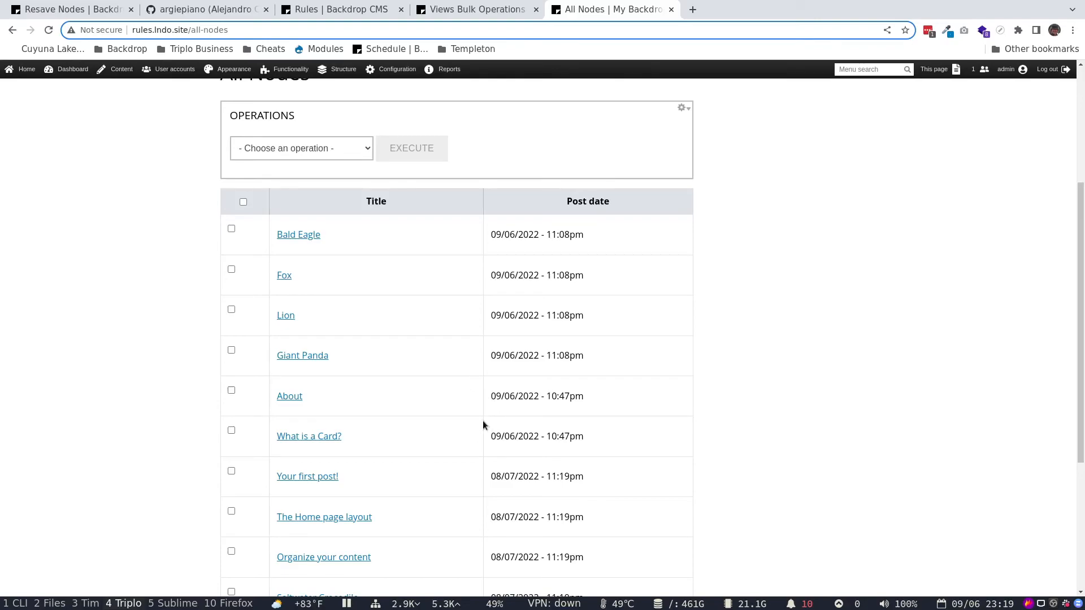
pyautogui.scroll(-3)
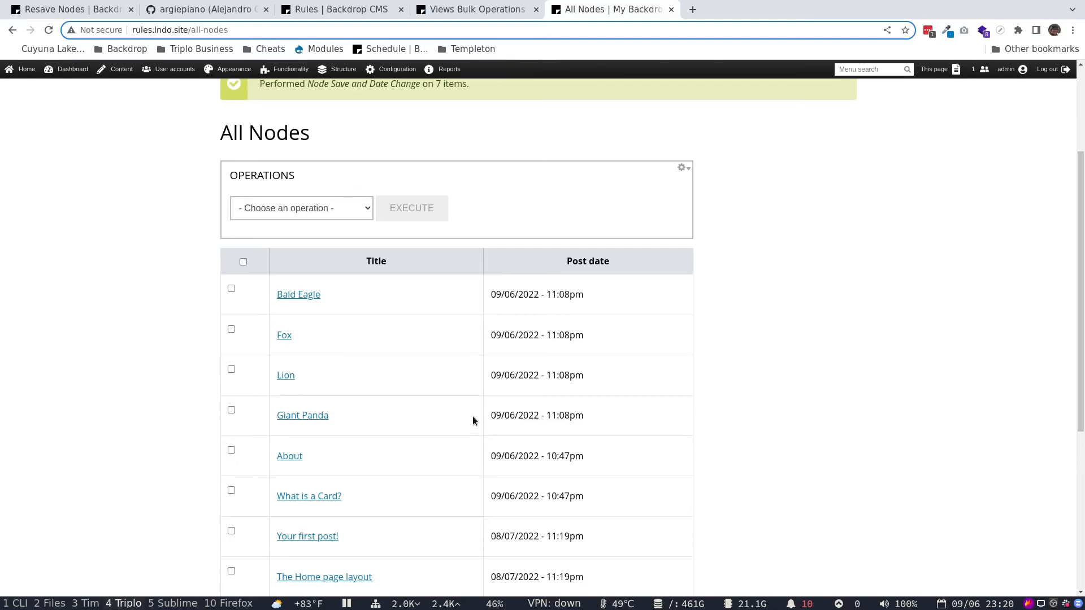
pyautogui.moveTo(451, 383)
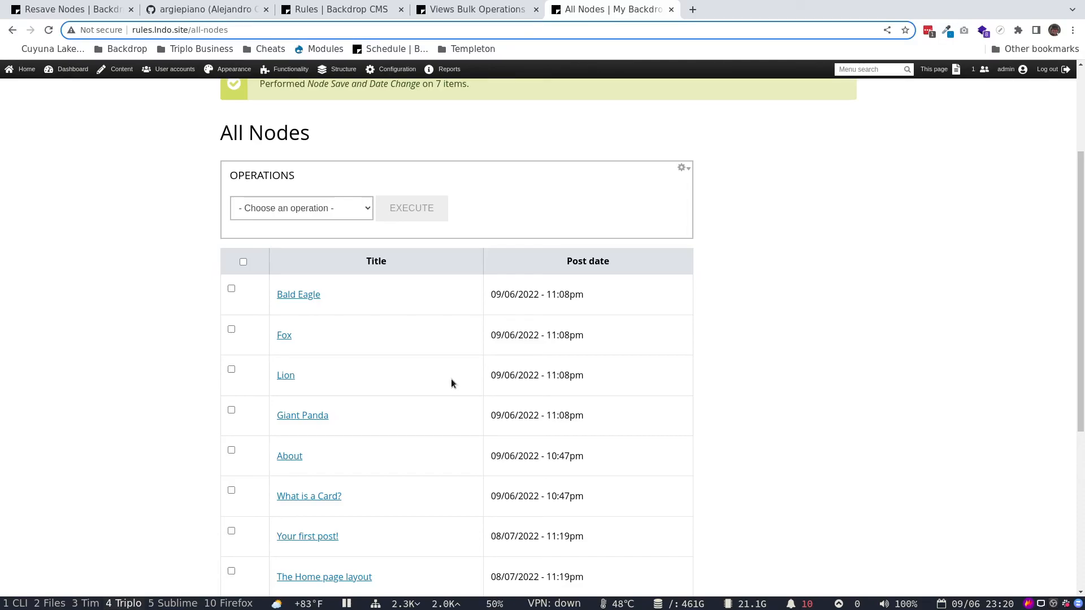
pyautogui.moveTo(365, 424)
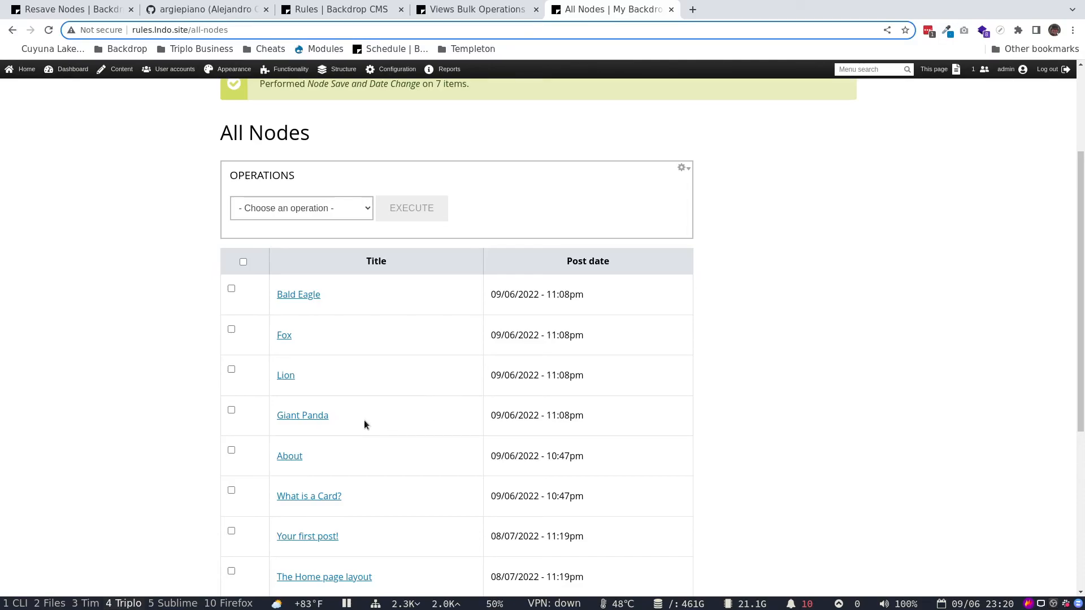